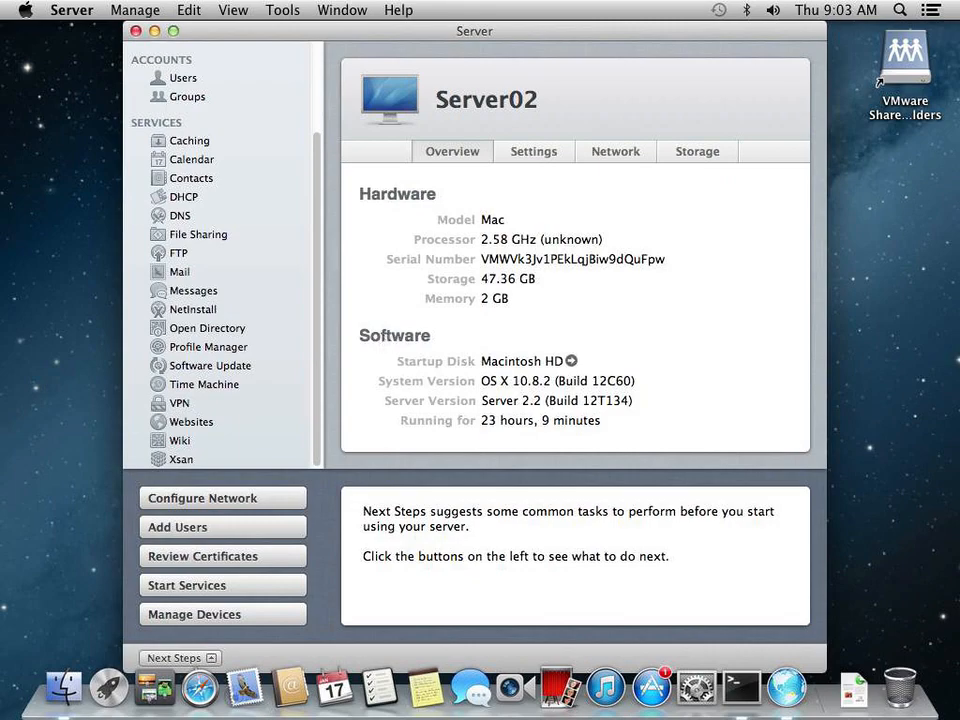
mouse_move(382, 341)
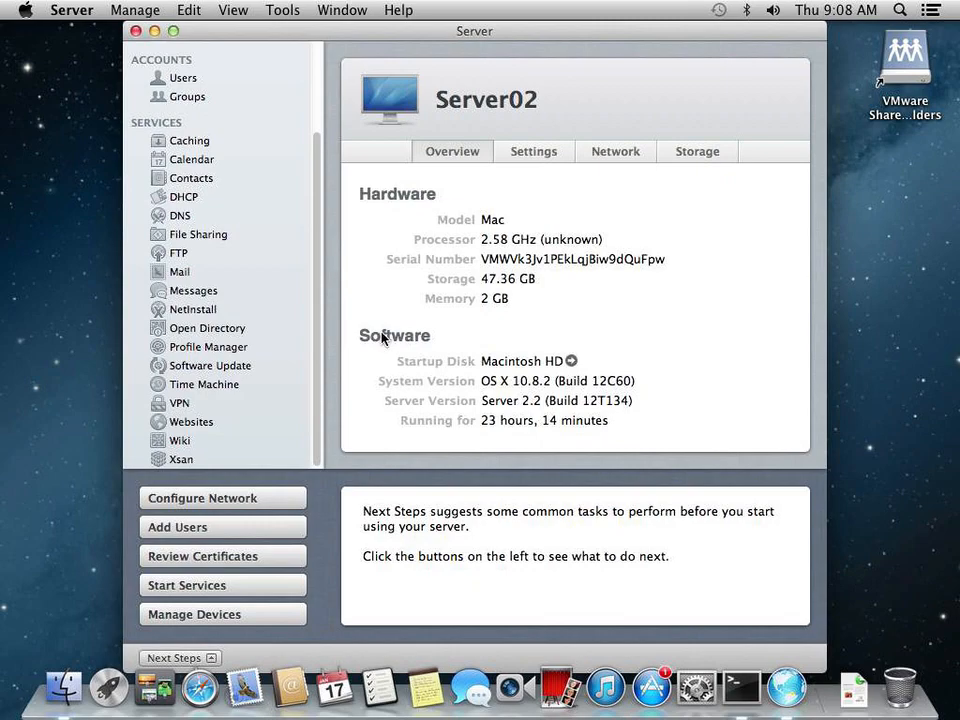
mouse_move(356, 357)
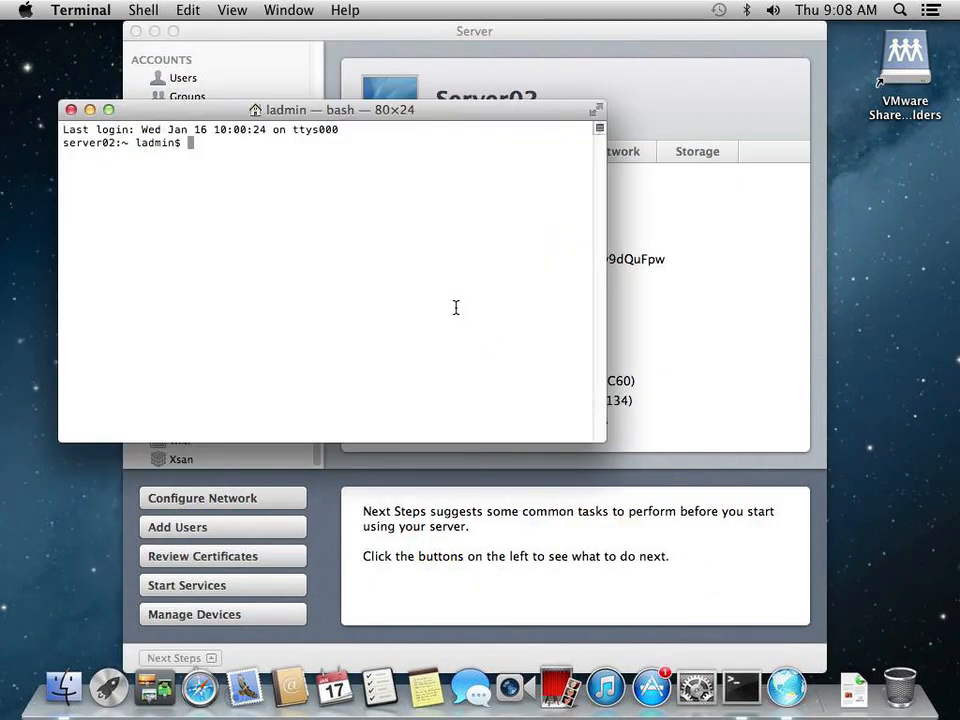
Confirm advnet.net resolves to 192.168.20.11 with host, close Terminal, and launch System Preferences
text(host advnet.net)
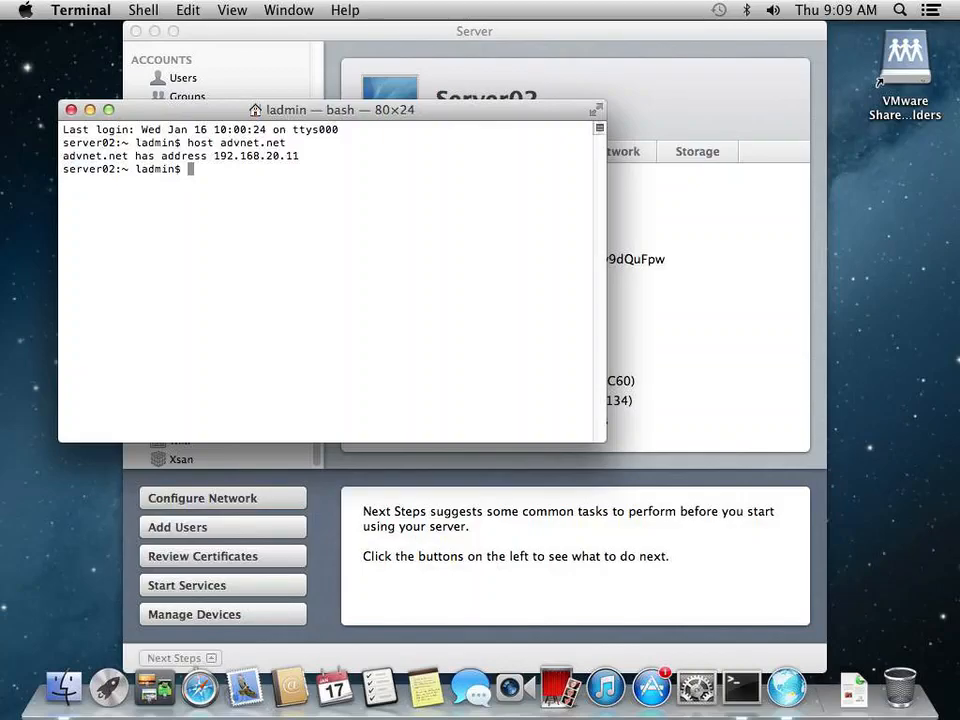
mouse_move(451, 317)
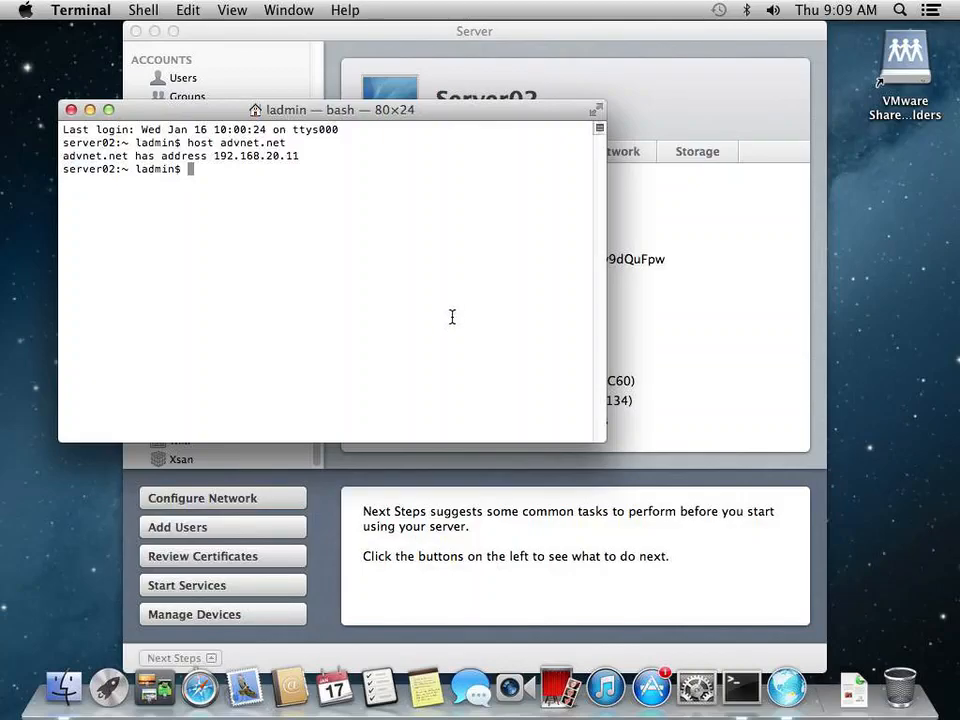
mouse_move(71, 109)
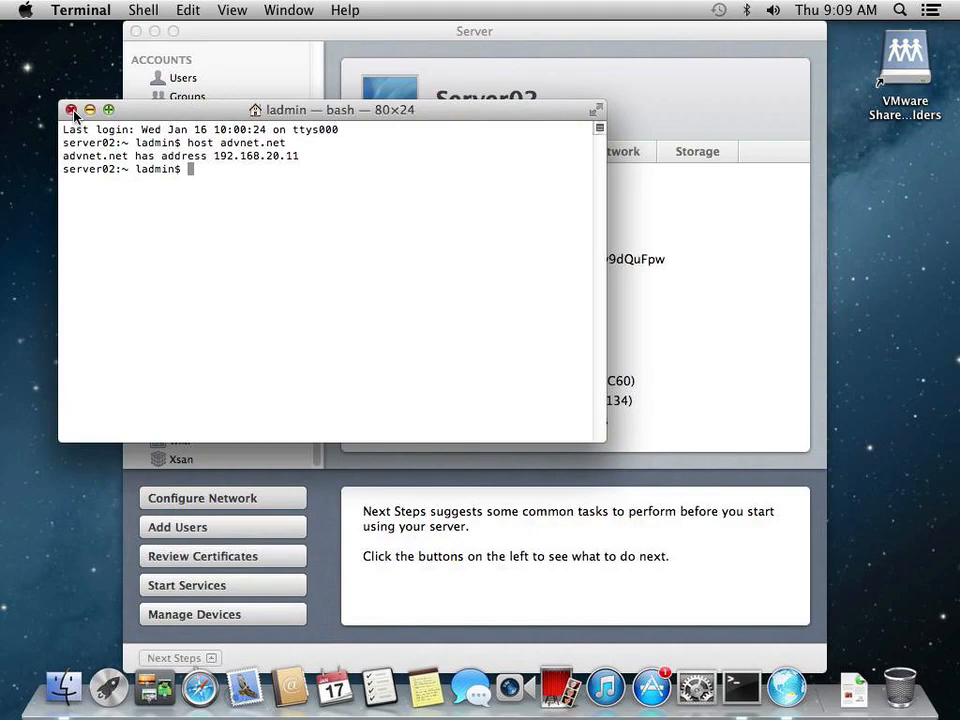
click(71, 110)
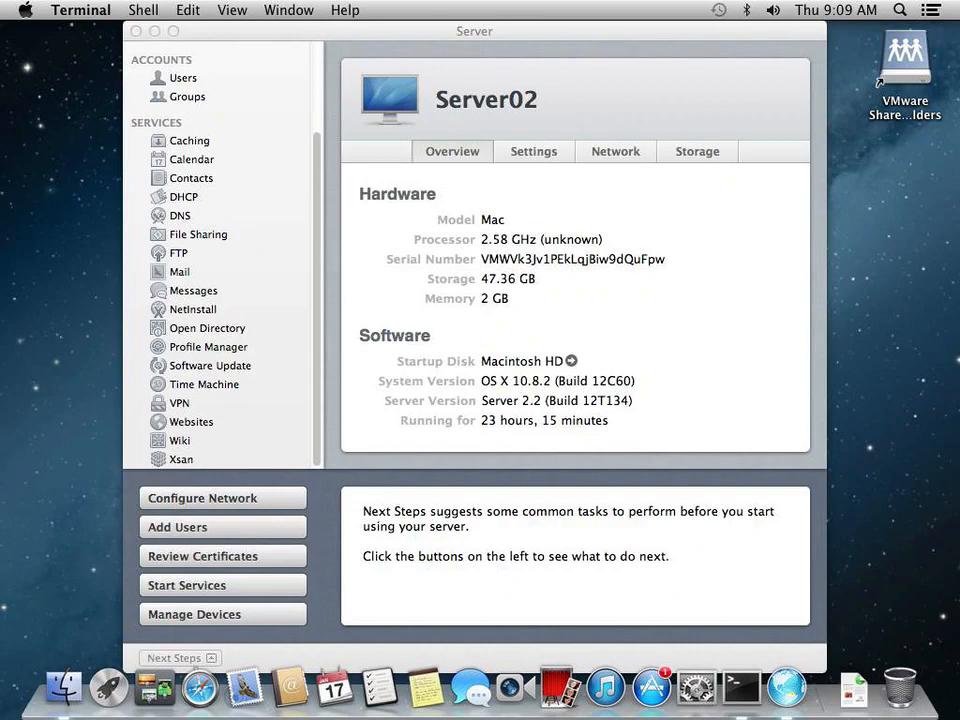
mouse_move(696, 689)
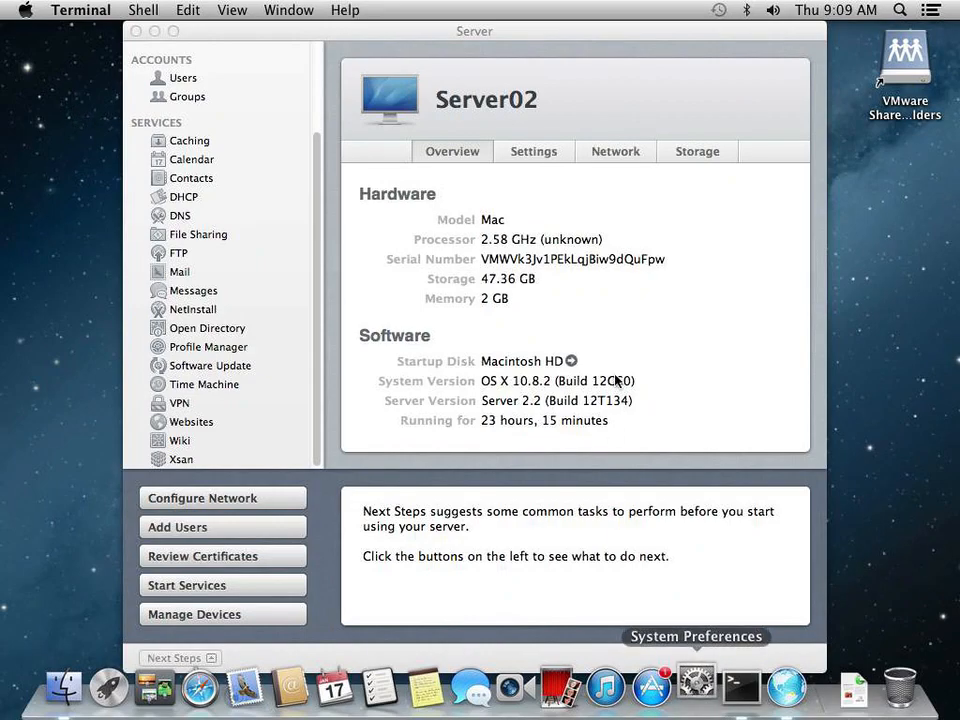
click(691, 687)
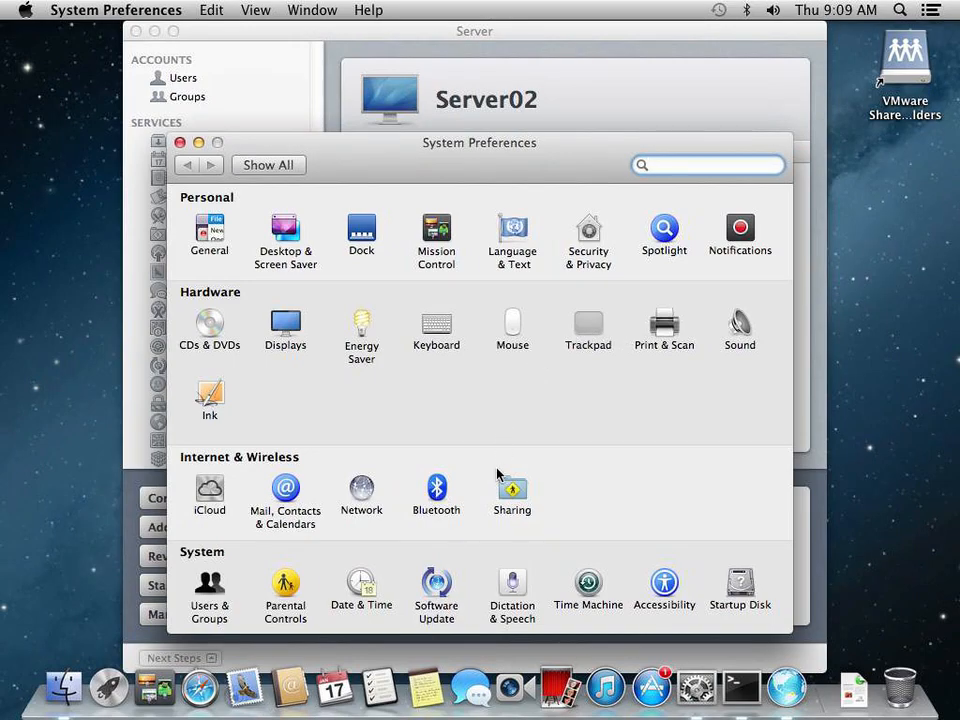
mouse_move(489, 440)
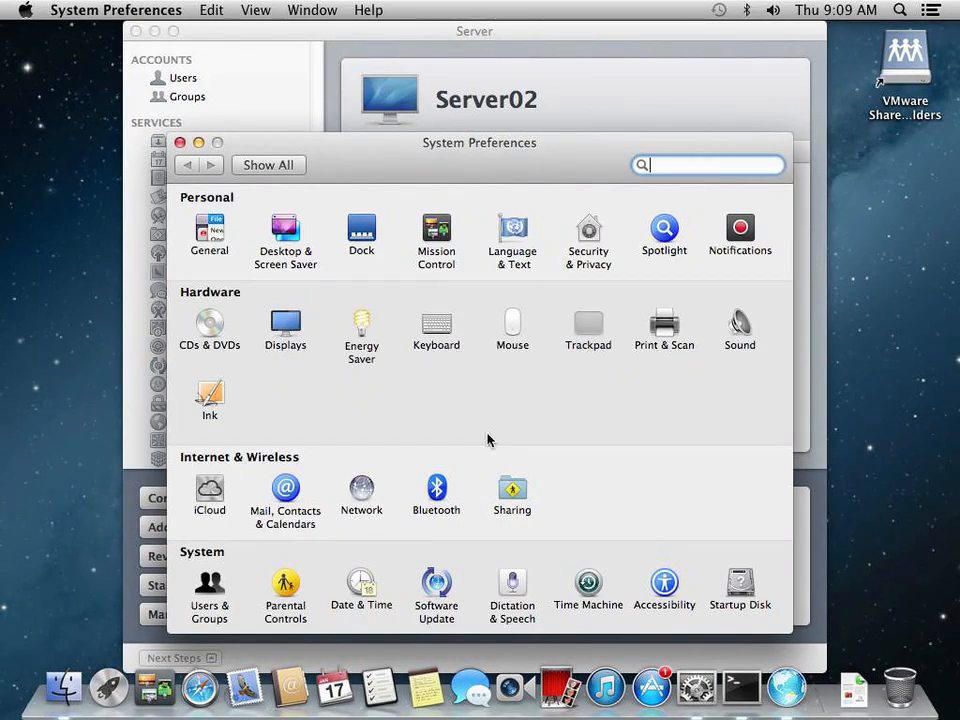
mouse_move(526, 450)
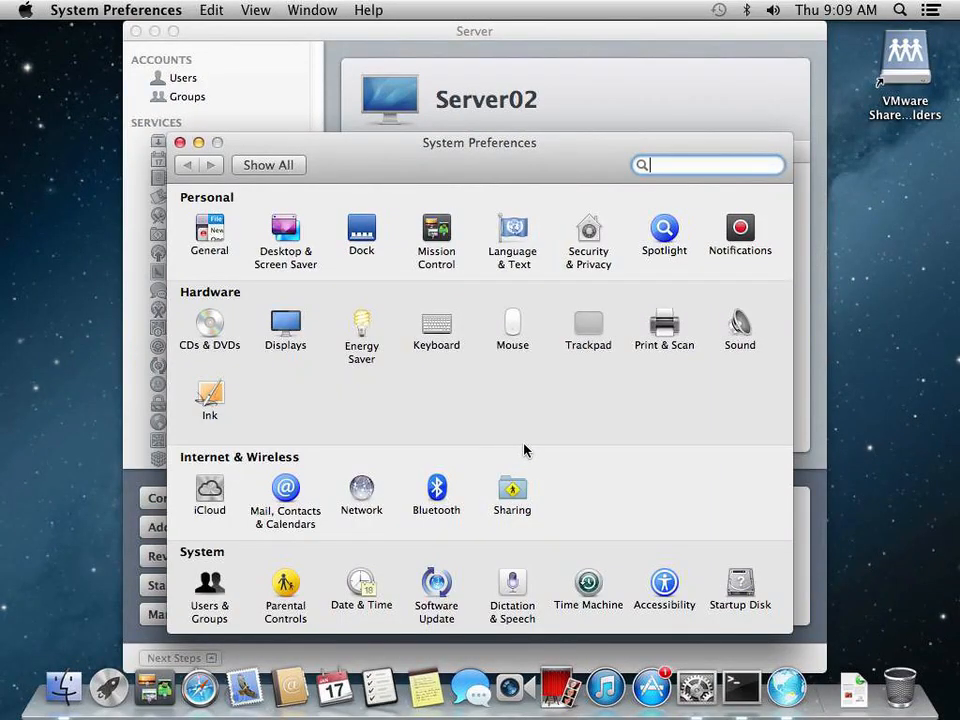
mouse_move(518, 475)
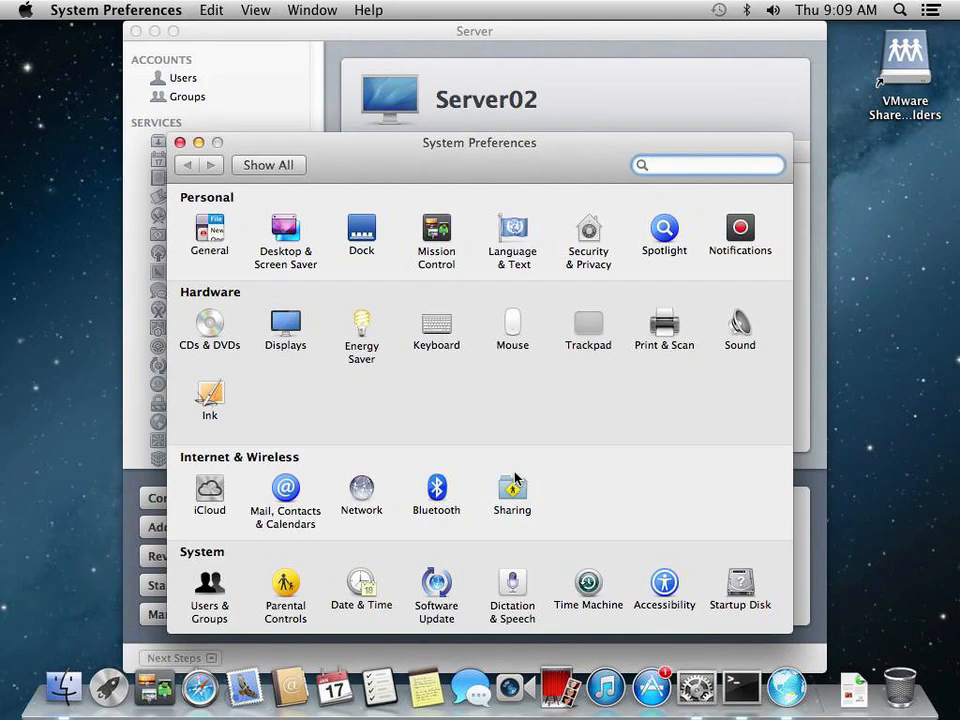
mouse_move(486, 440)
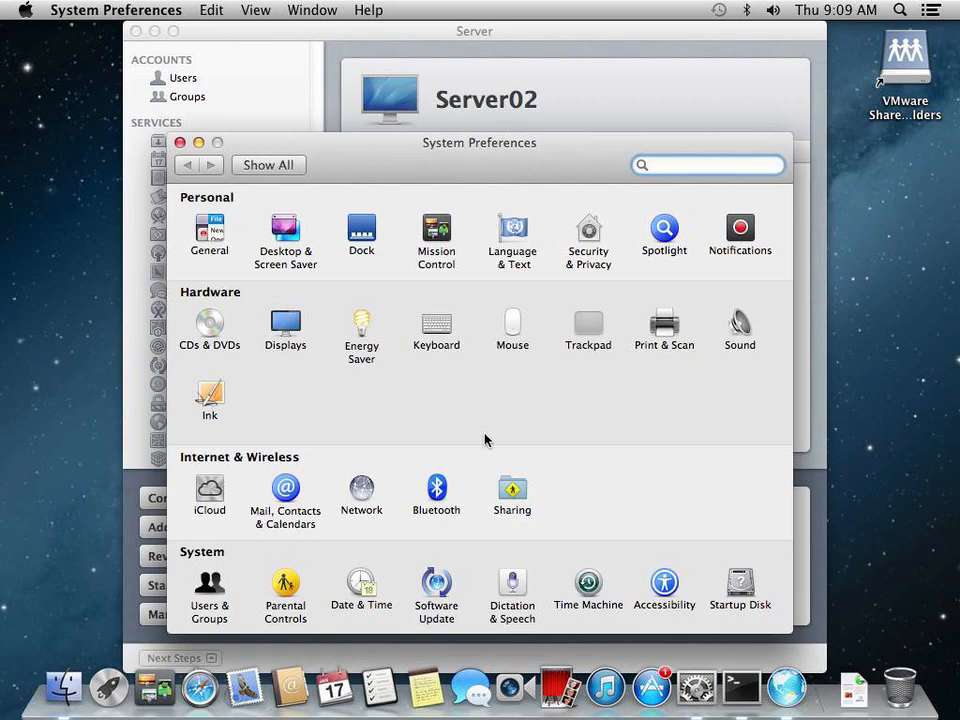
Open the Date & Time pane from the System Preferences overview
click(707, 164)
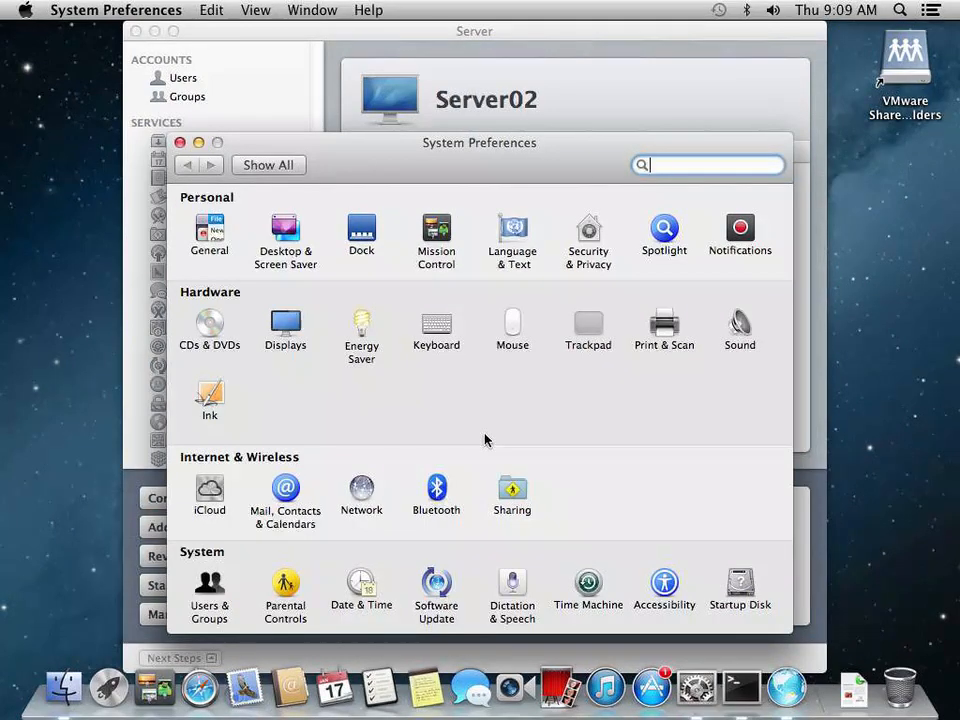
mouse_move(492, 399)
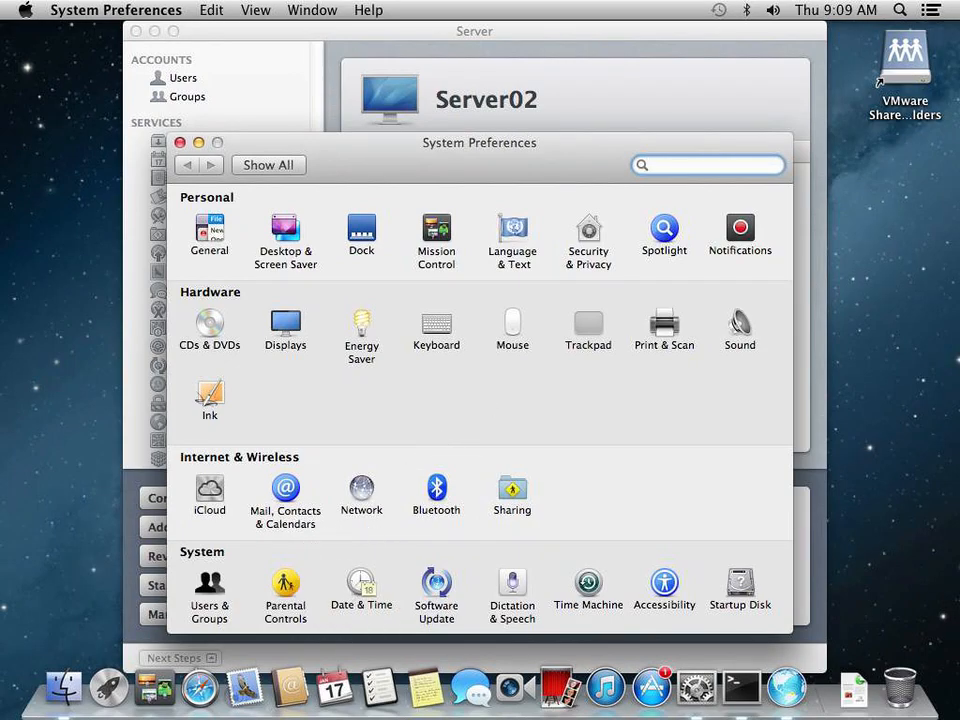
click(361, 584)
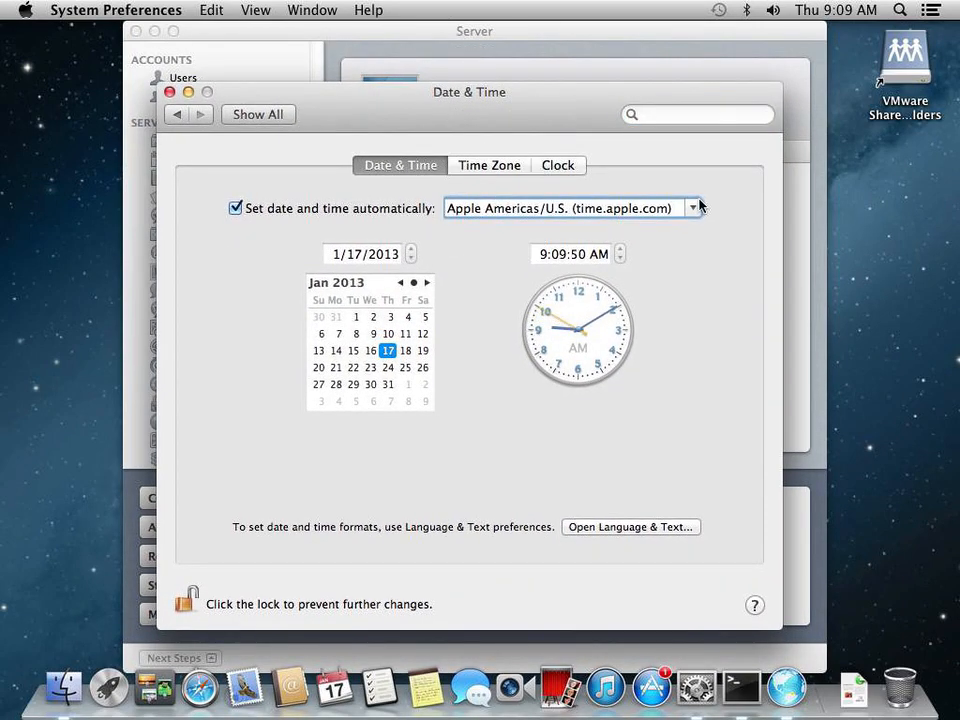
Set the automatic time server to server01.advnet.net and return to all preference panes
click(692, 207)
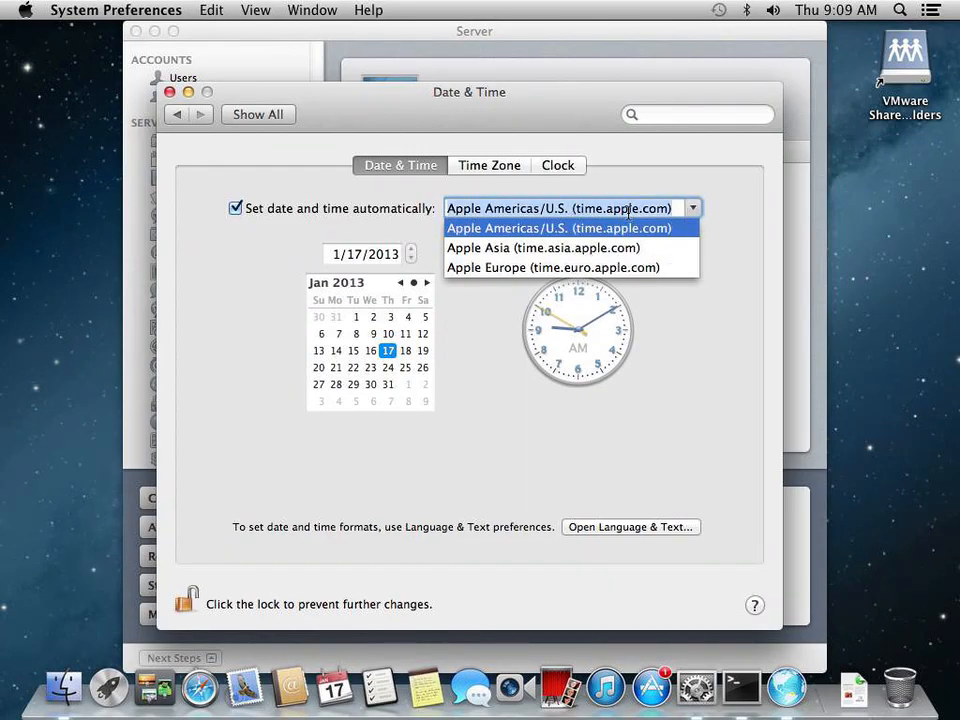
text(192)
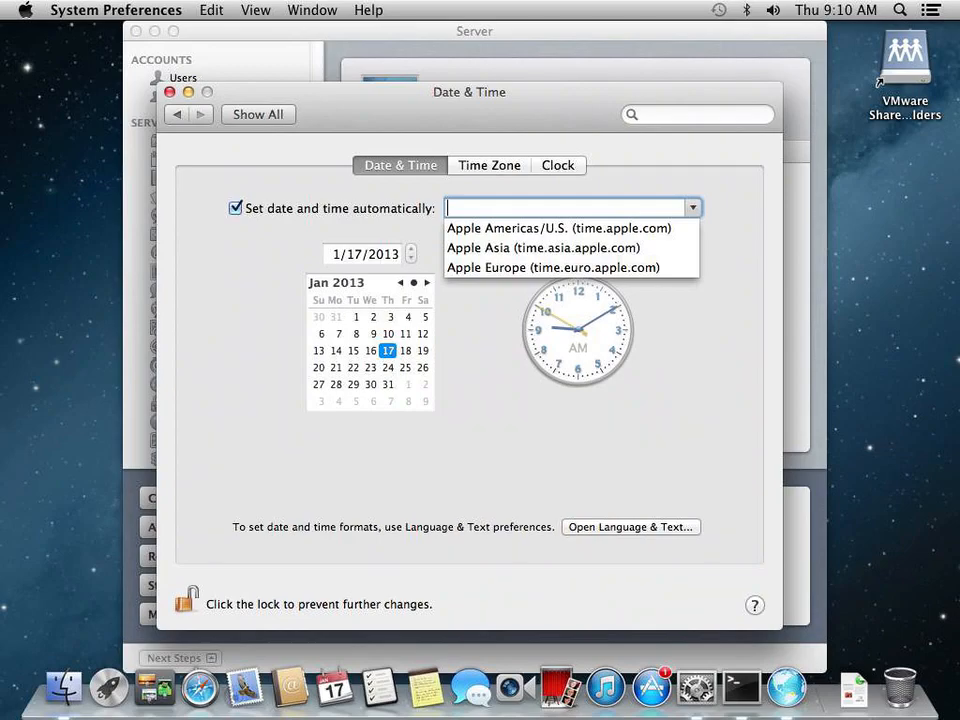
text(server01.)
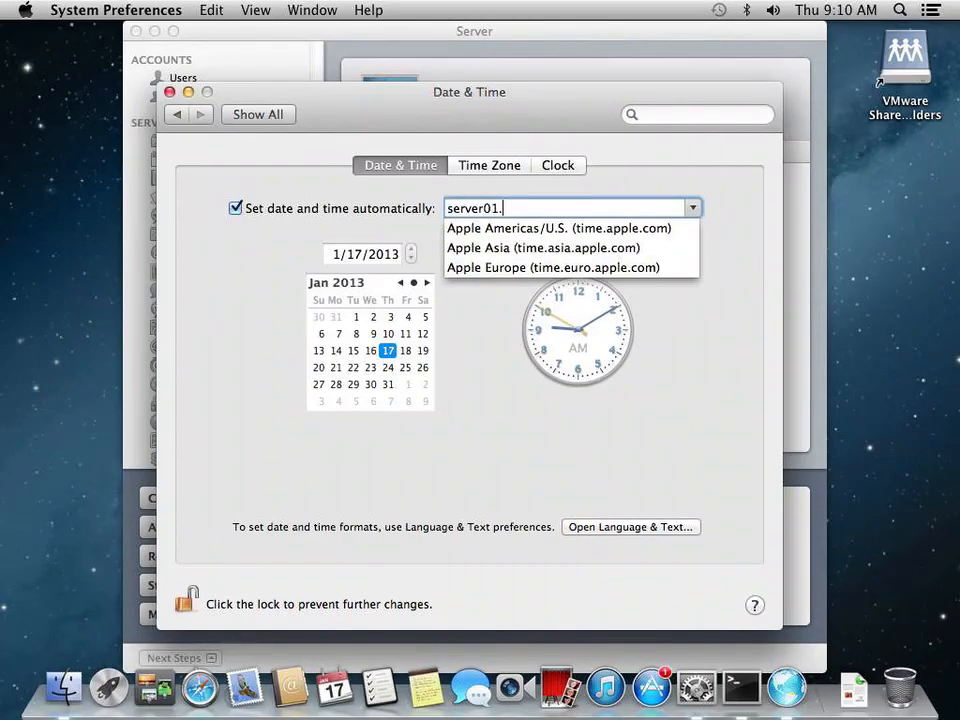
text(advnet.net)
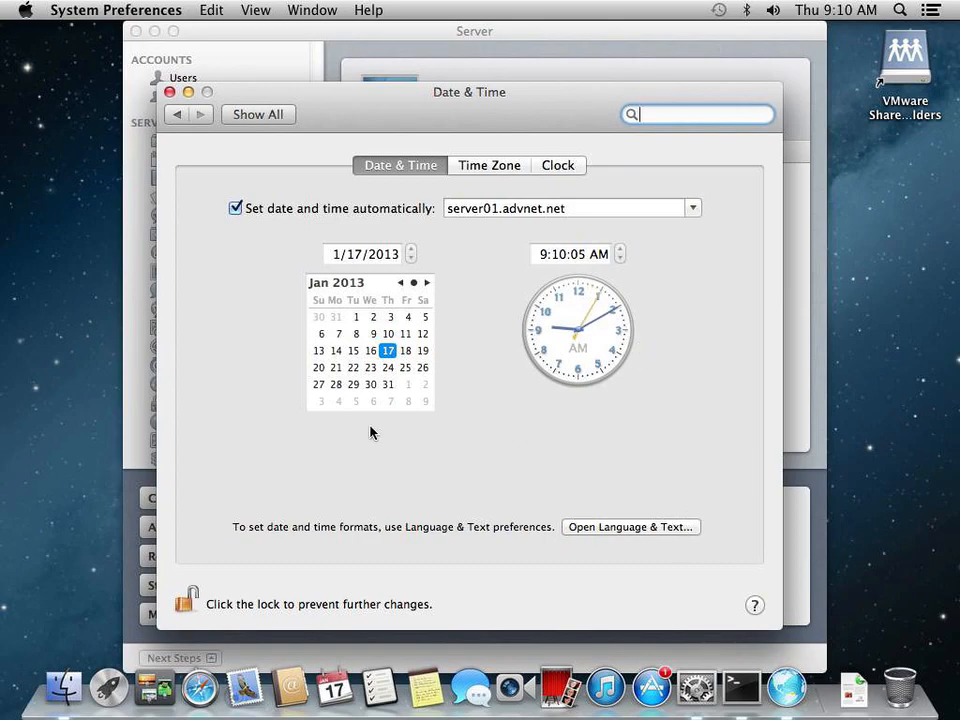
mouse_move(346, 228)
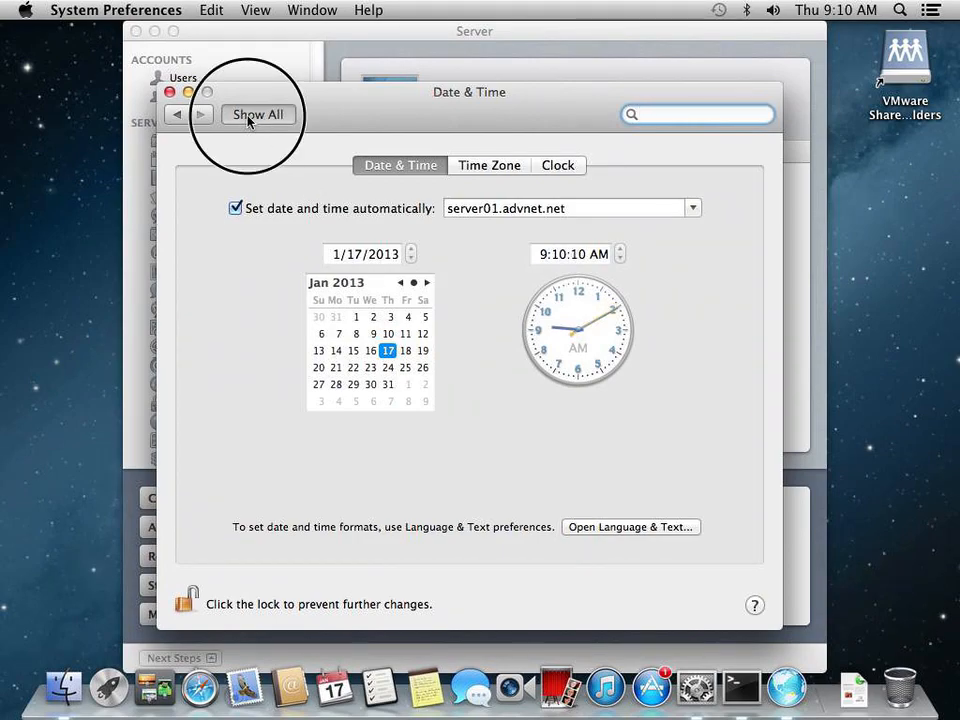
click(257, 114)
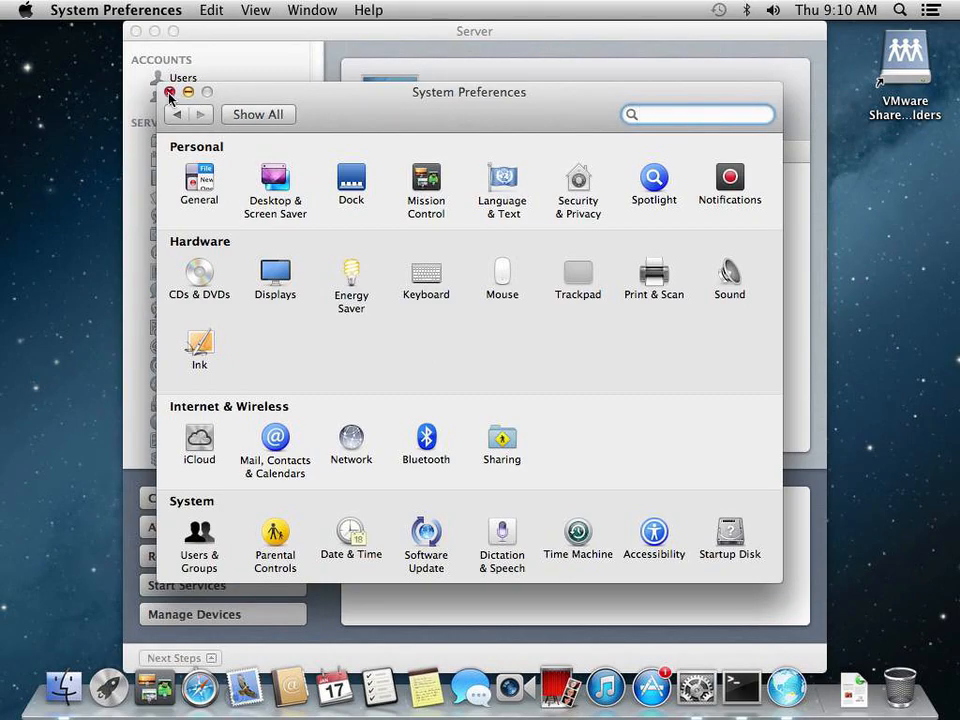
mouse_move(356, 310)
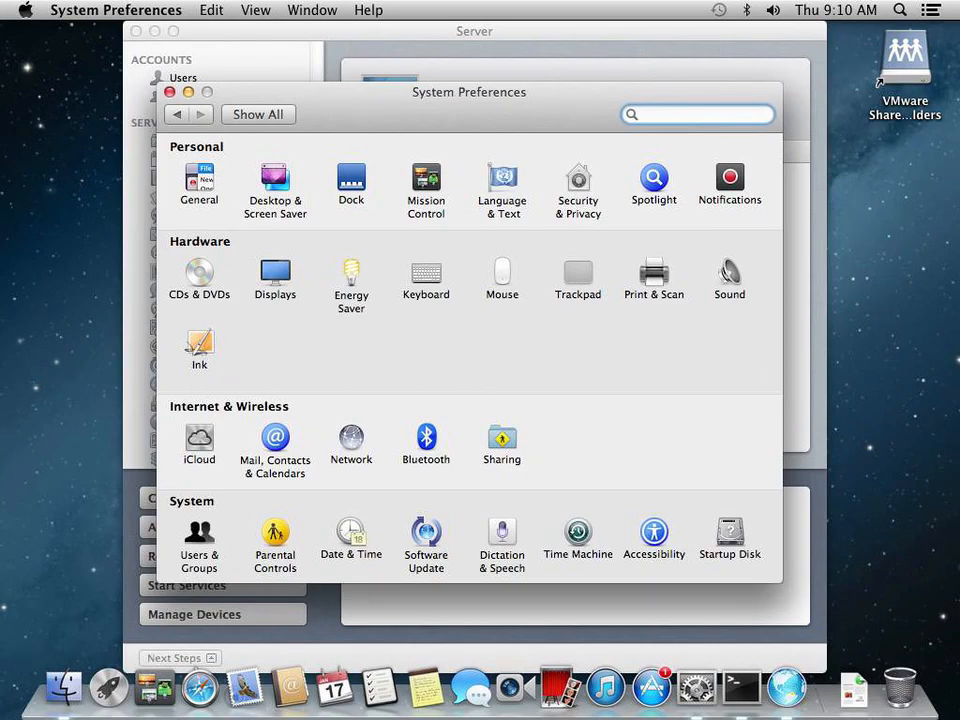
mouse_move(200, 532)
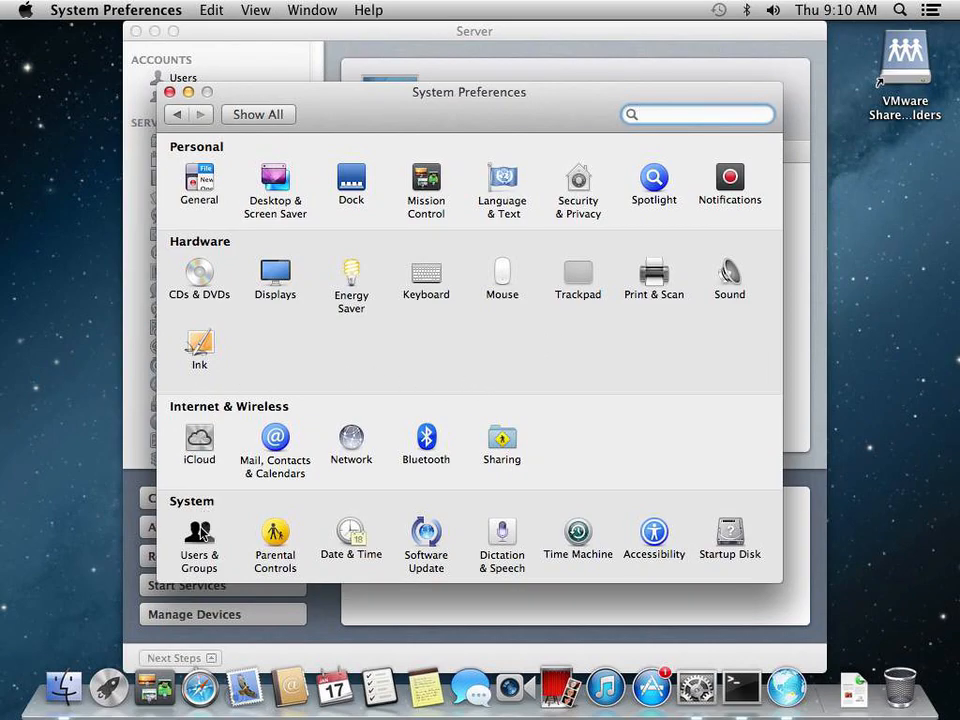
Open Users & Groups preferences and show its Login Options
click(697, 114)
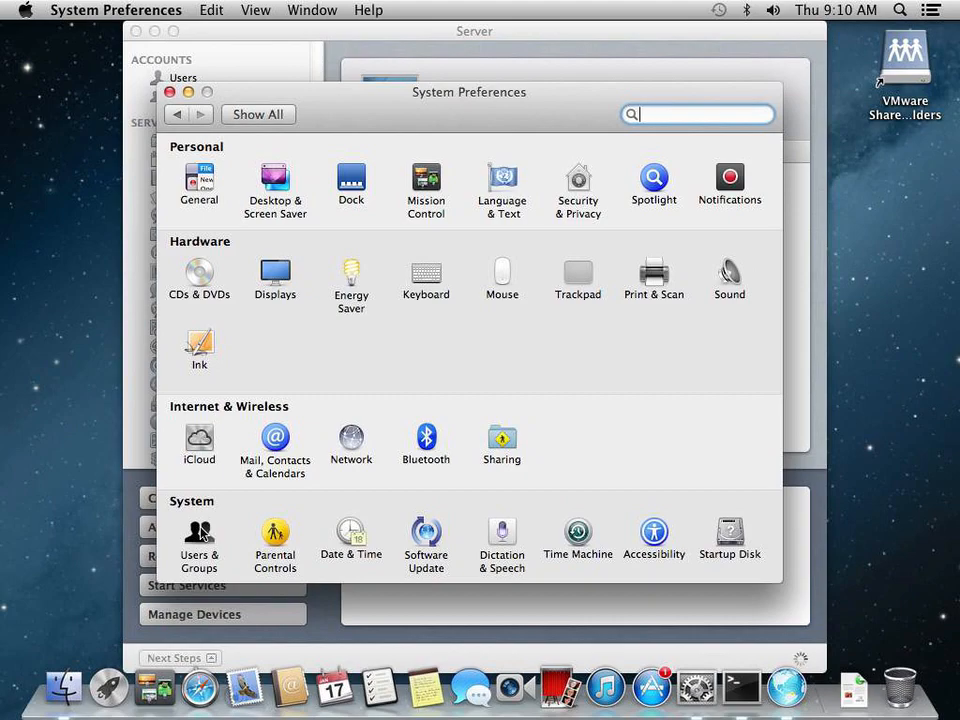
click(199, 535)
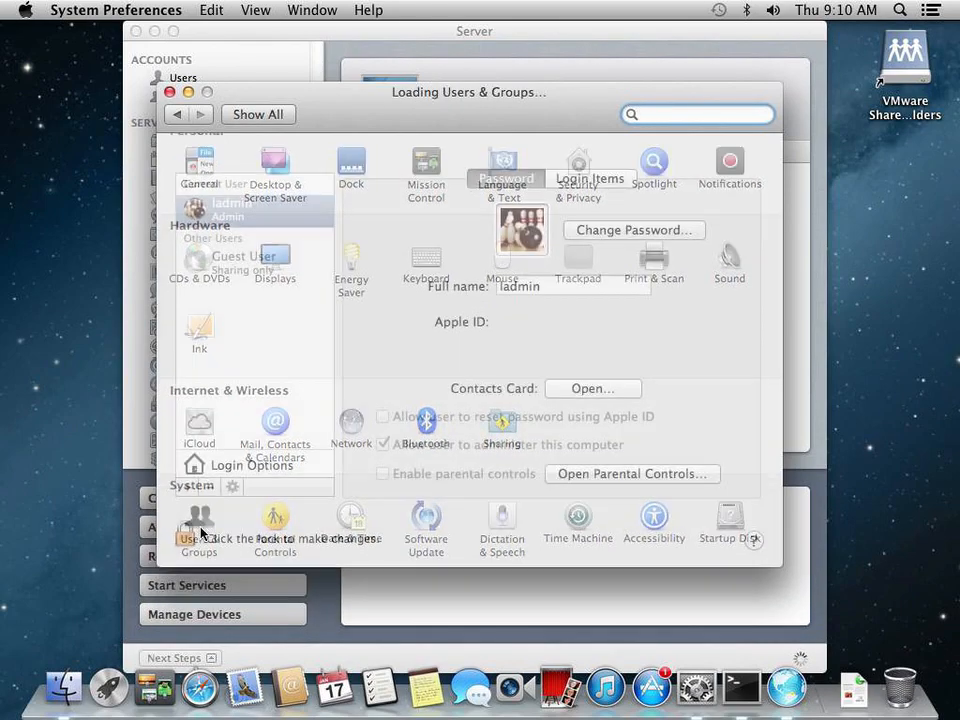
click(251, 465)
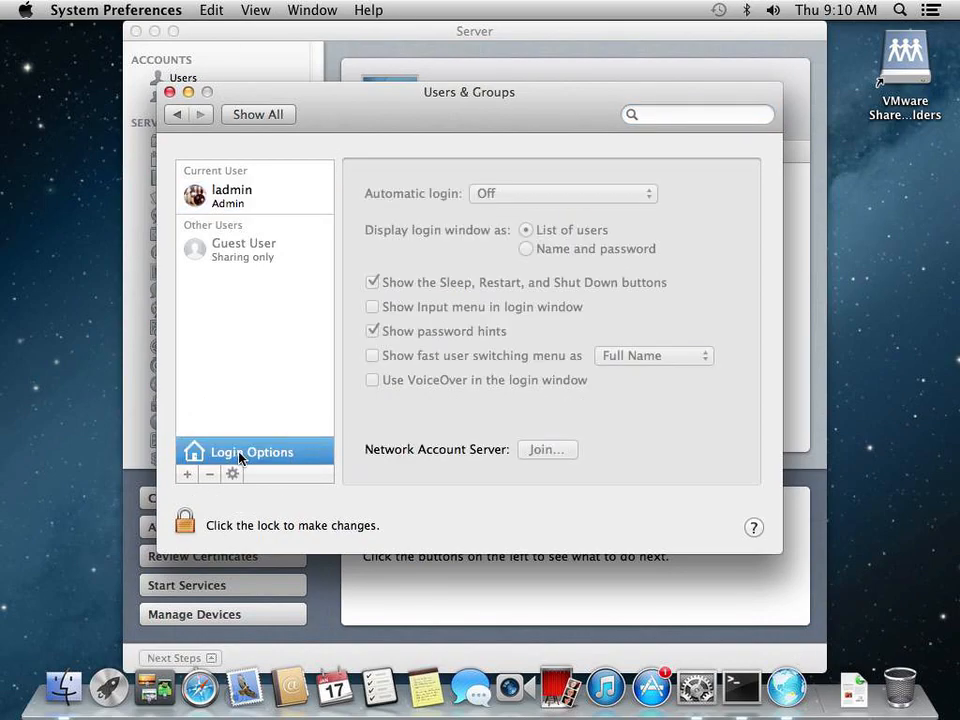
mouse_move(451, 459)
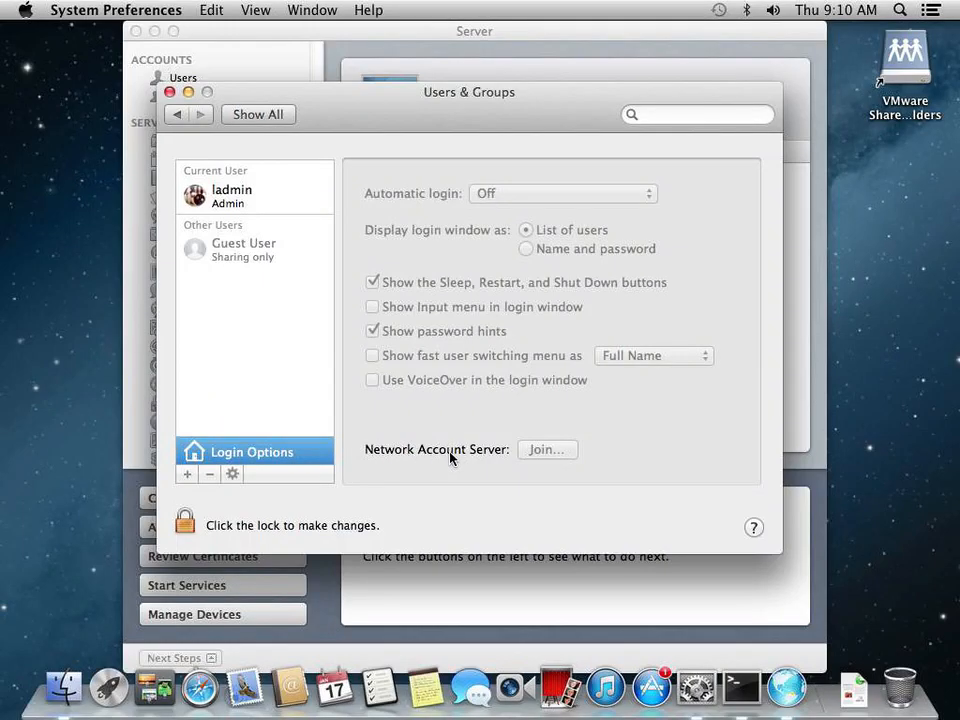
Unlock Users & Groups with the admin password and start joining a network account server
click(183, 525)
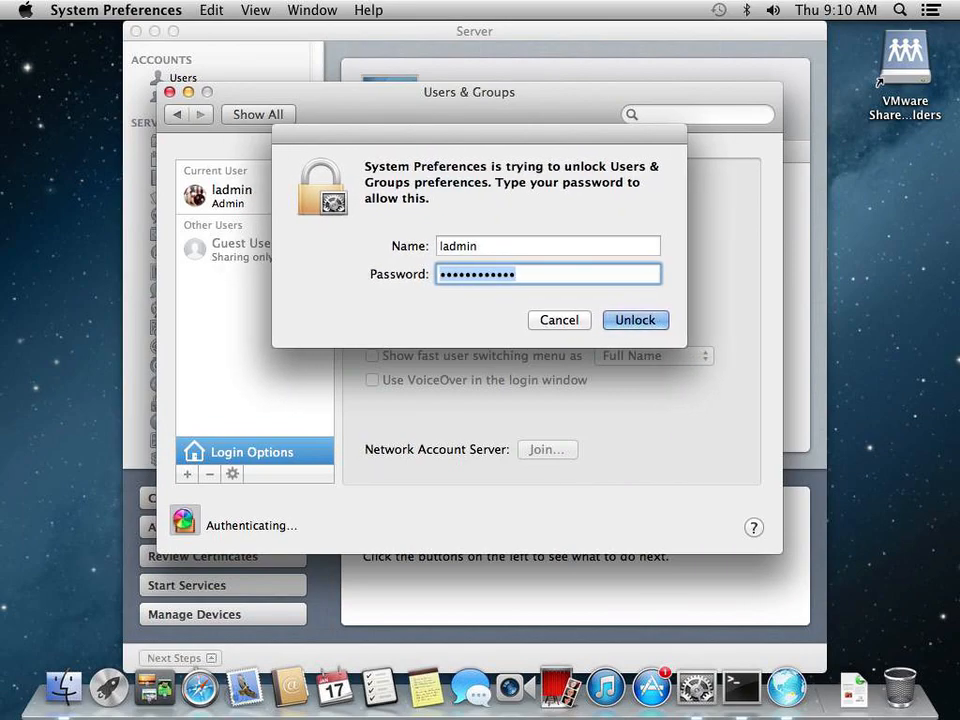
key(Backspace)
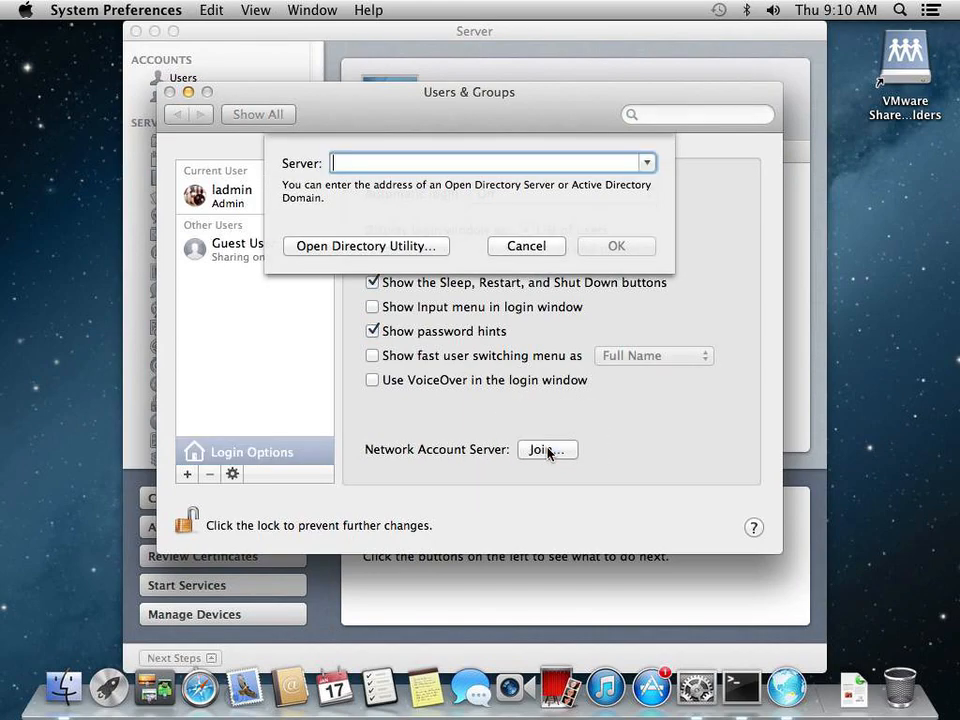
click(464, 162)
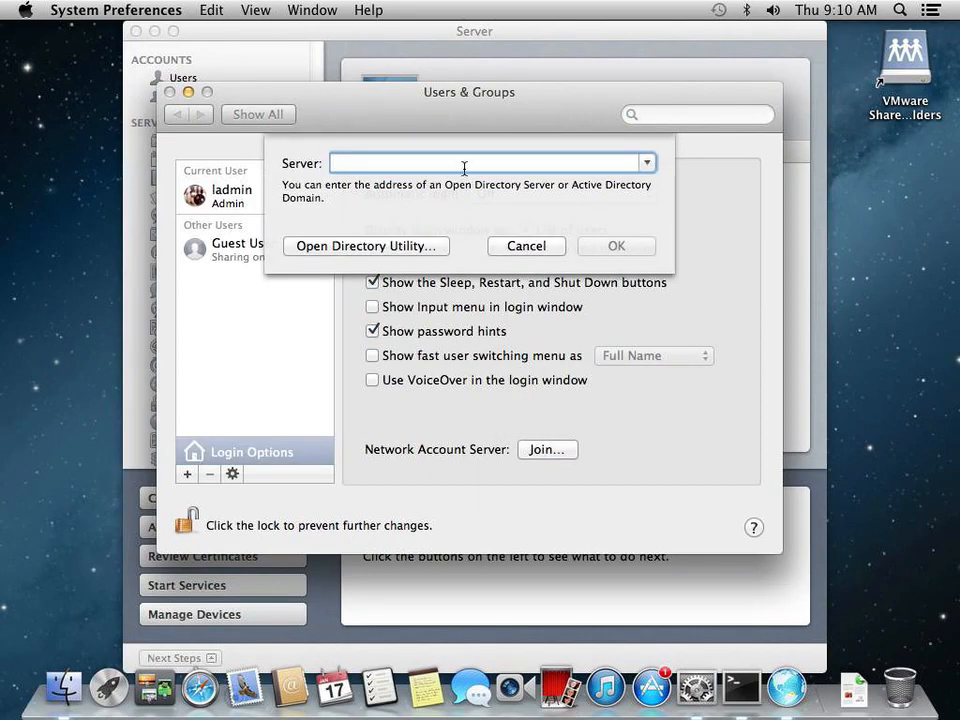
Bind to the advnet.net Active Directory as administrator, re-entering the password after it fails
text(advnet.net)
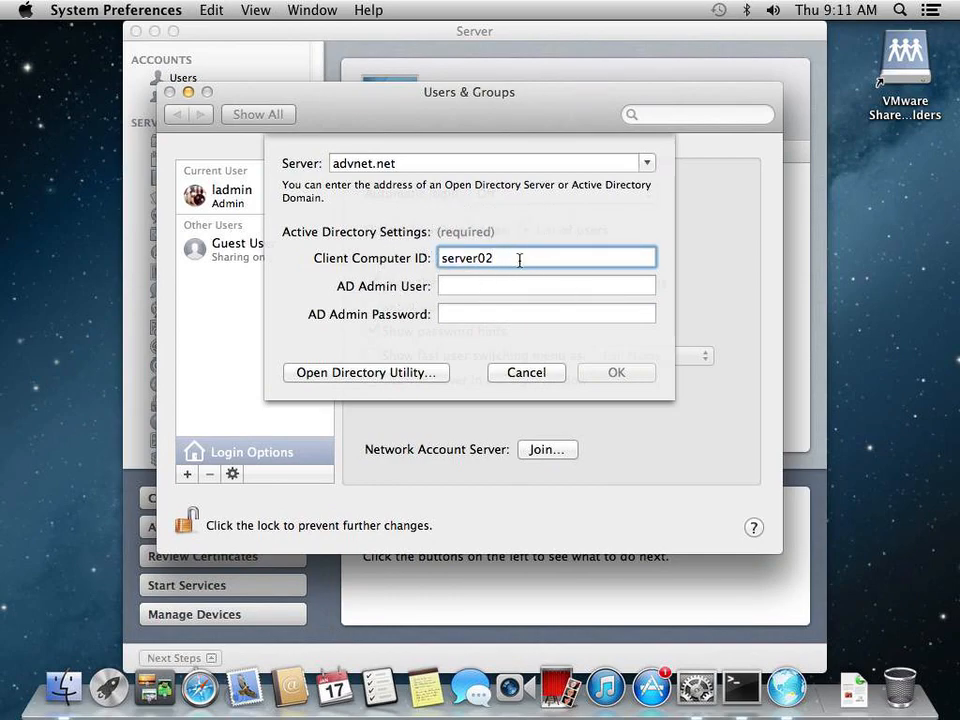
click(546, 285)
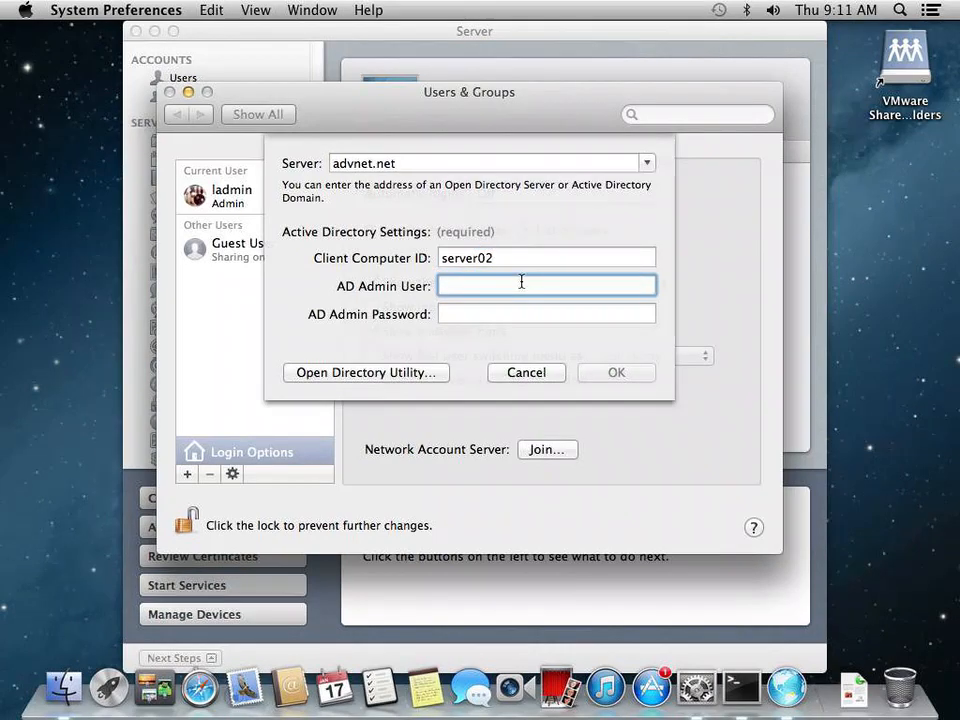
text(administrator)
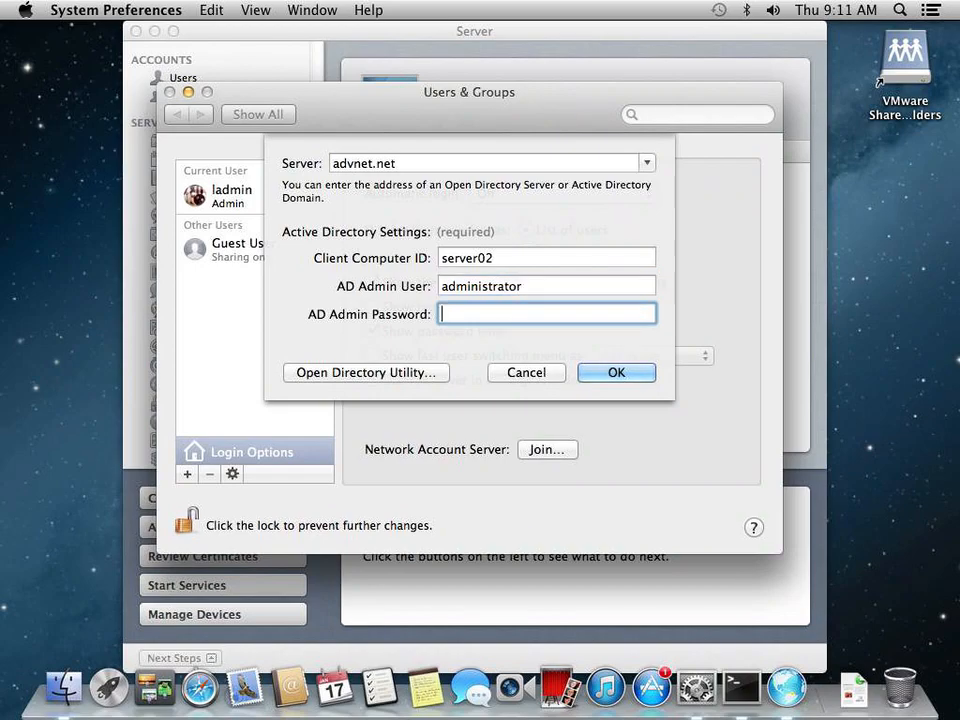
text(••)
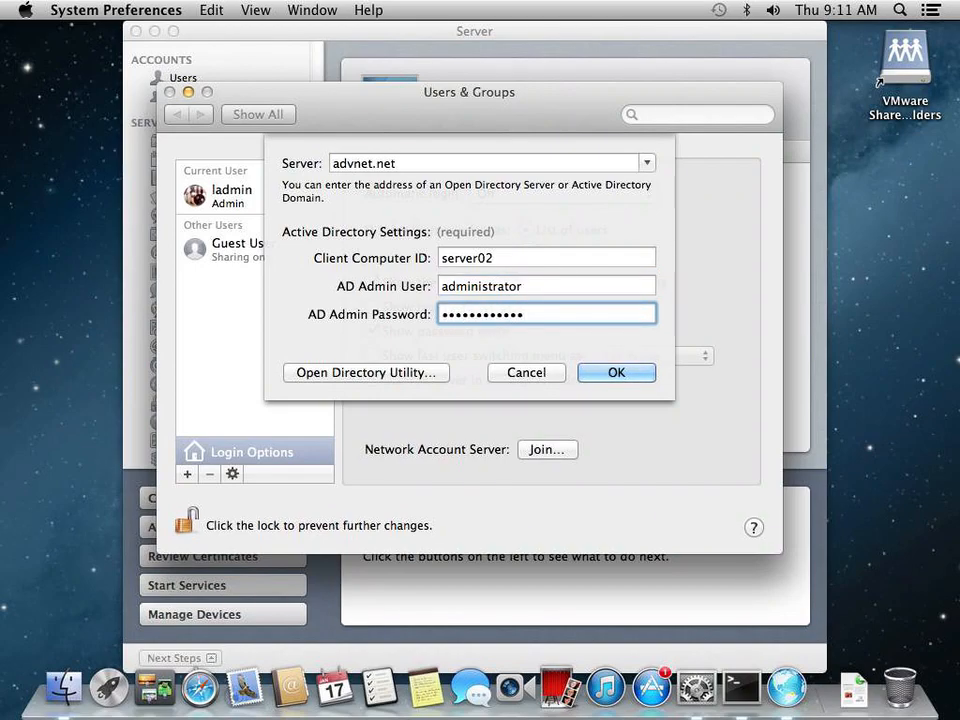
click(616, 372)
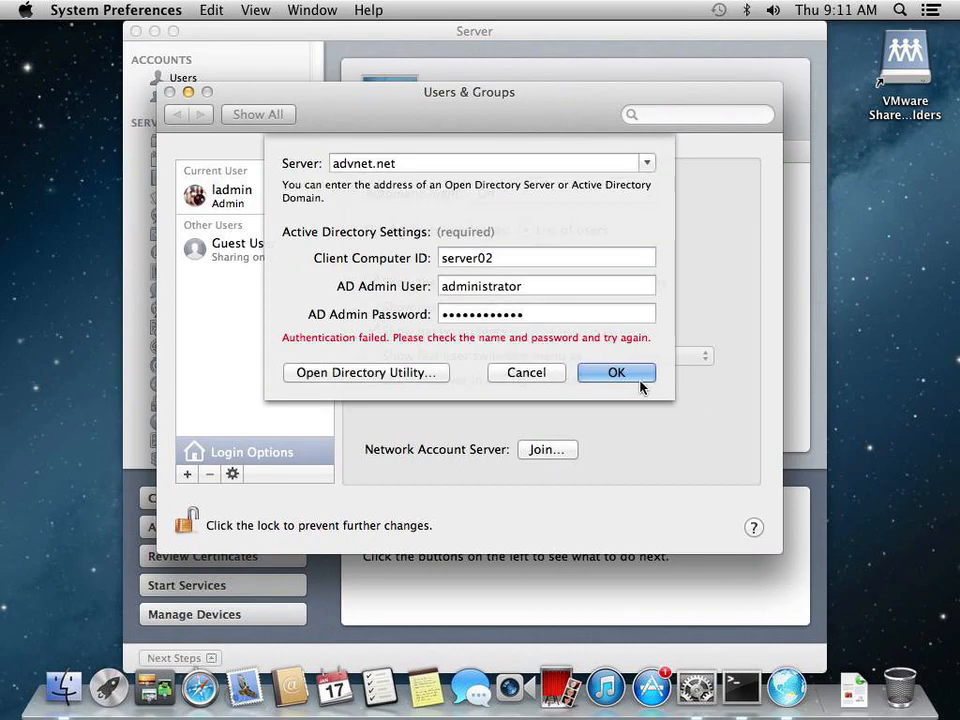
mouse_move(544, 313)
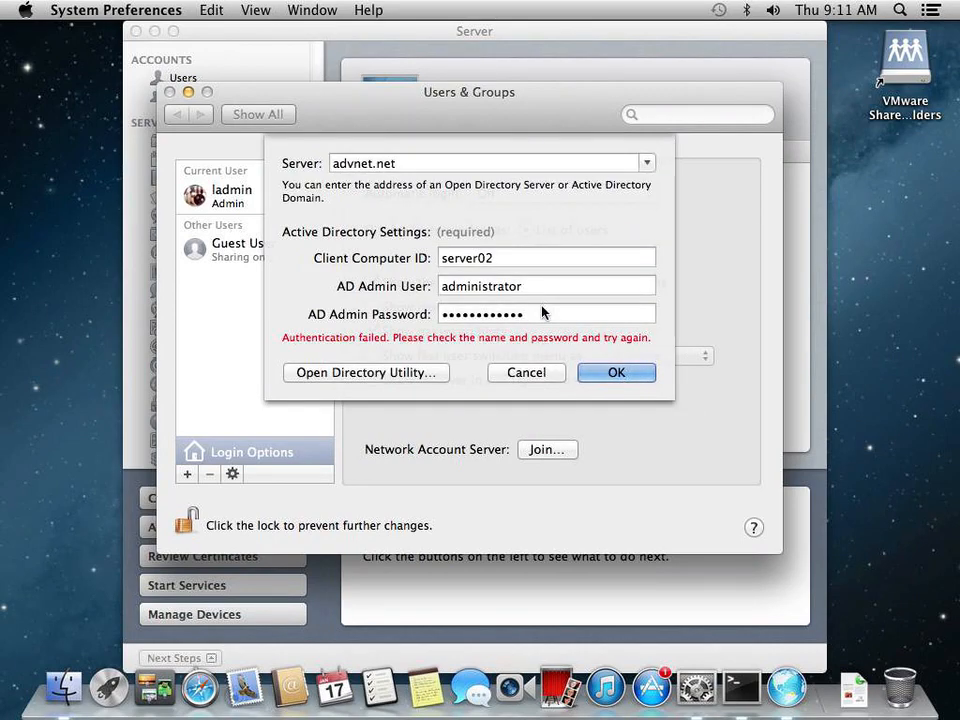
click(545, 313)
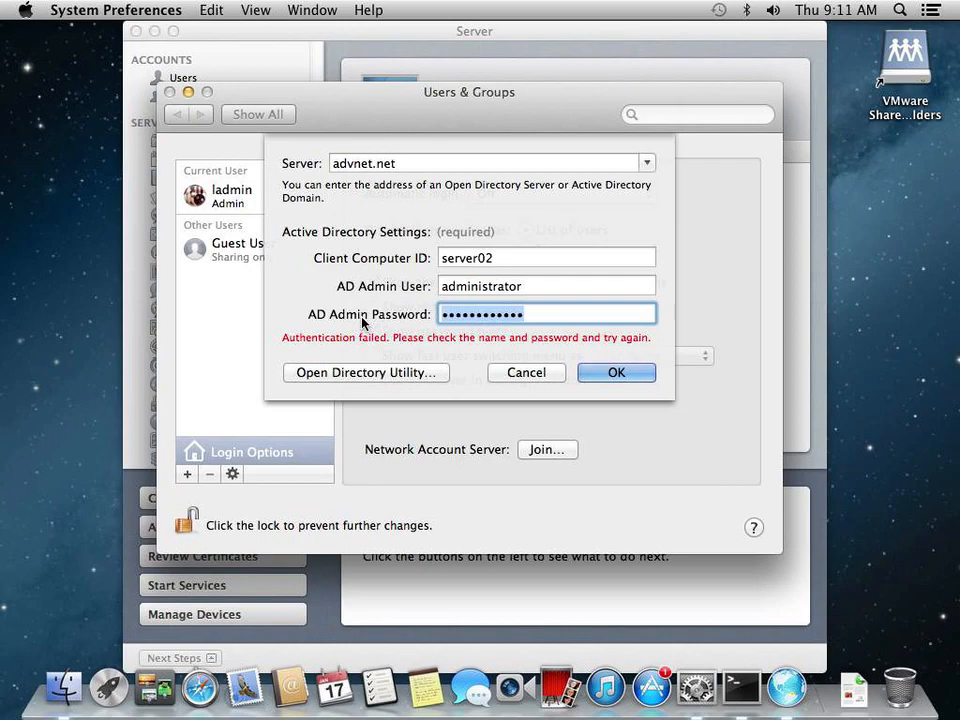
click(616, 372)
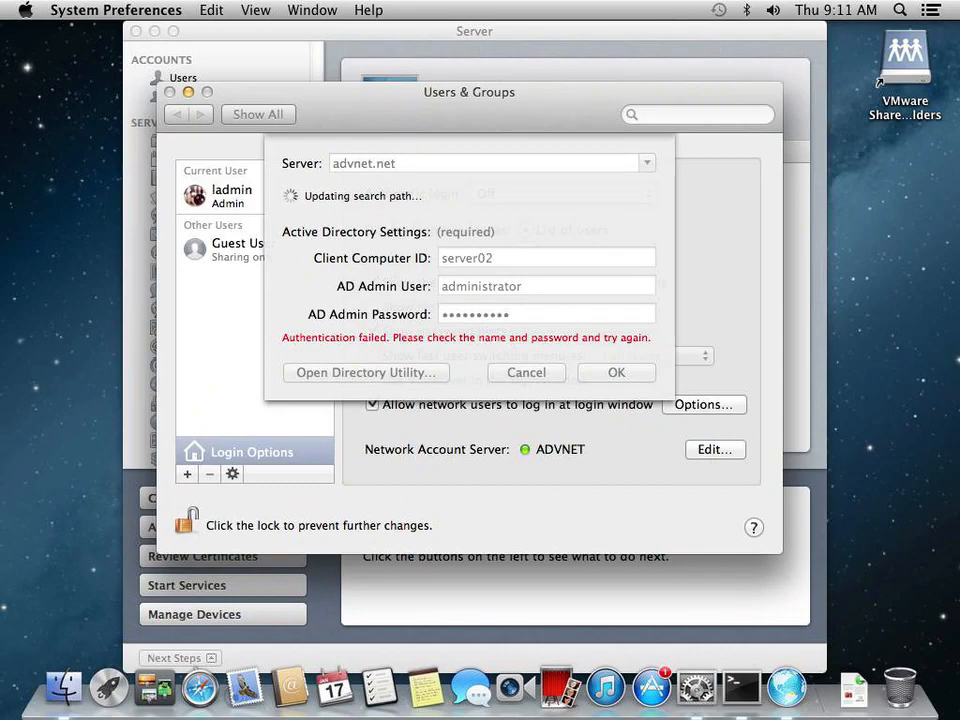
mouse_move(382, 212)
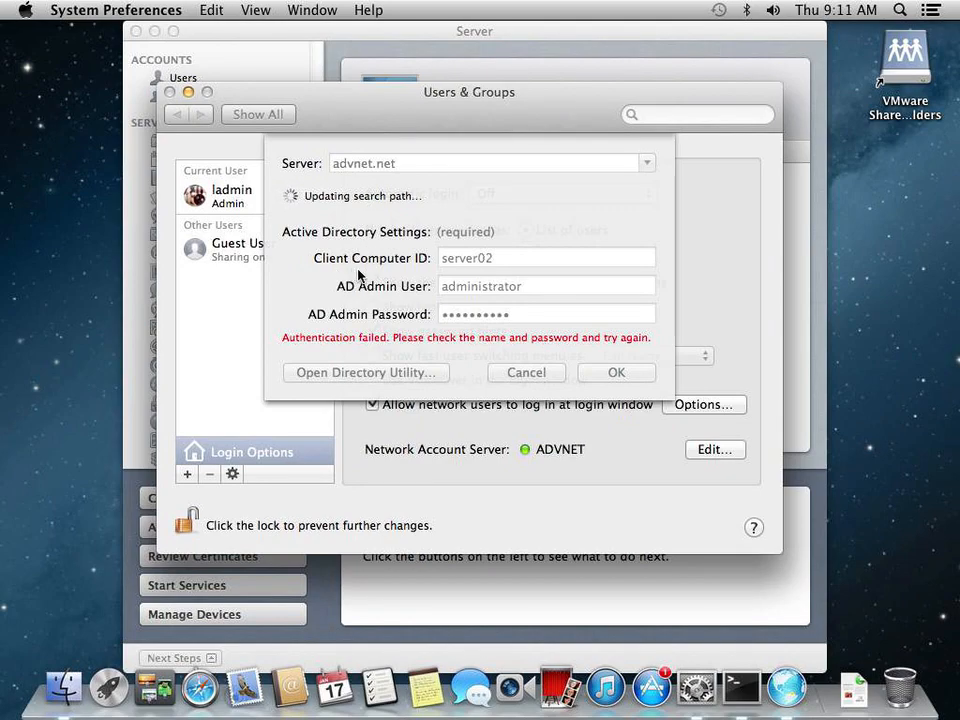
mouse_move(460, 268)
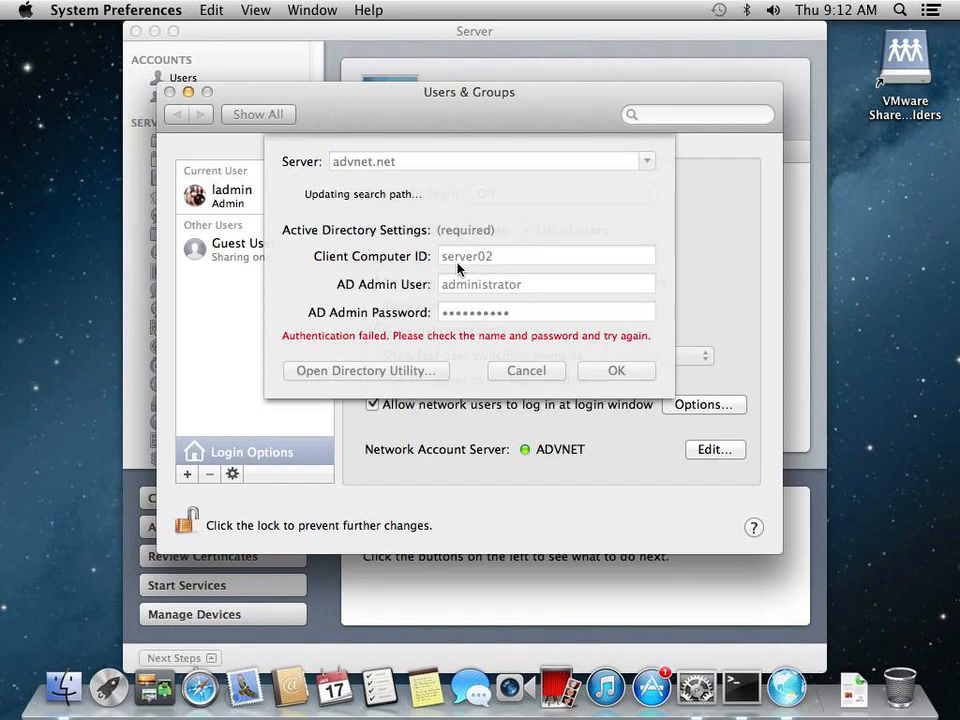
click(526, 370)
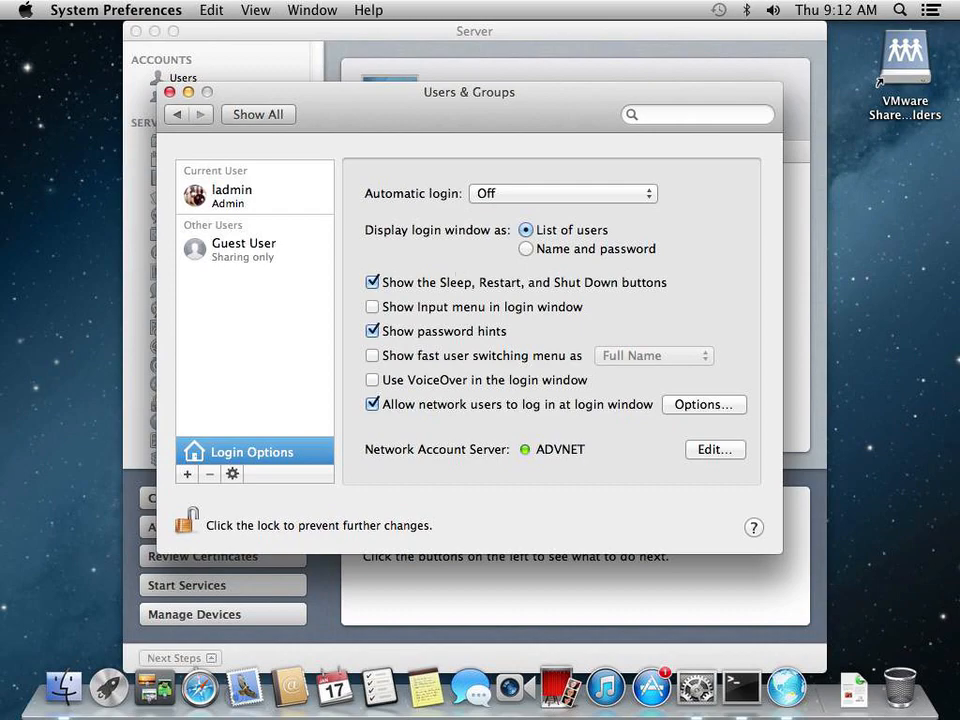
mouse_move(459, 269)
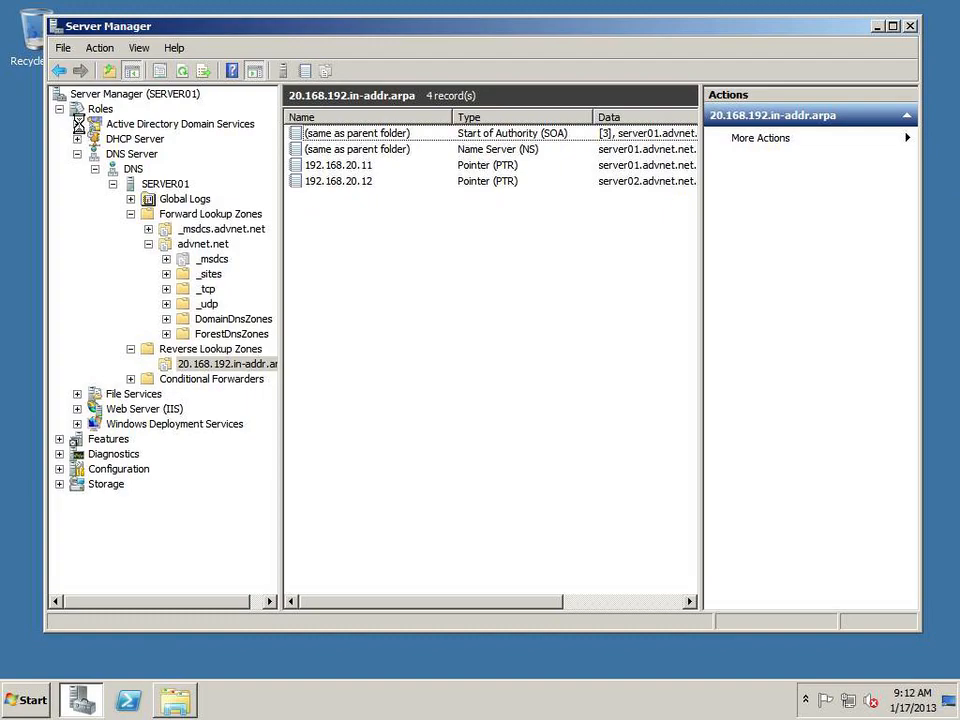
In Server Manager, open advnet.net's Computers container and select the server02 account
click(77, 123)
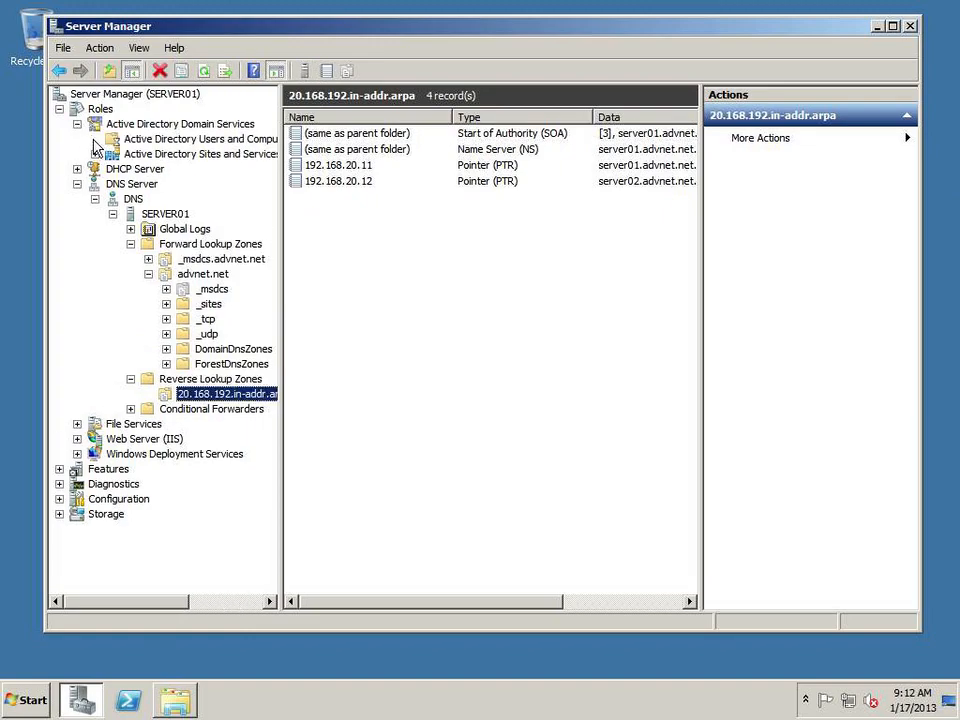
click(167, 153)
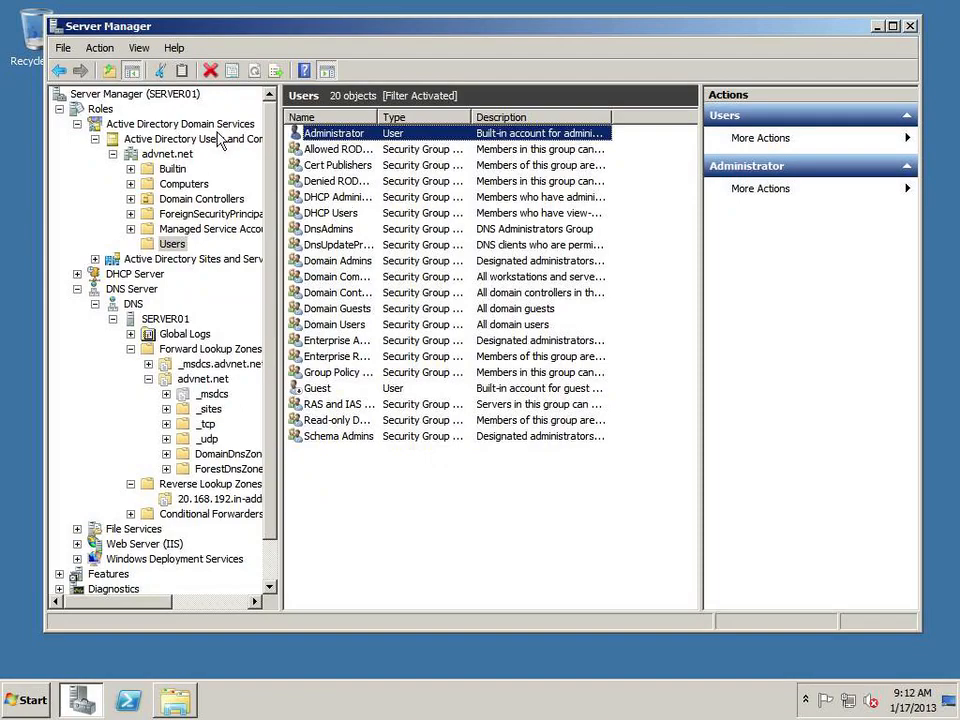
click(184, 184)
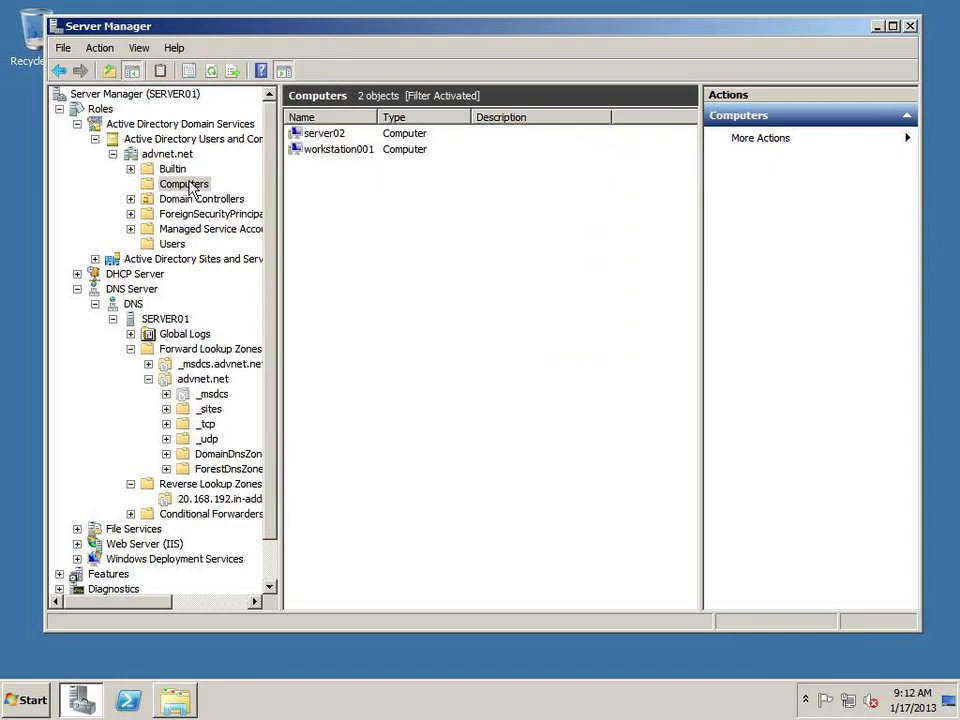
mouse_move(358, 120)
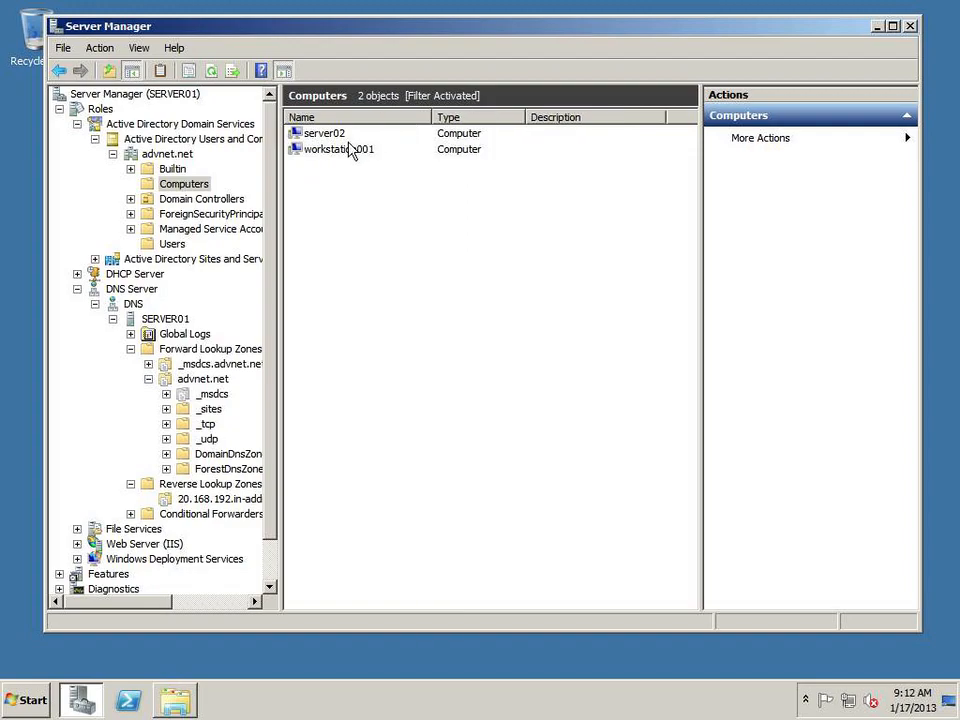
click(322, 133)
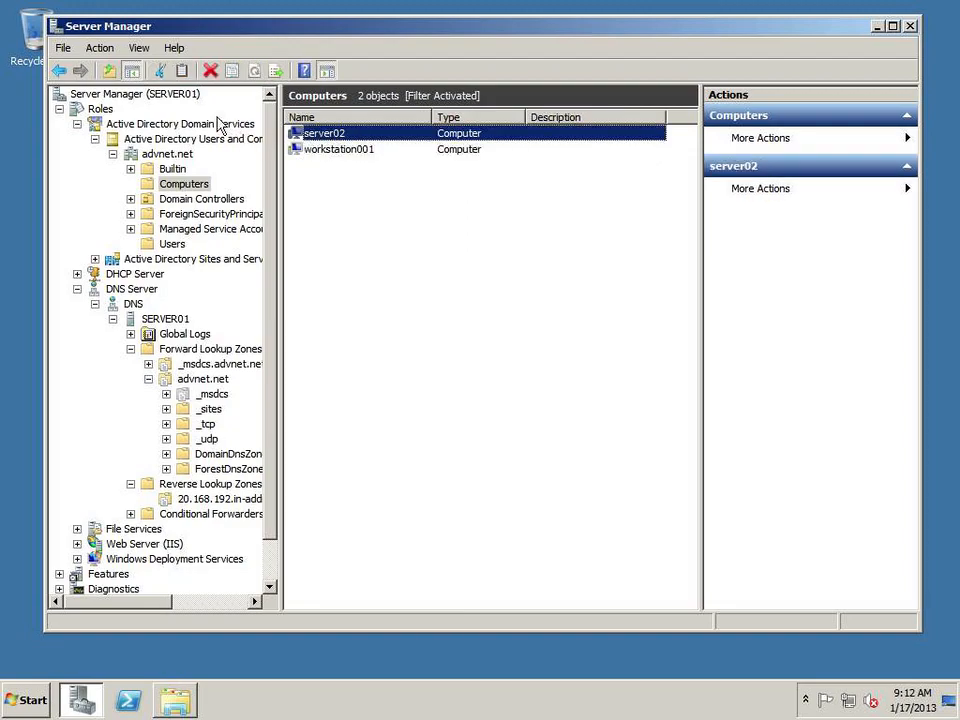
mouse_move(180, 93)
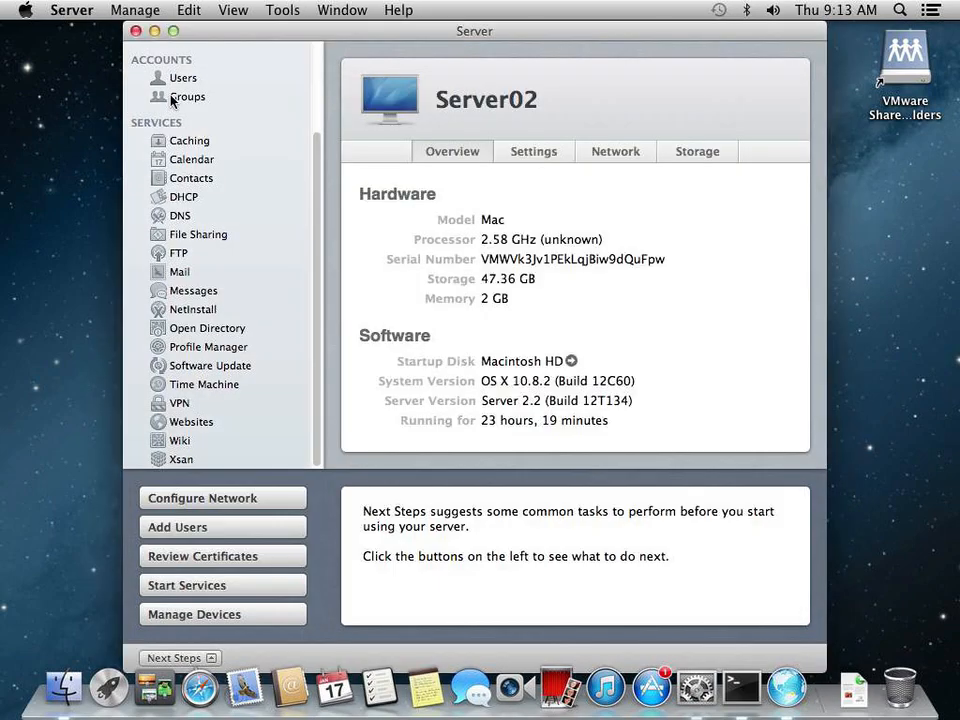
mouse_move(738, 683)
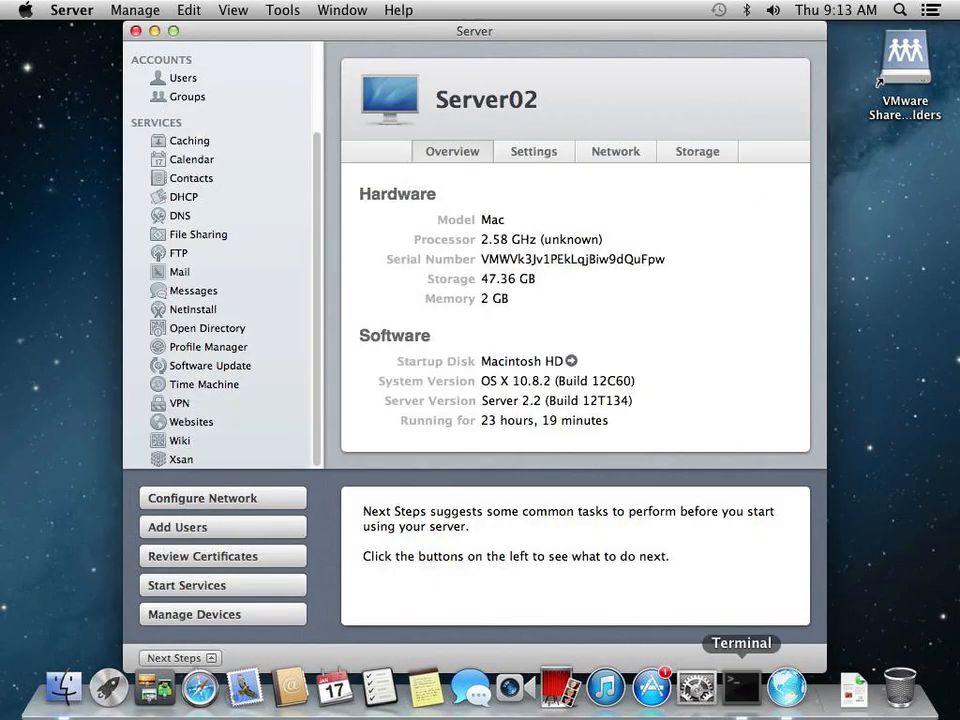
Enlarge the Terminal window and run dsconfigad -enableSSO
click(737, 687)
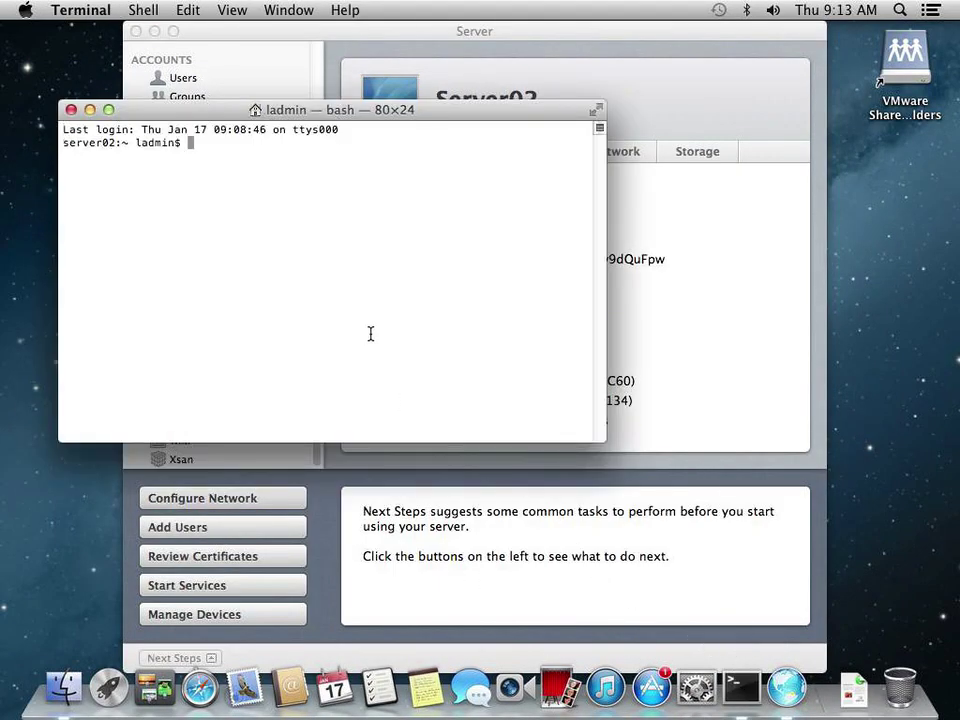
drag(605, 445, 757, 533)
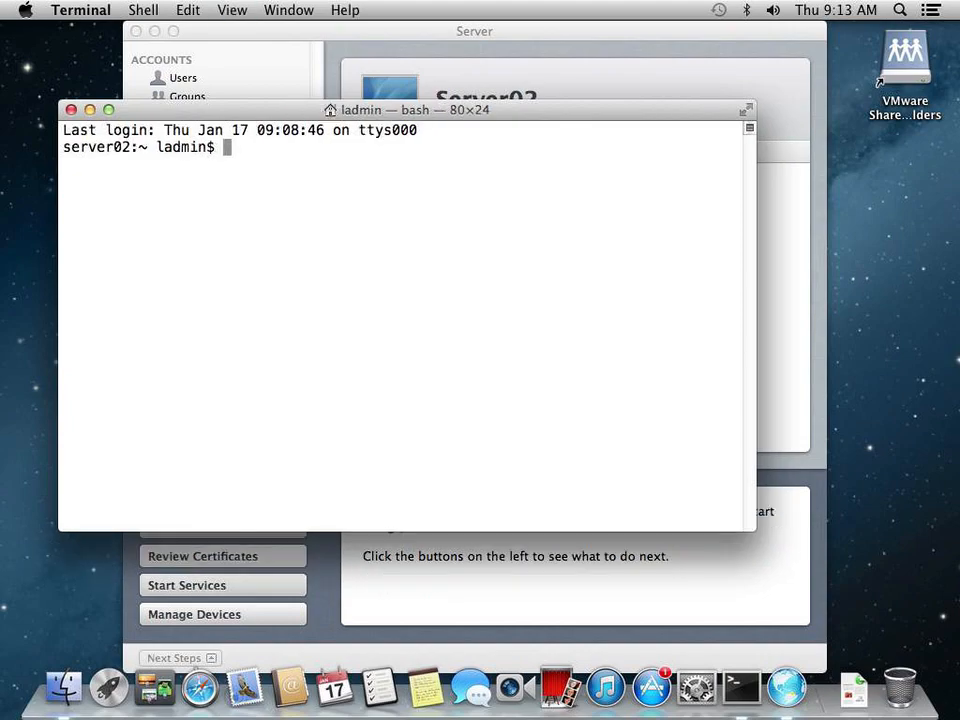
text(d)
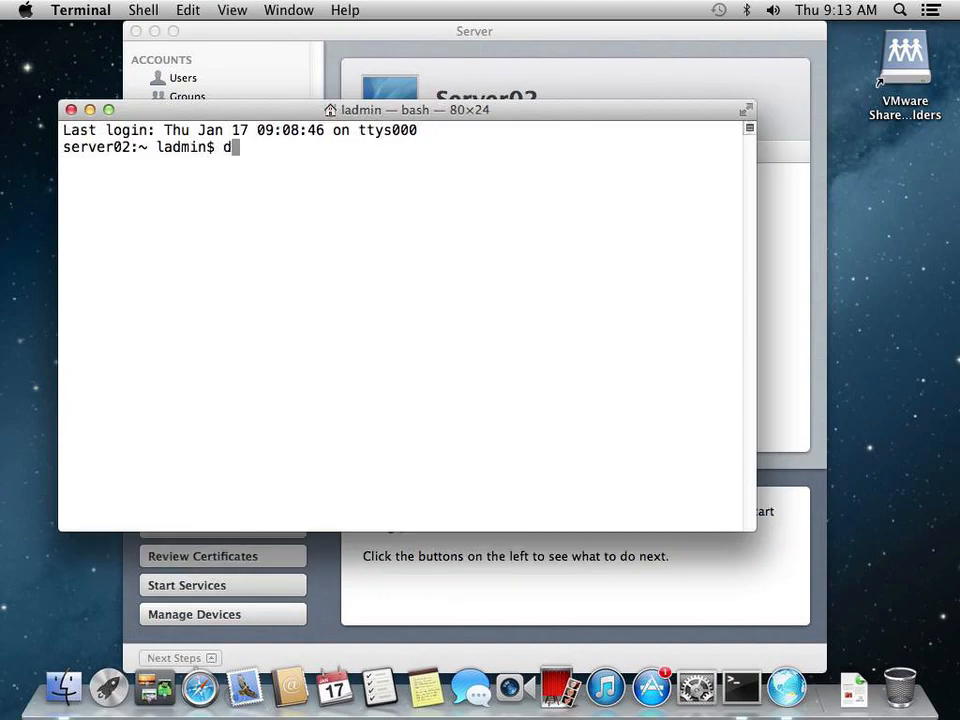
text(sconfig)
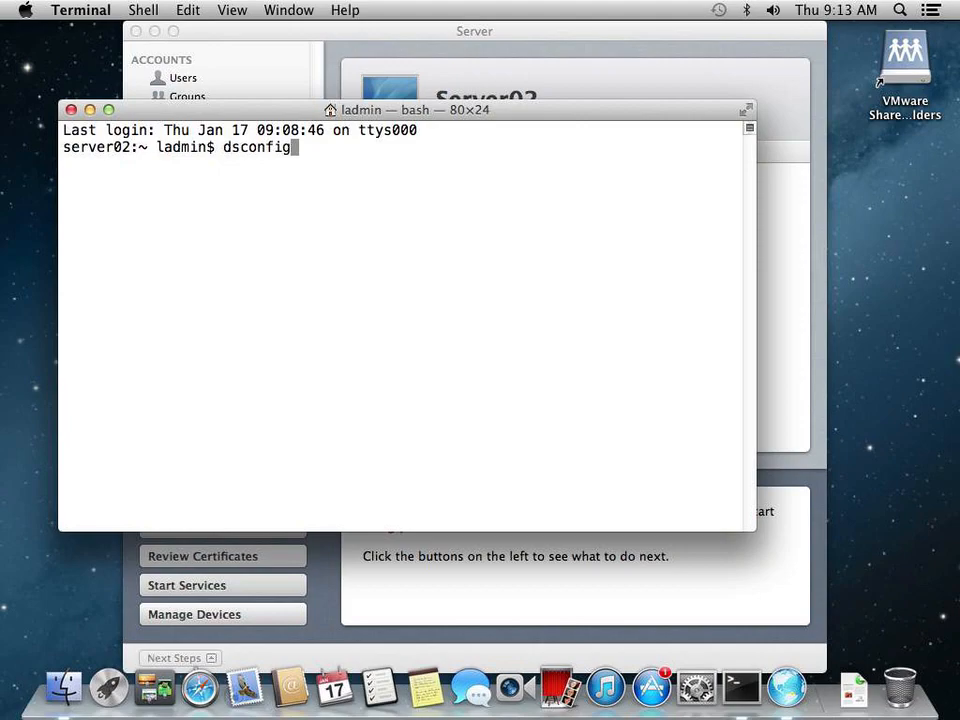
text(ad -enabl)
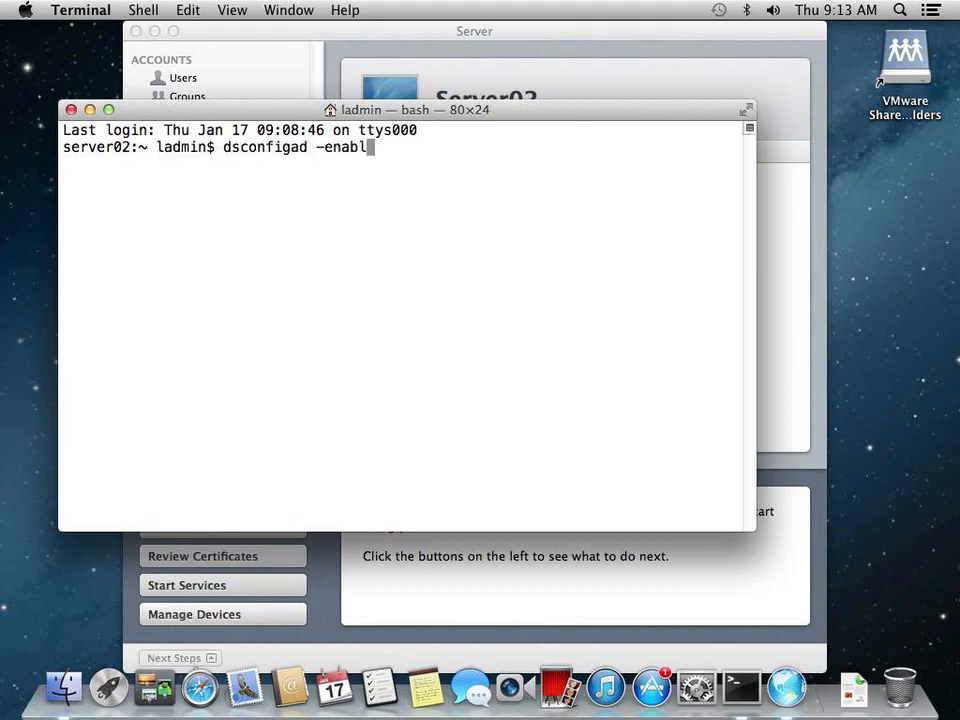
text(eSS)
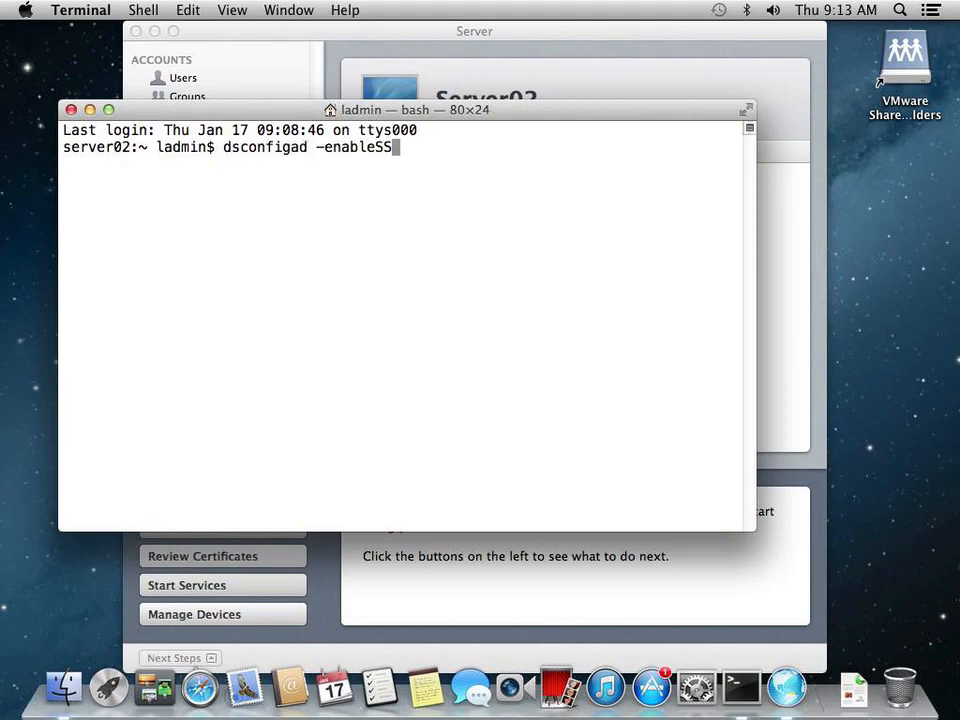
text(O)
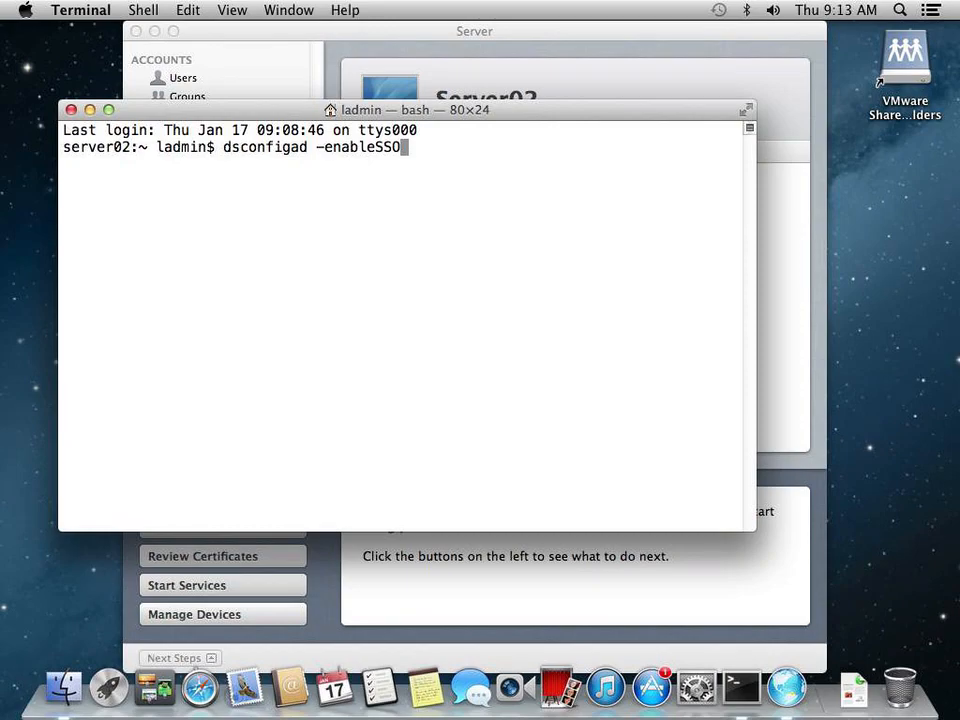
key(Return)
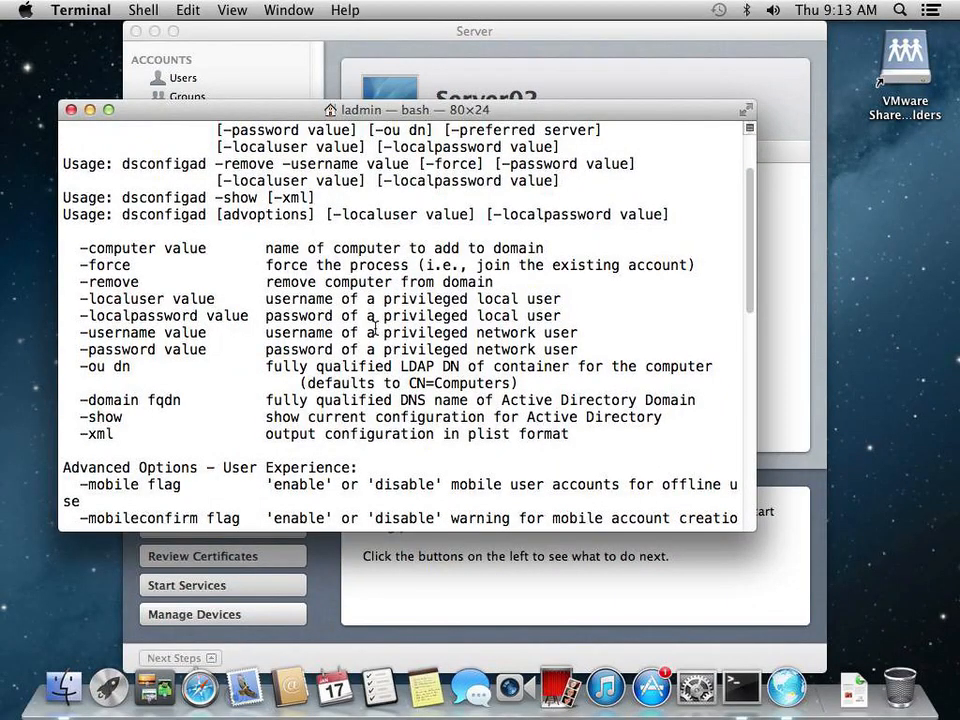
Scroll through the dsconfigad usage listing and begin typing a new dsconfigad command
scroll(down, 3)
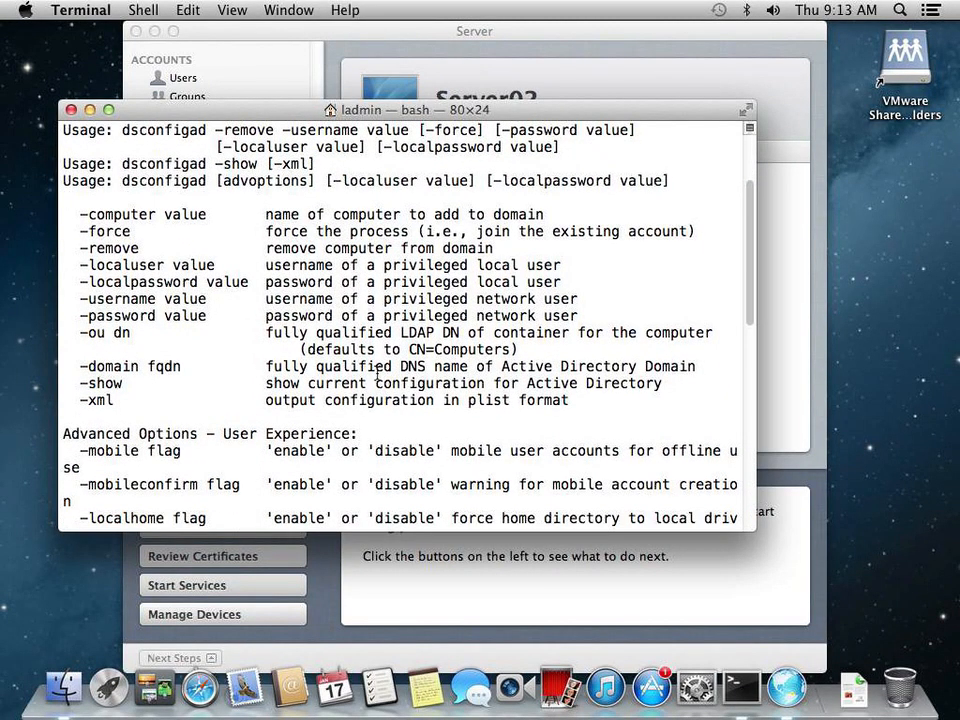
scroll(down, 3)
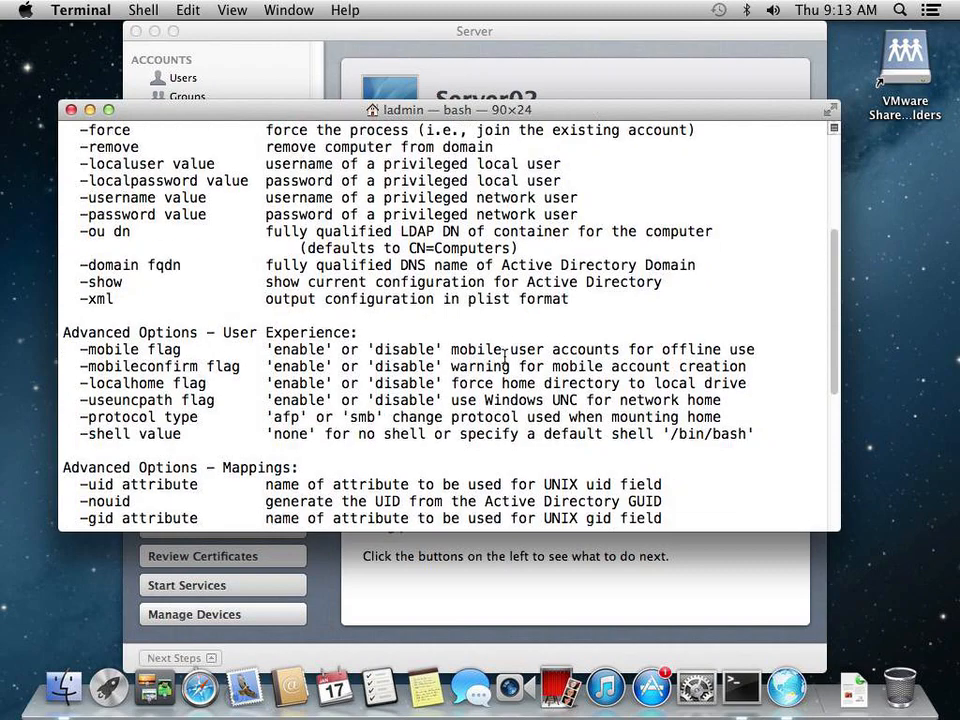
scroll(down, 3)
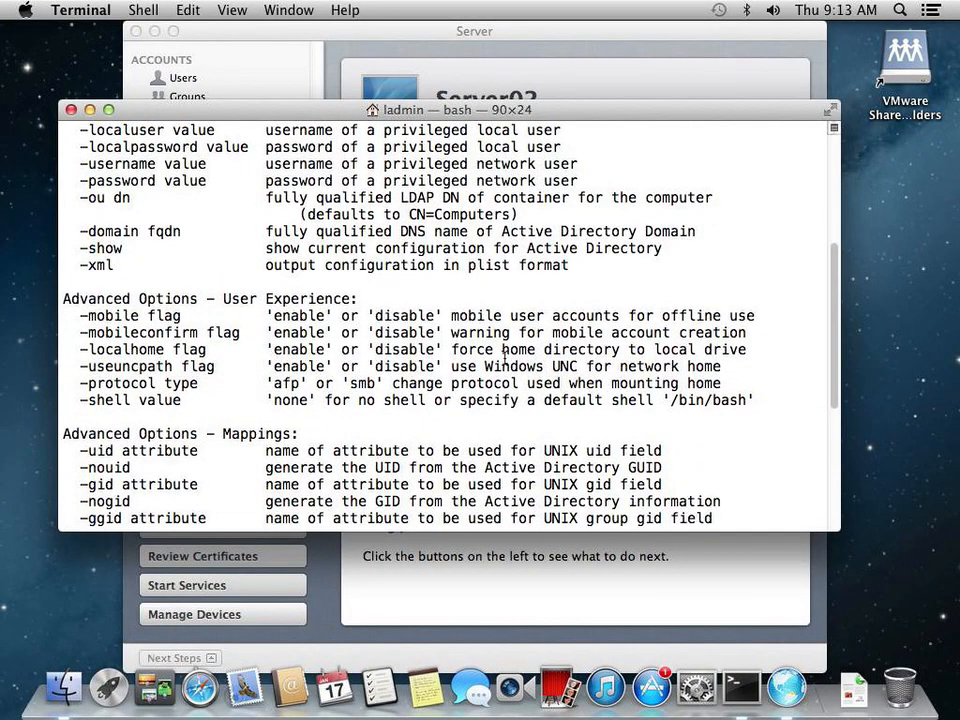
scroll(down, 3)
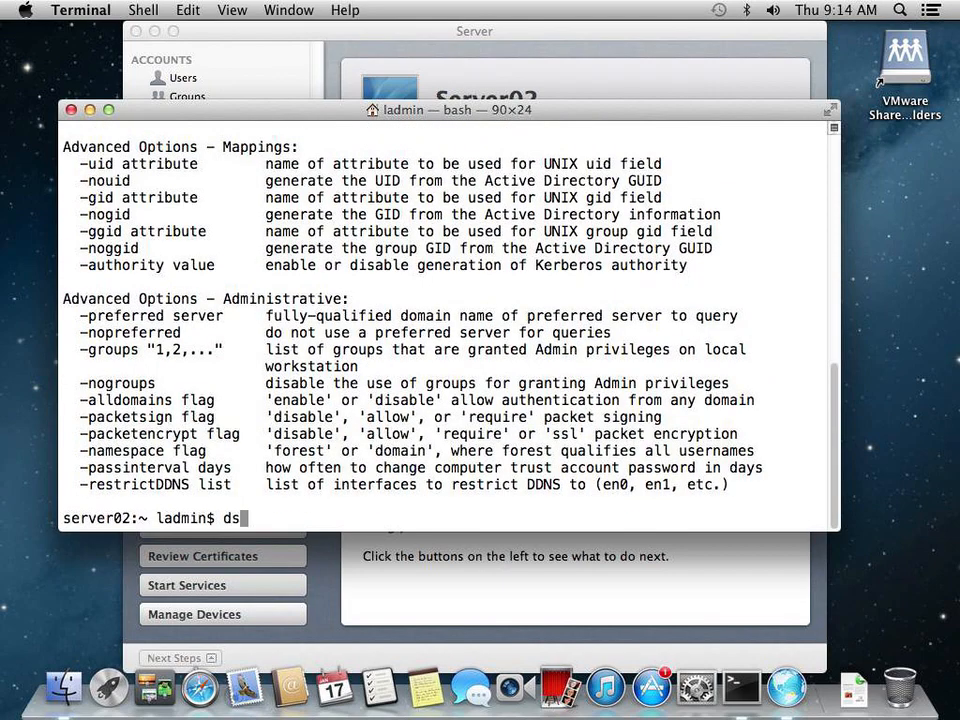
text(configad -show)
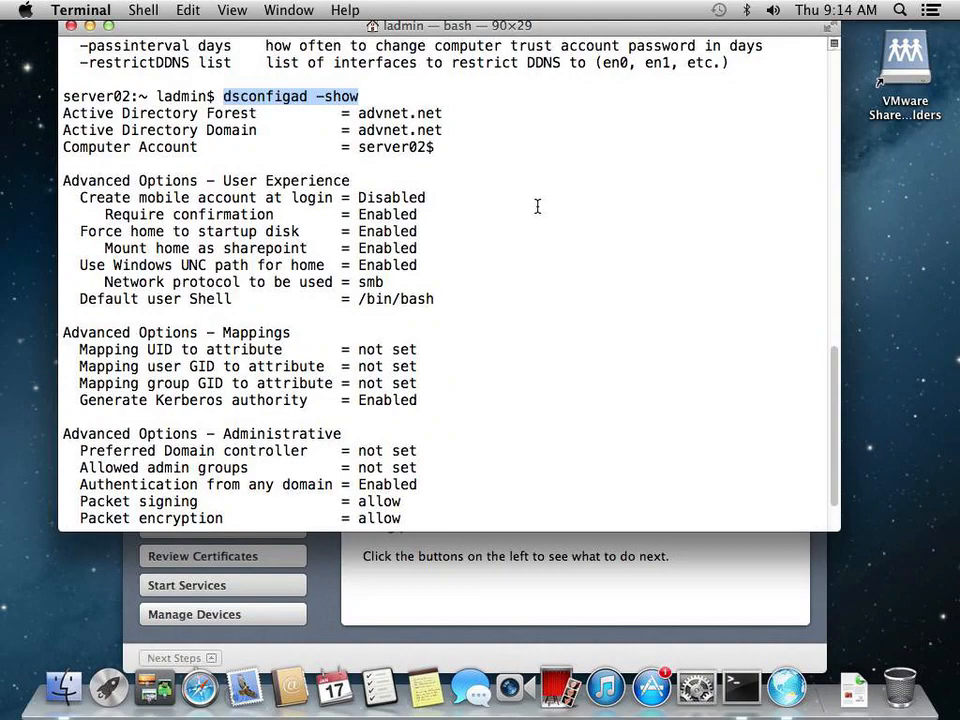
mouse_move(380, 247)
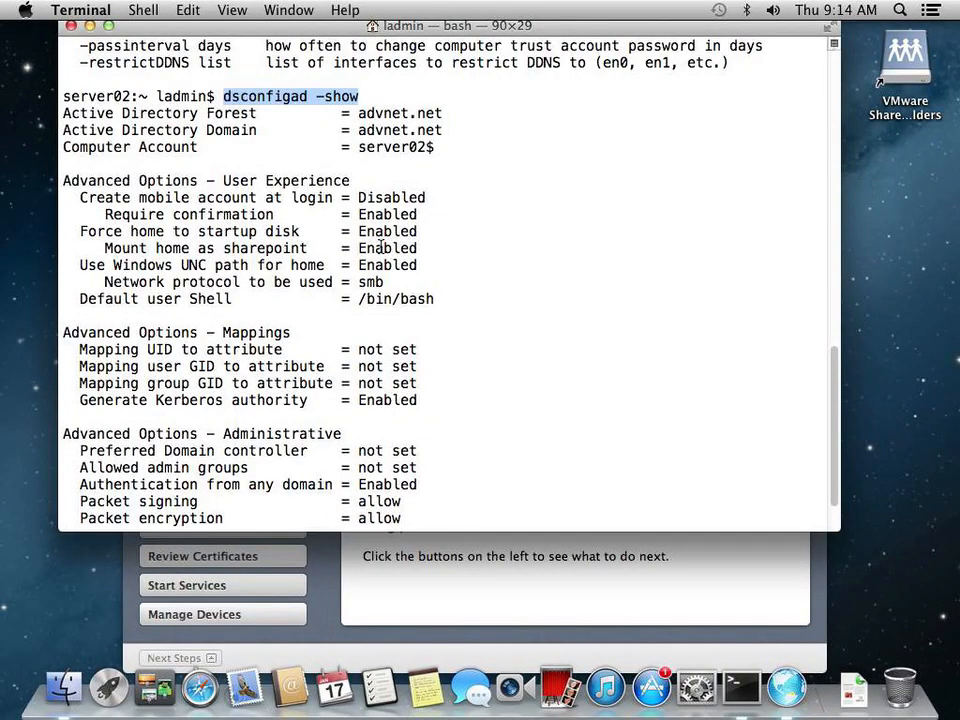
mouse_move(360, 112)
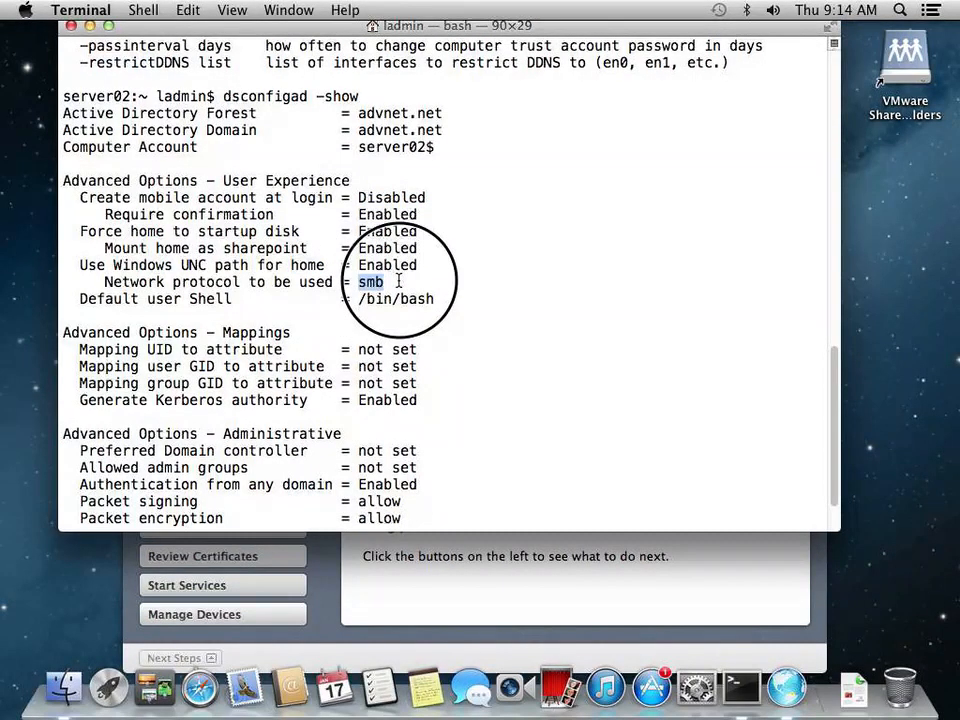
Scroll through the dsconfigad -show output to review the remaining Active Directory settings
scroll(down, 3)
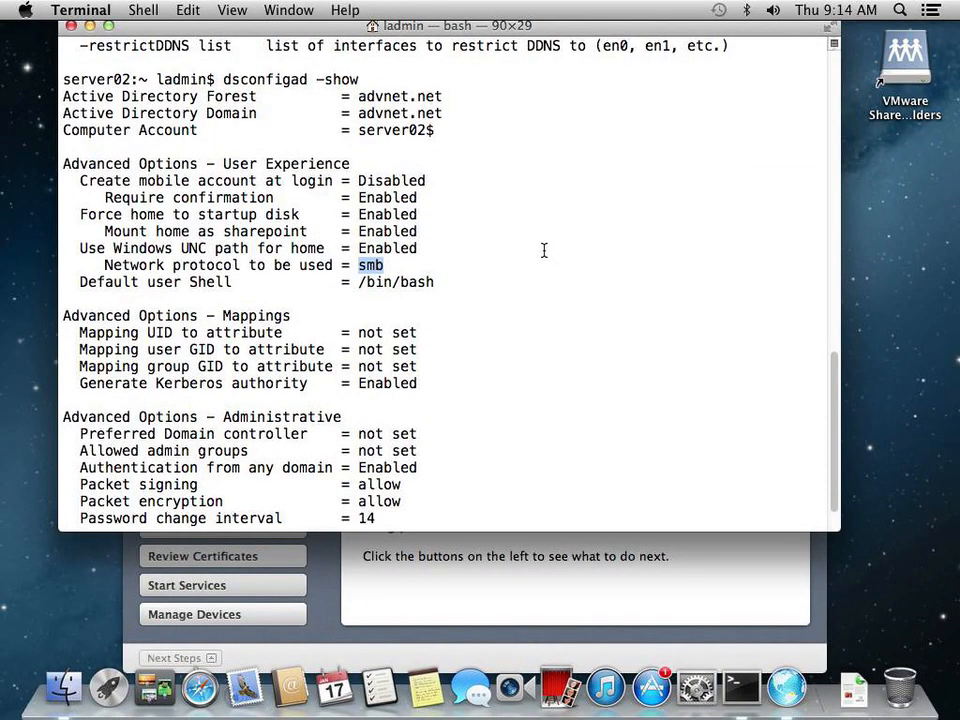
scroll(down, 3)
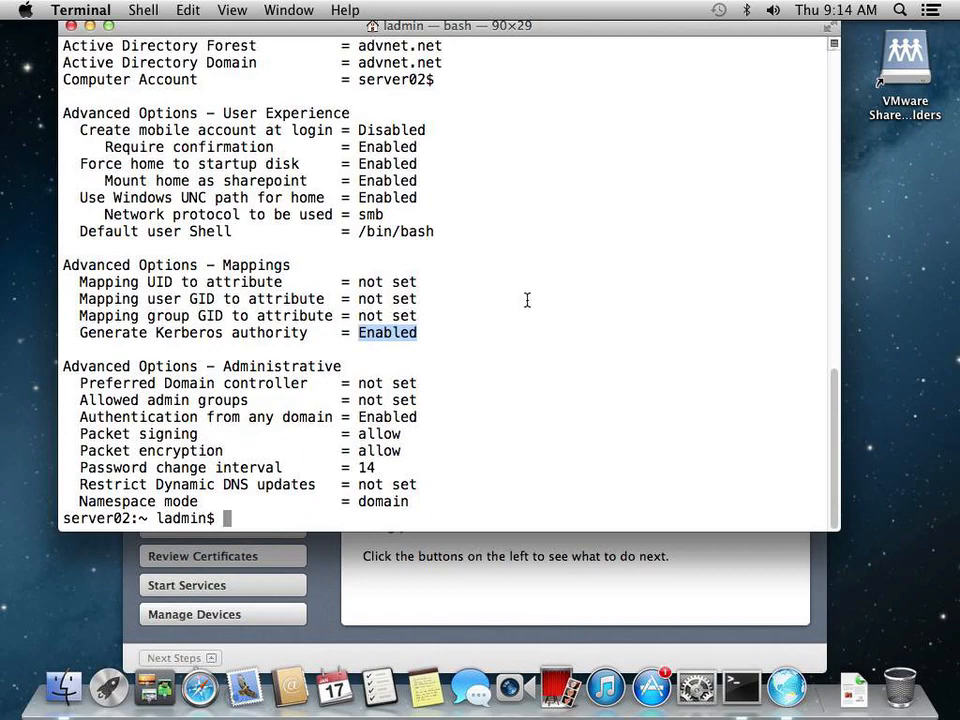
mouse_move(505, 269)
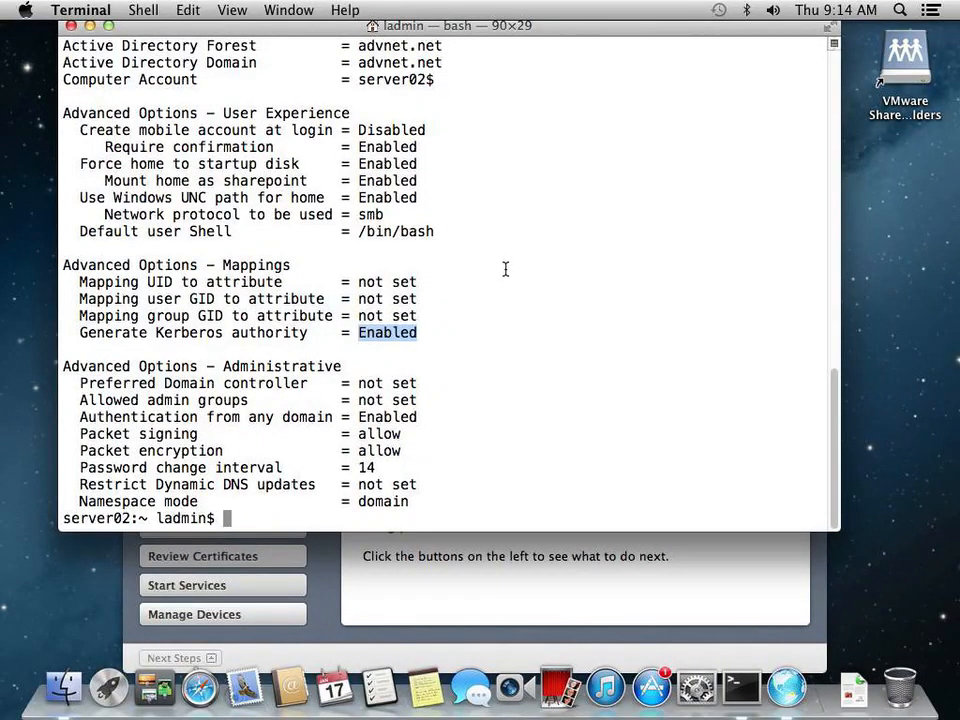
mouse_move(494, 274)
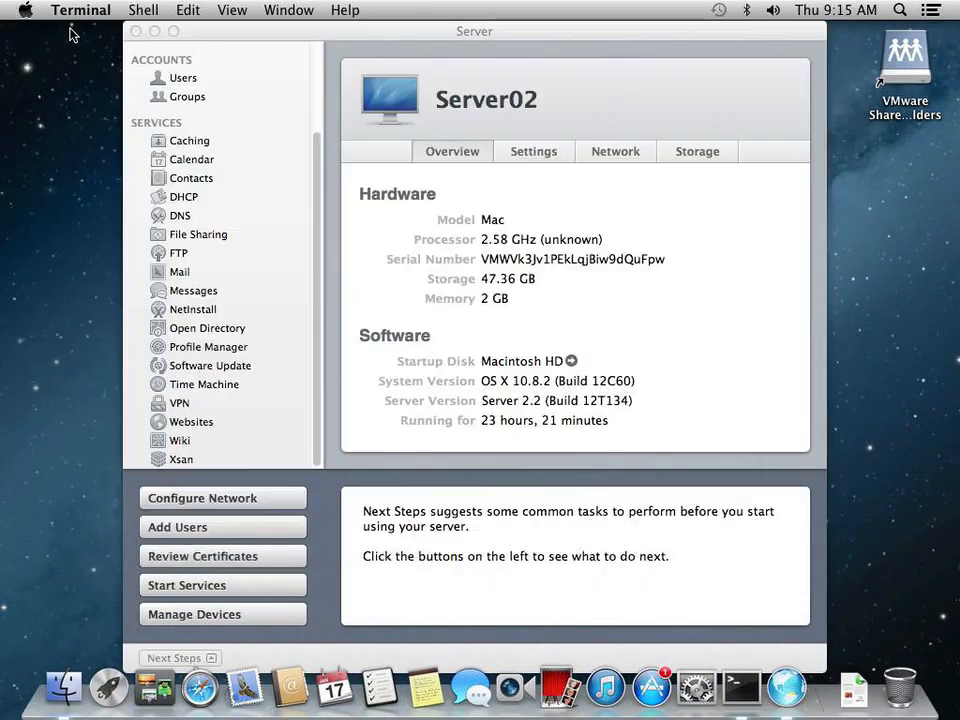
Turn on Open Directory as a new domain and enter the diradmin administrator account and password
click(207, 328)
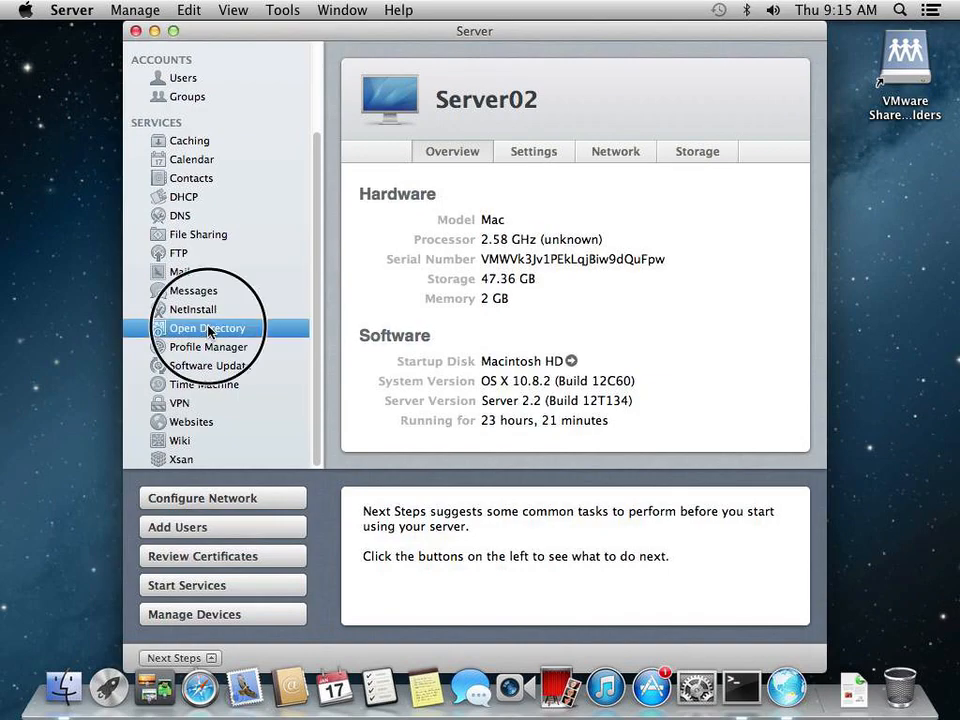
click(207, 328)
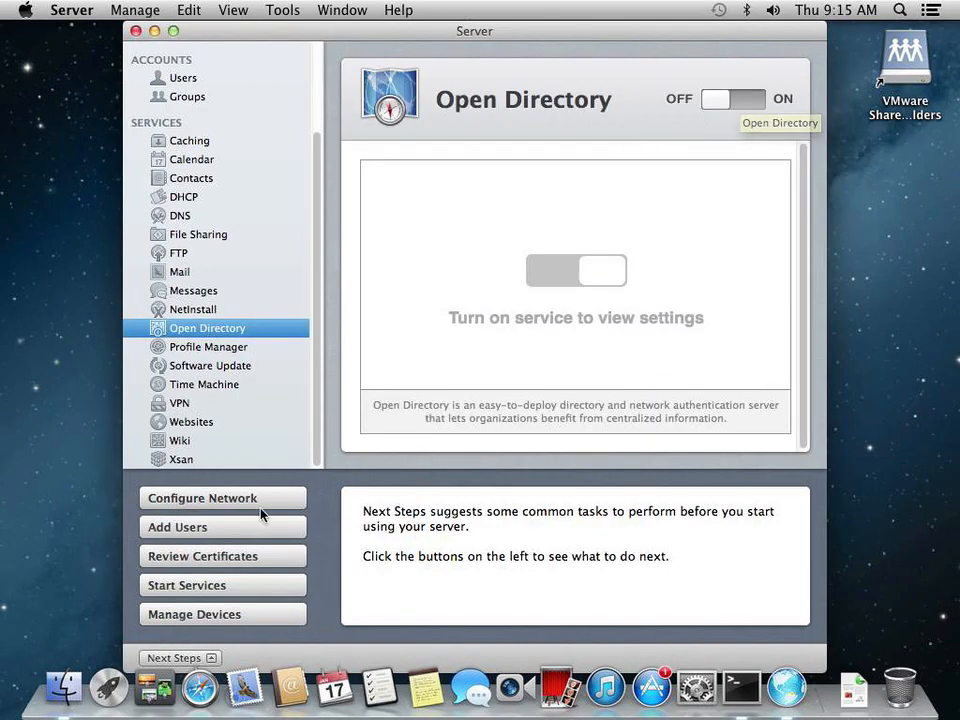
mouse_move(733, 66)
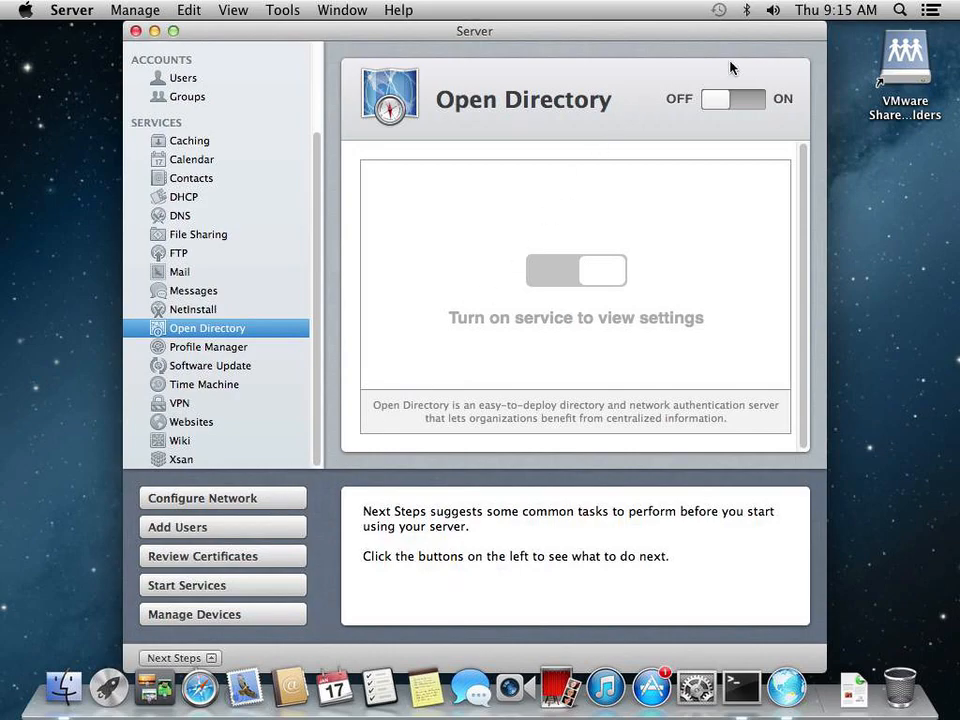
click(738, 98)
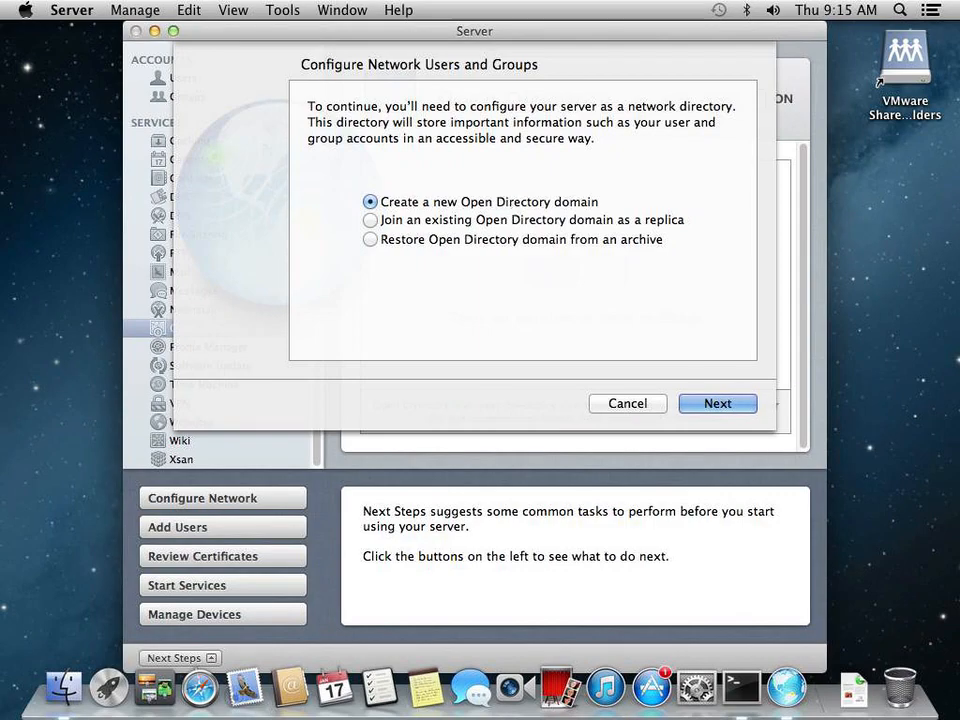
click(717, 403)
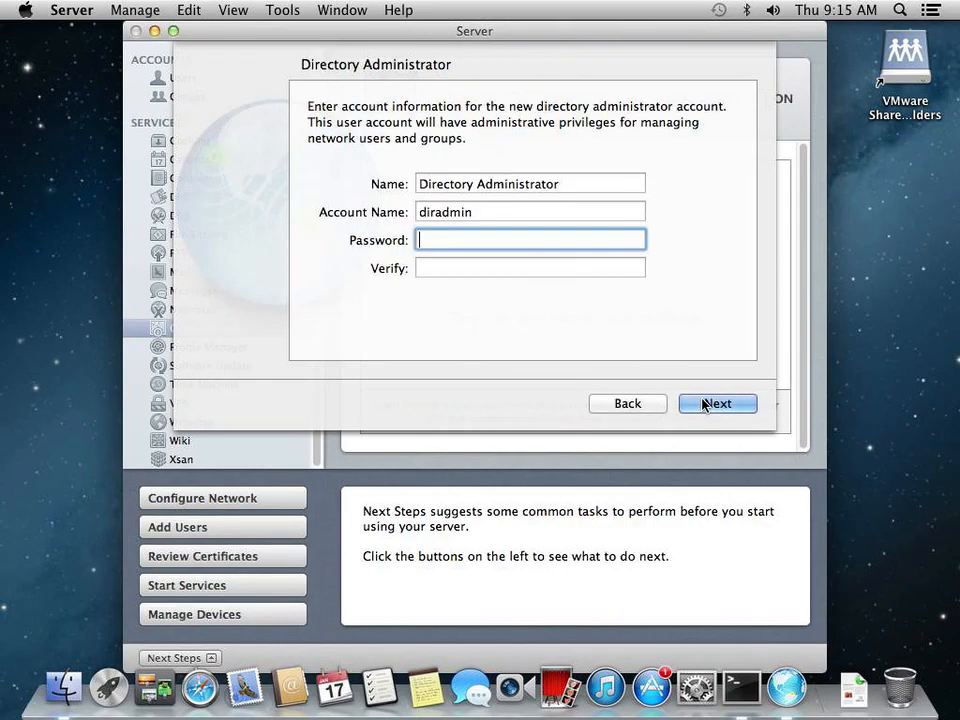
mouse_move(490, 173)
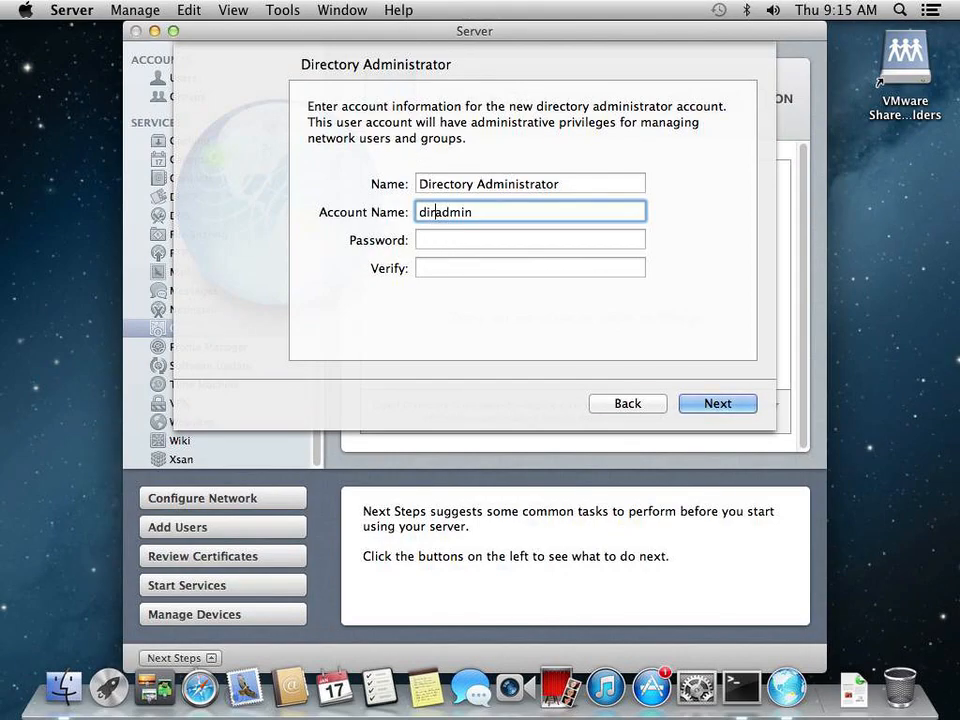
click(530, 239)
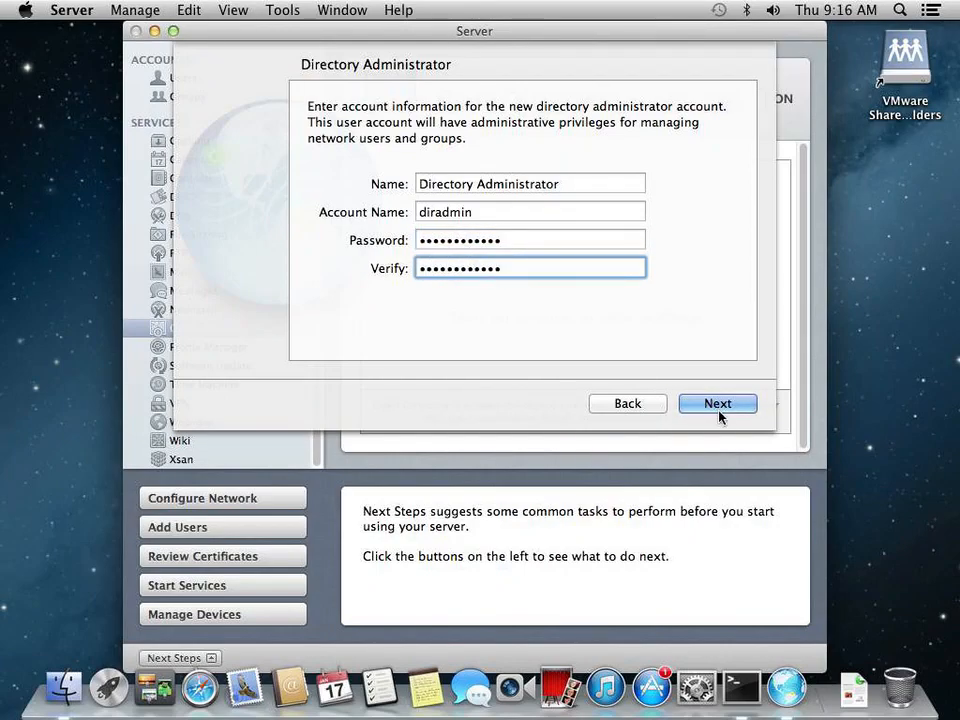
click(717, 403)
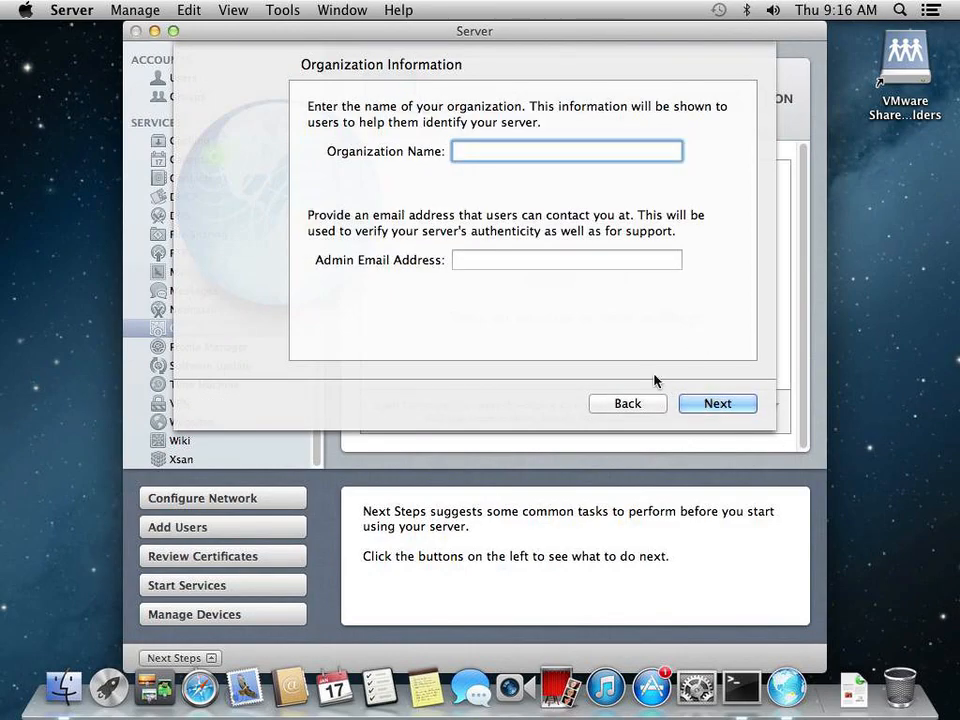
mouse_move(564, 340)
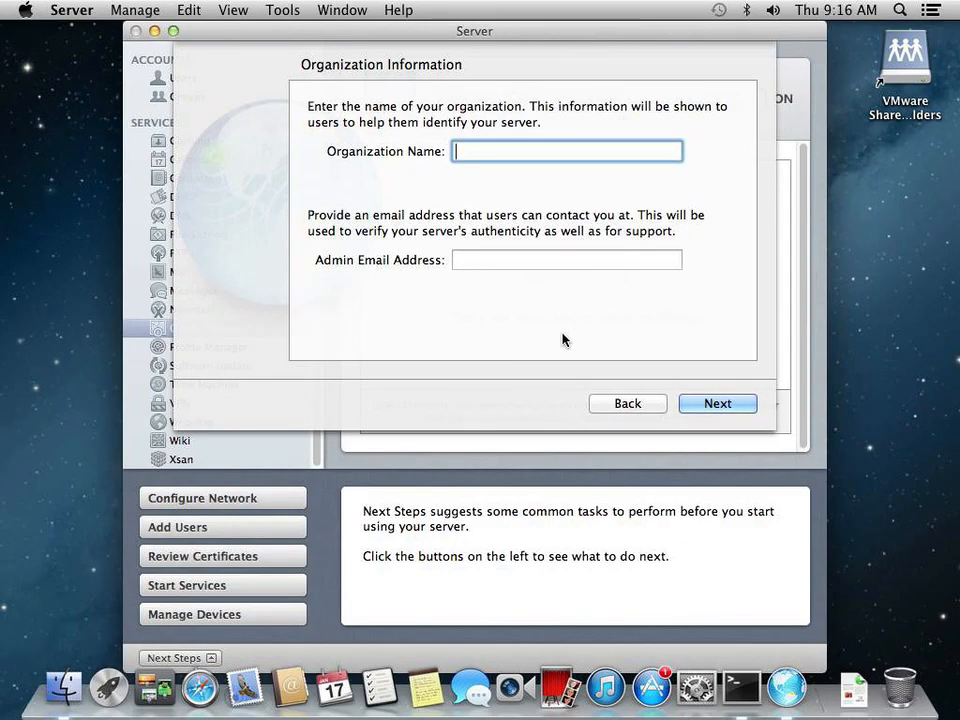
text(ADV)
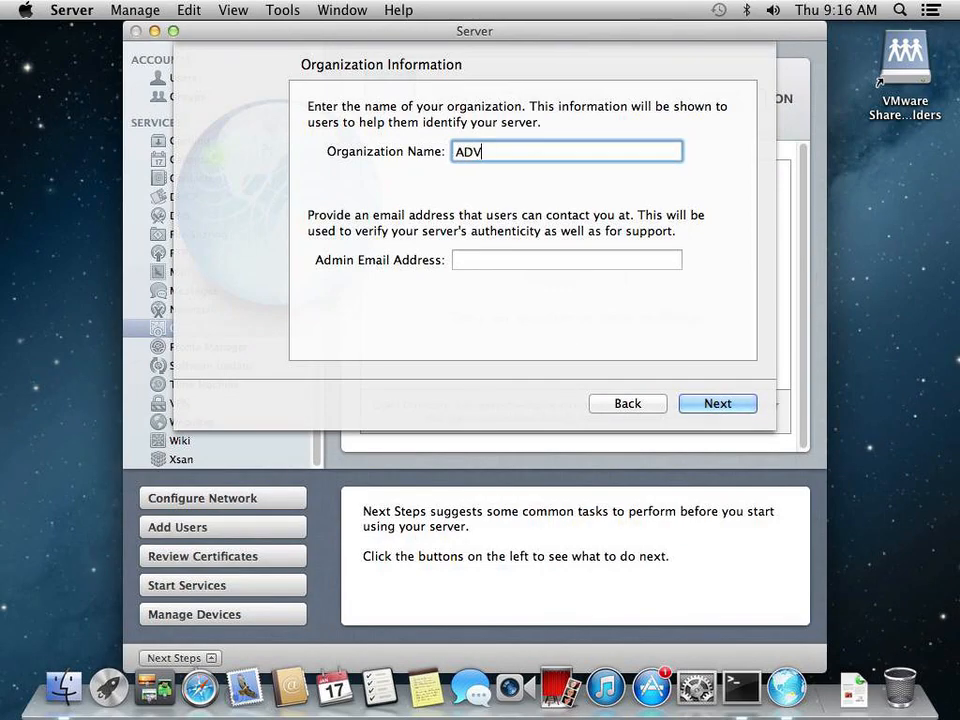
text(NET.net)
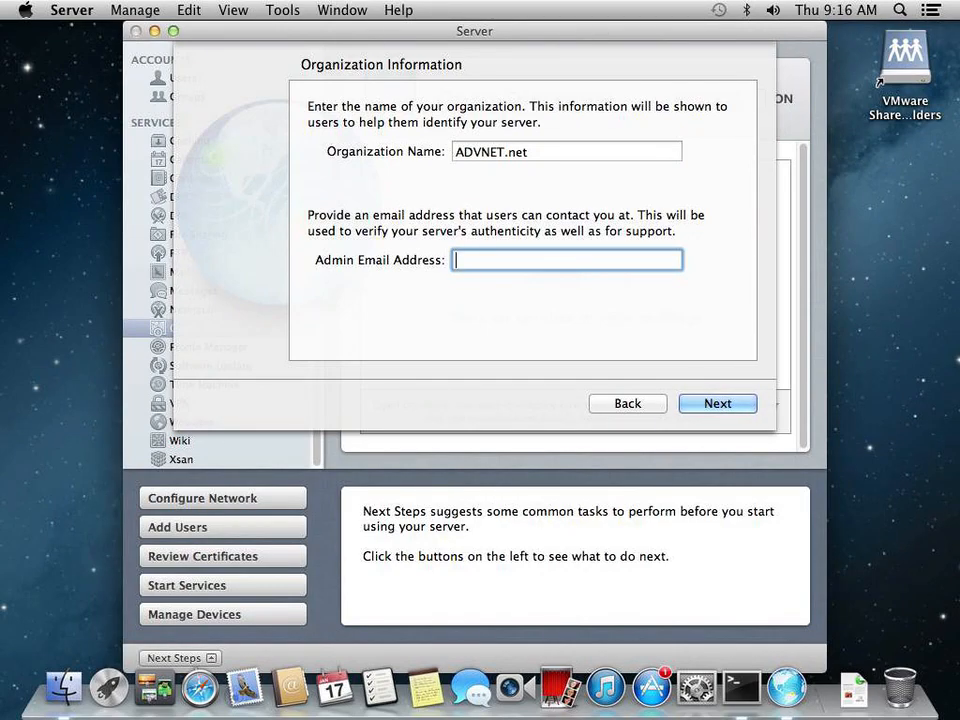
mouse_move(573, 342)
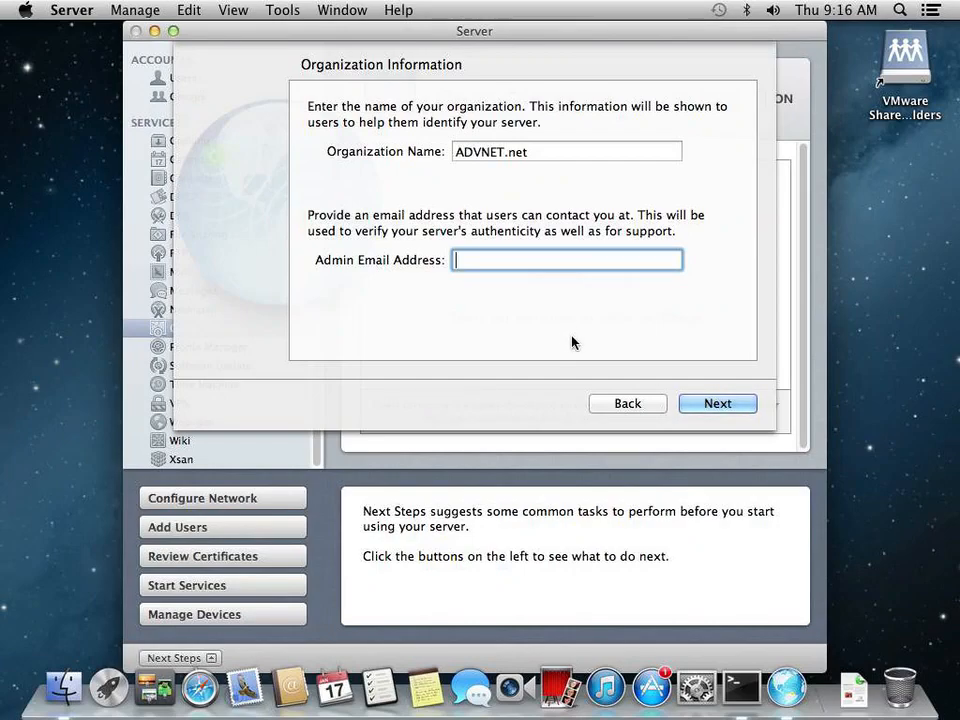
click(717, 403)
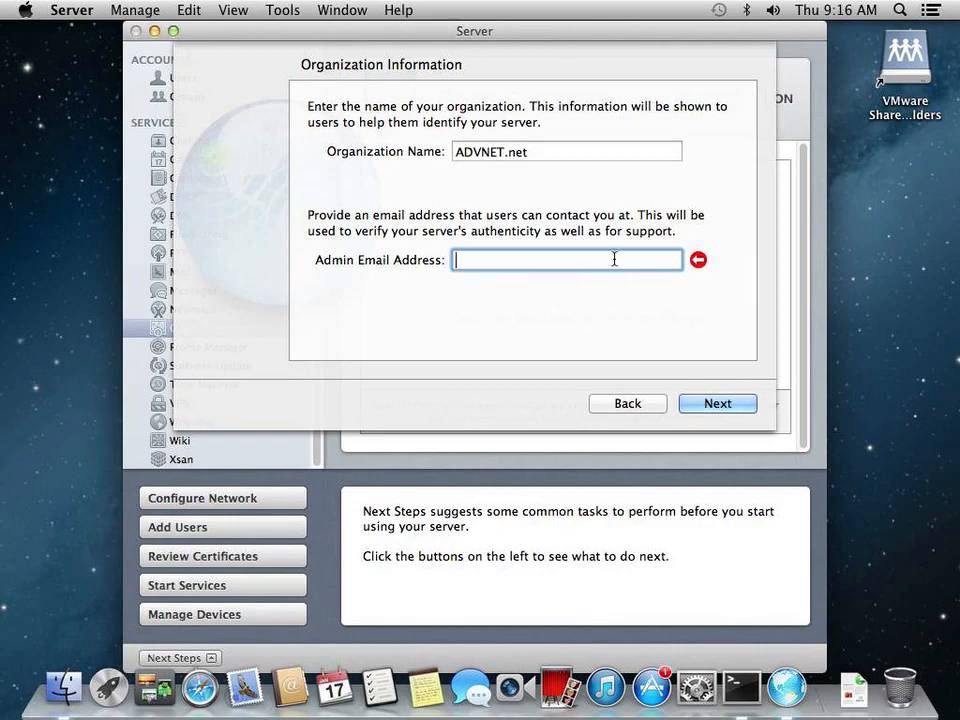
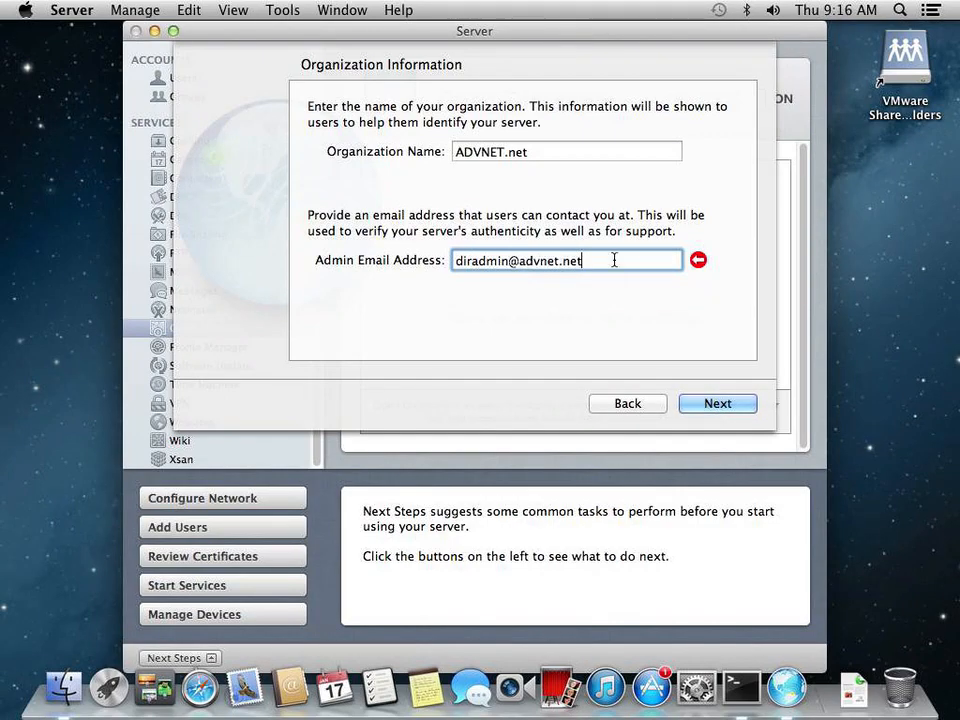
click(717, 403)
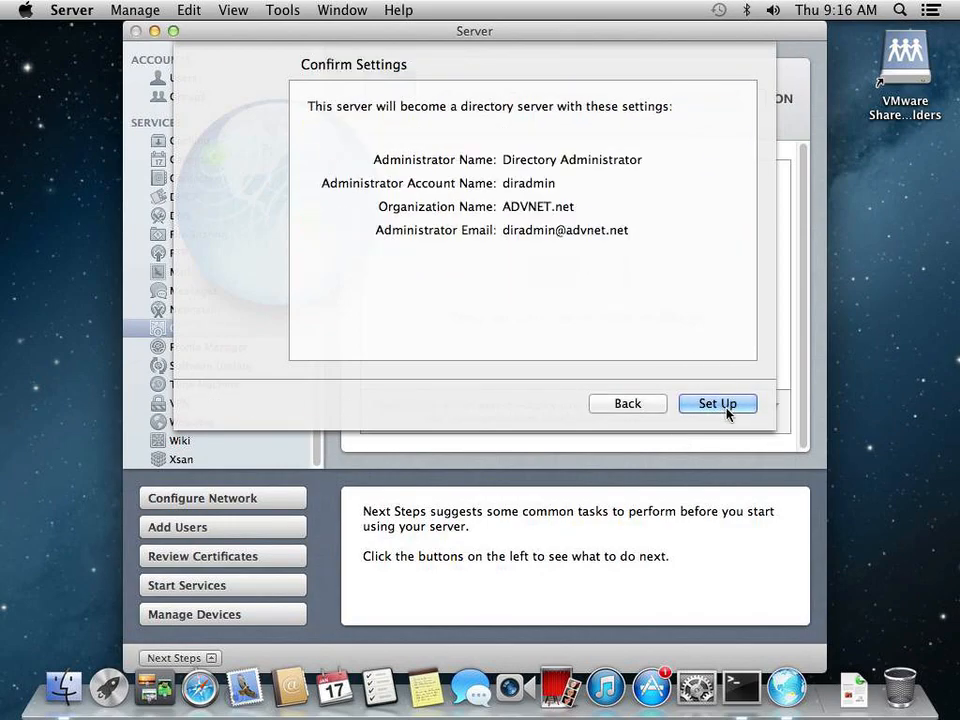
Create the Open Directory master, then check the Servers list and its gear menu
click(717, 403)
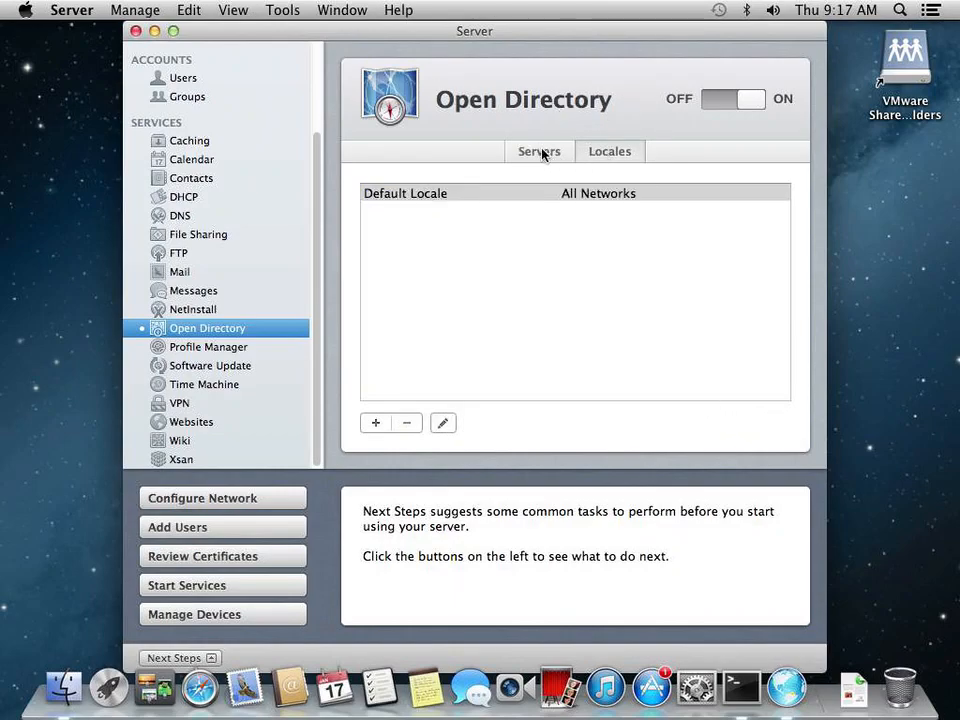
click(539, 151)
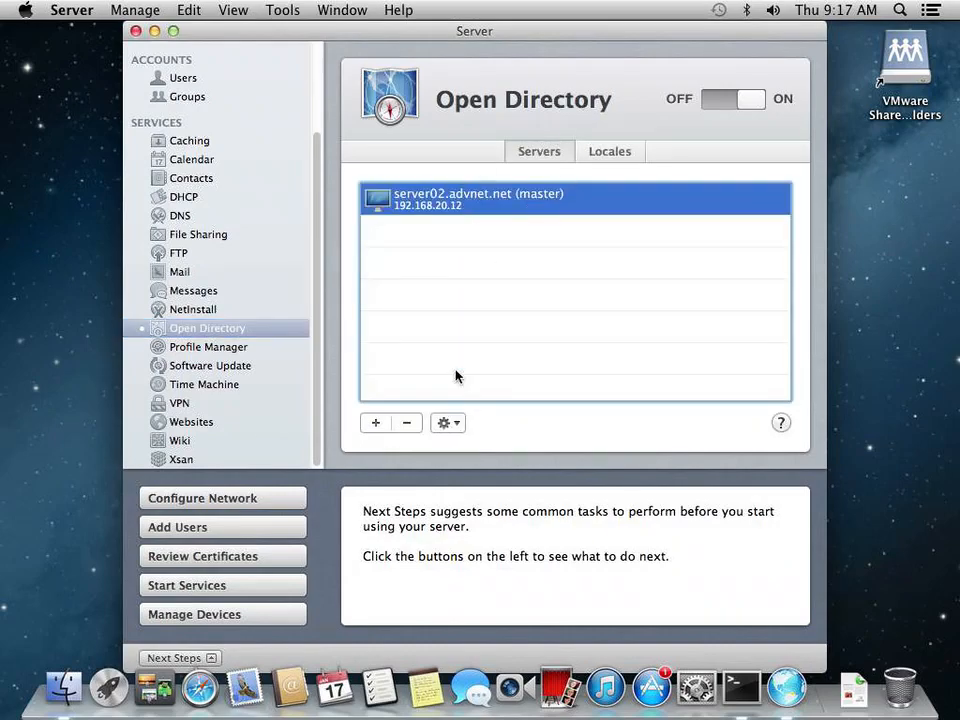
click(446, 423)
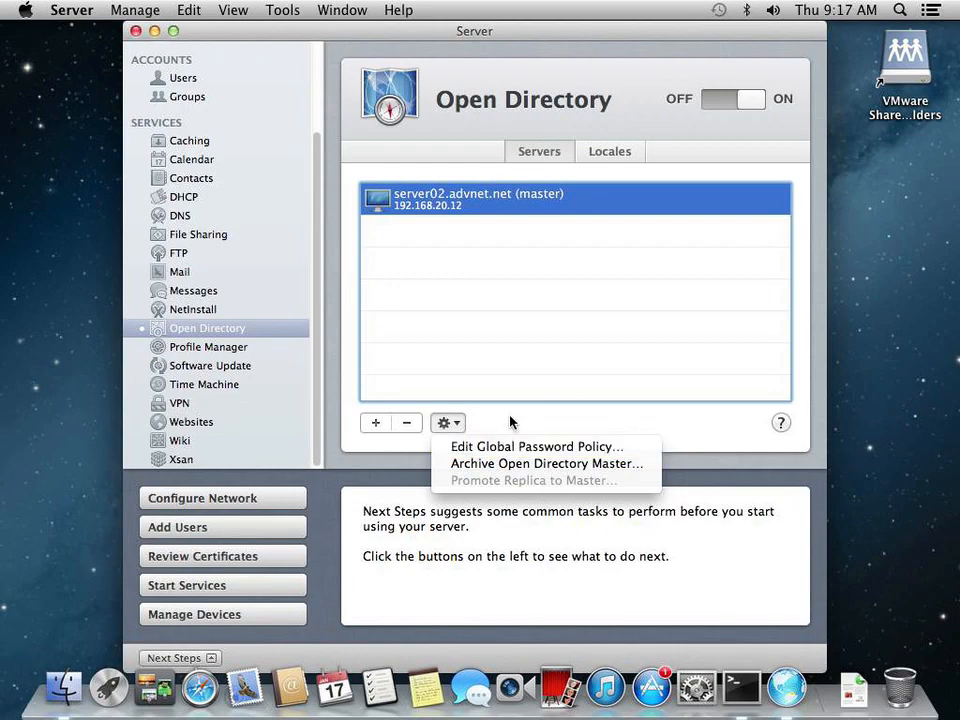
click(465, 198)
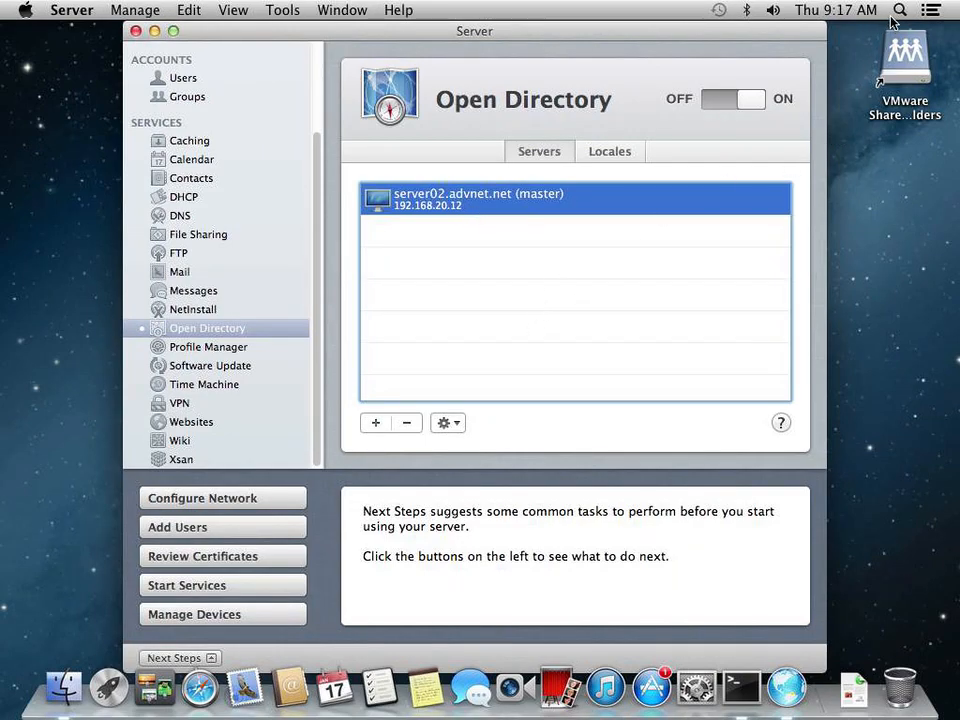
mouse_move(651, 690)
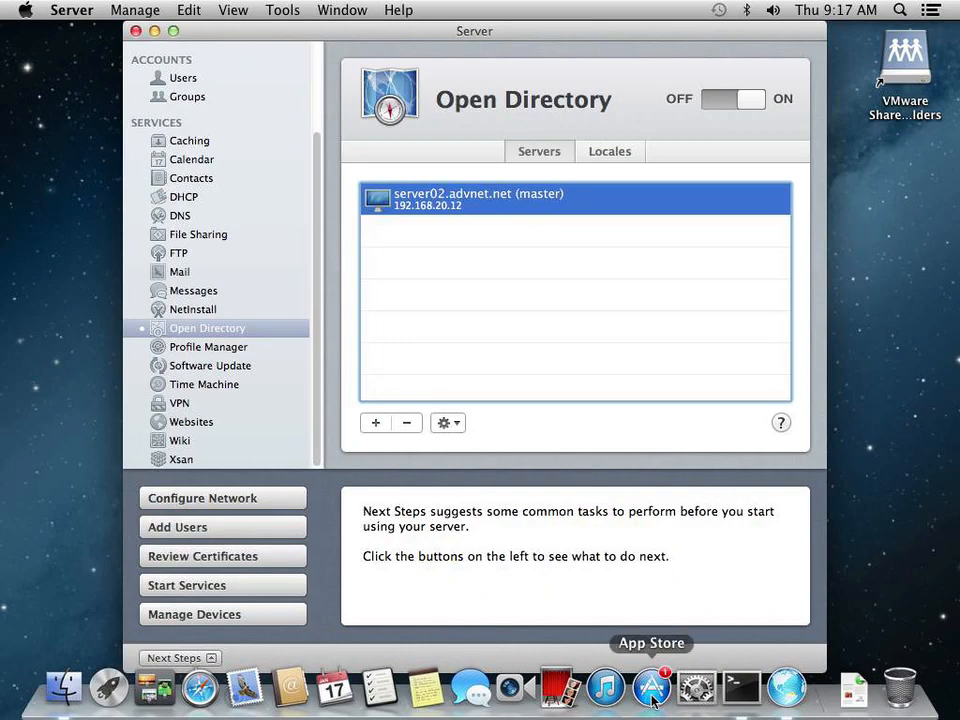
click(63, 702)
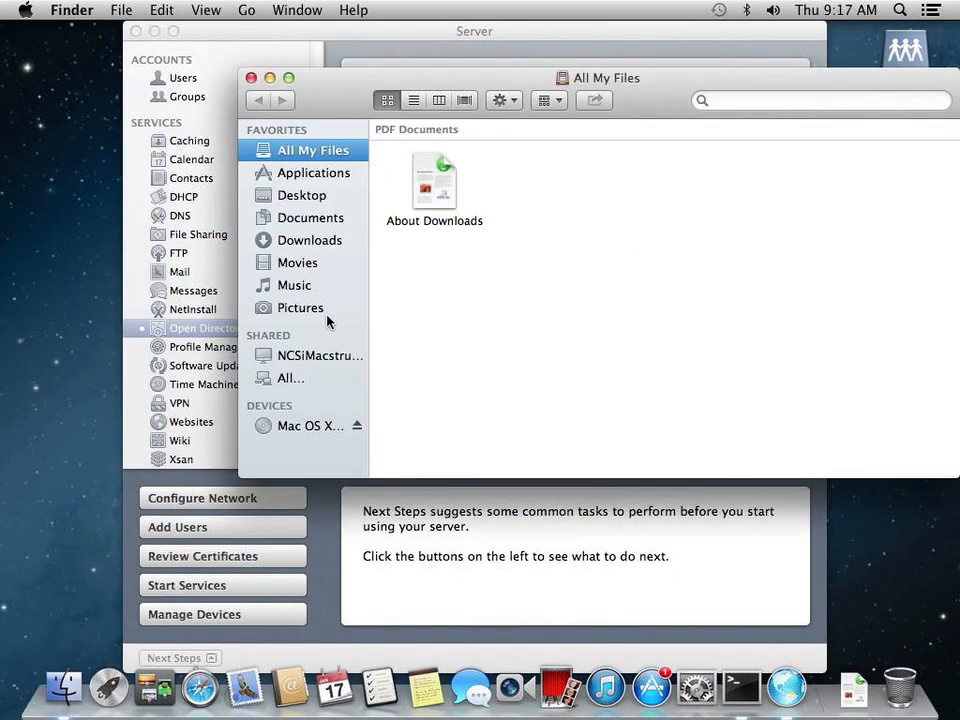
click(314, 172)
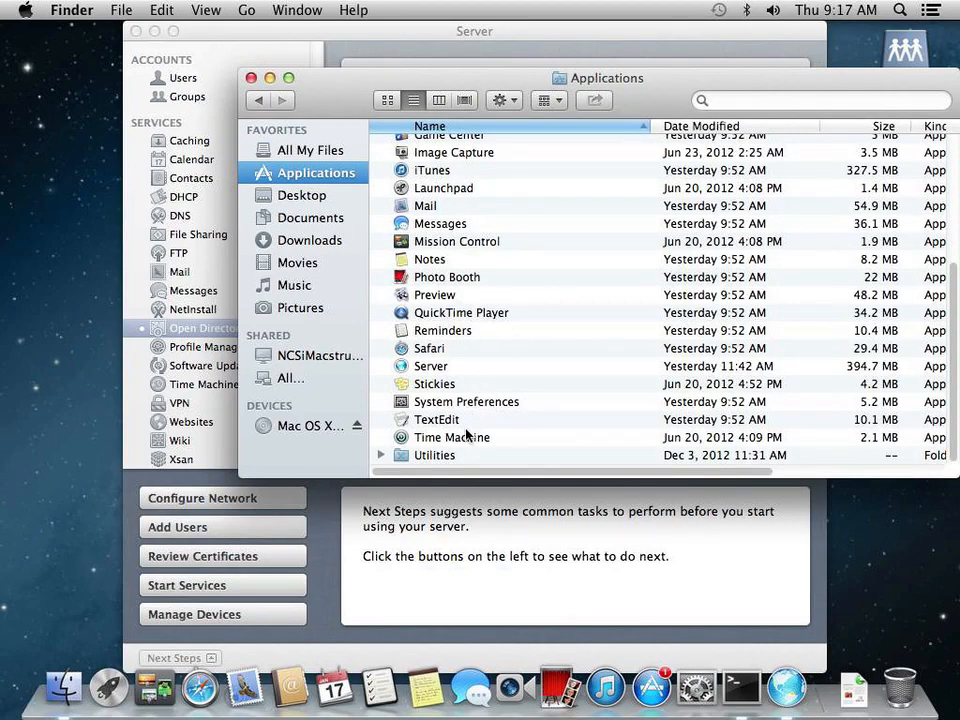
double_click(432, 455)
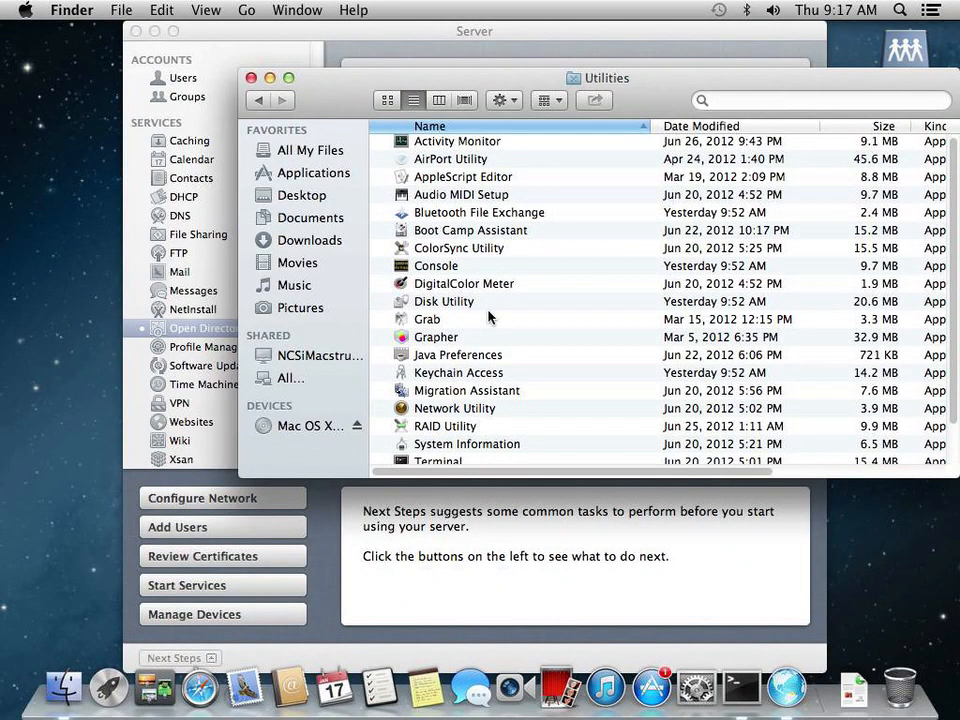
scroll(down, 3)
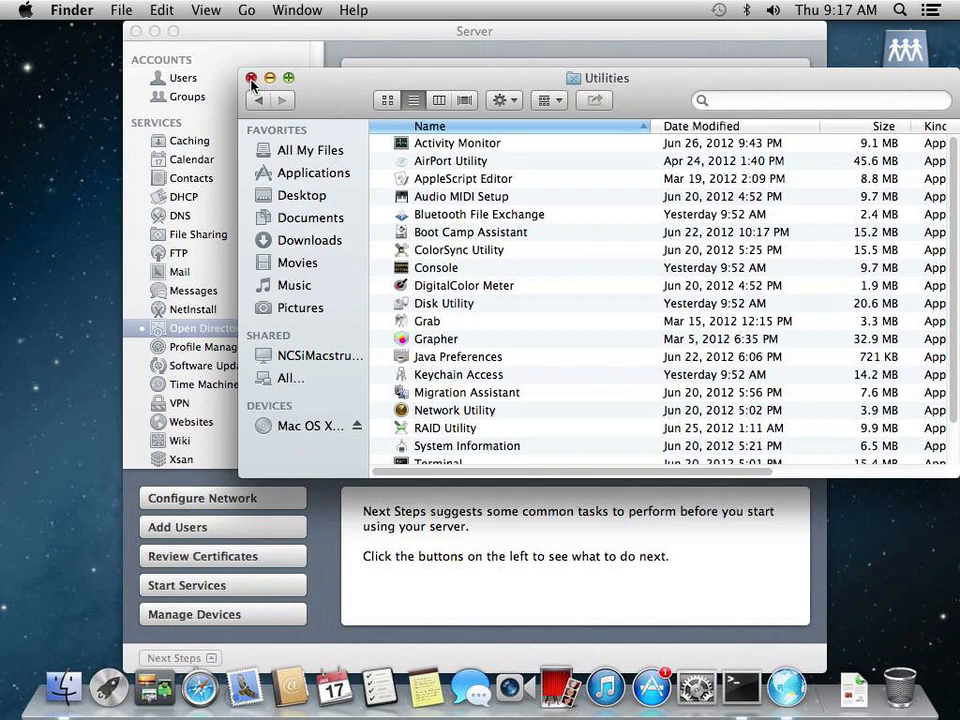
click(251, 78)
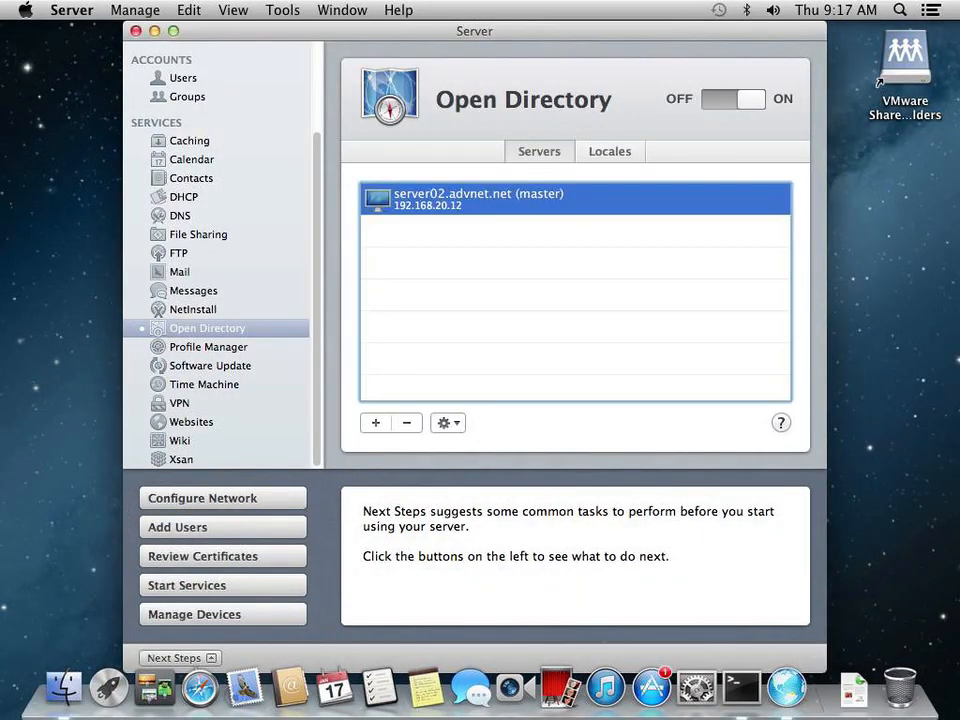
List Users from ADVNET, showing administrator, guest and krbtgt as Not Allowed
click(178, 527)
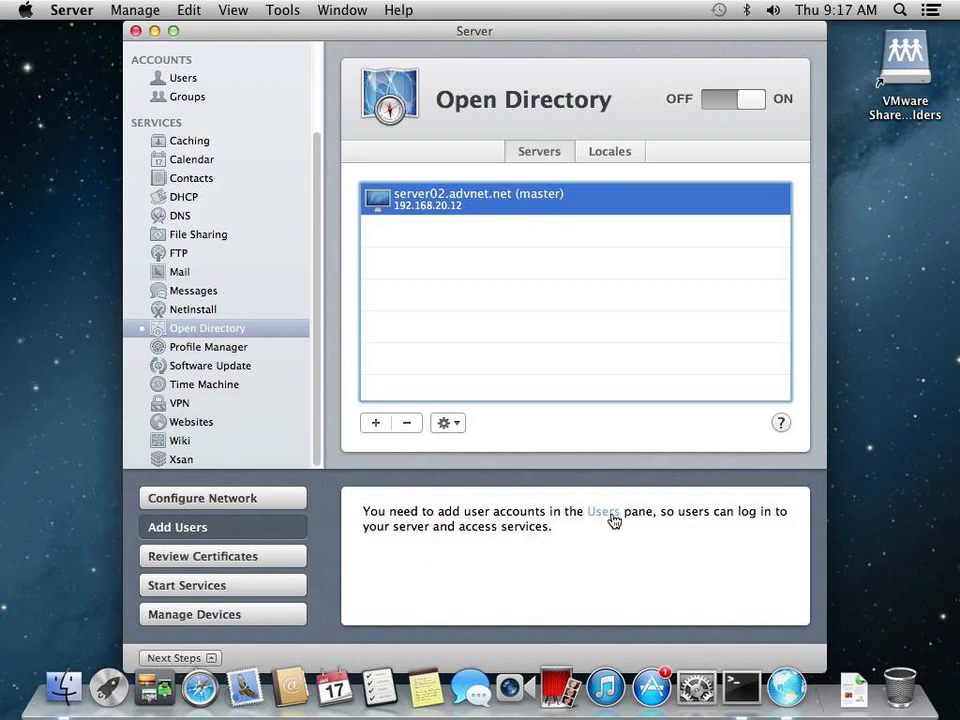
click(183, 78)
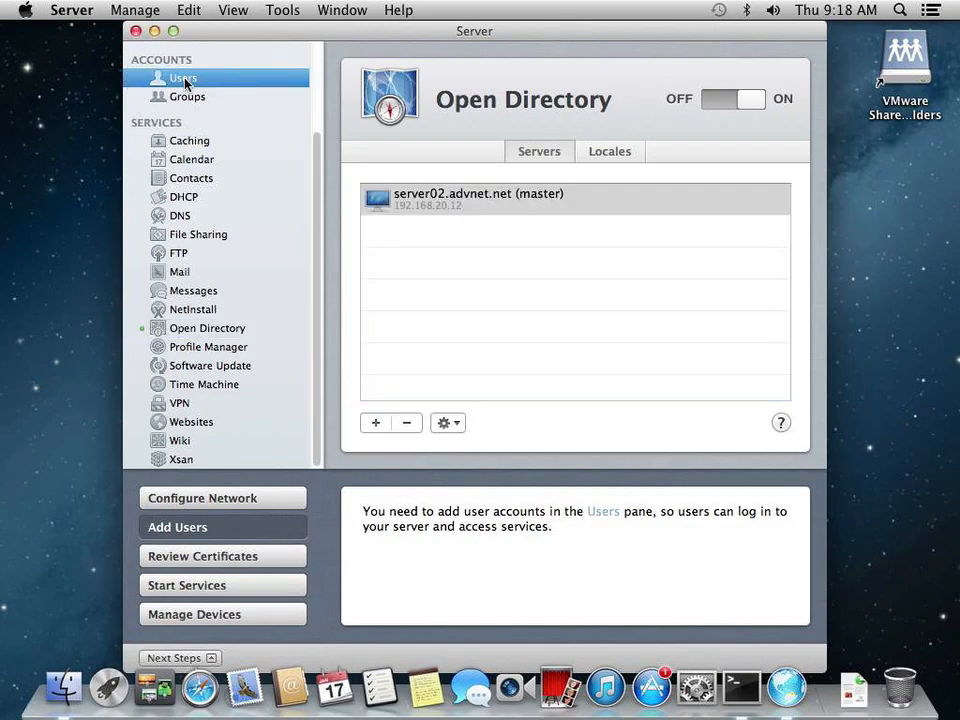
click(183, 77)
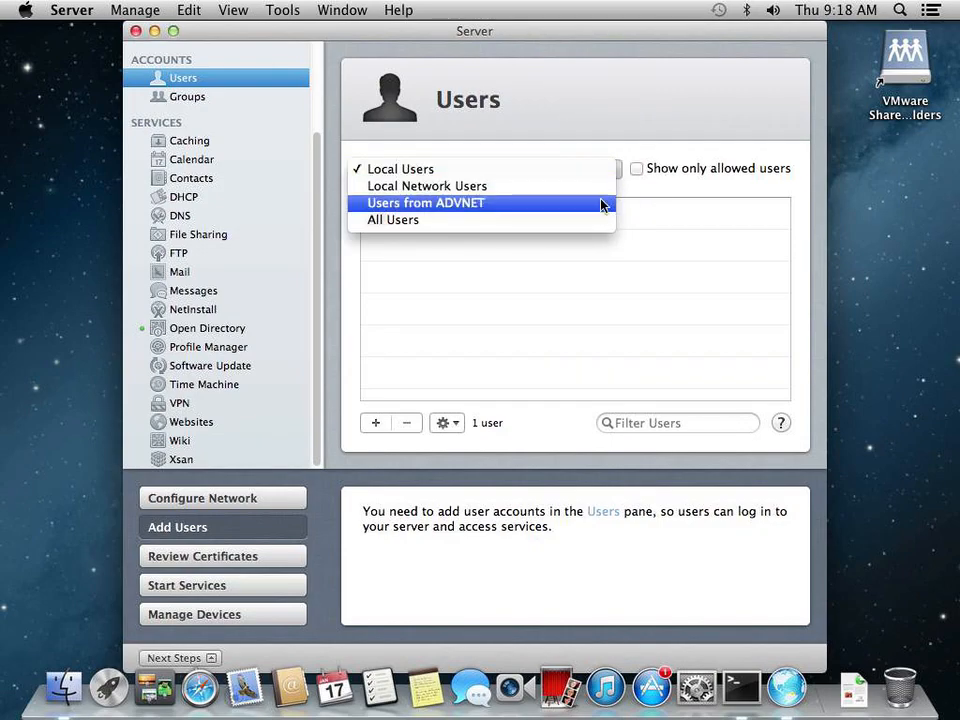
click(426, 202)
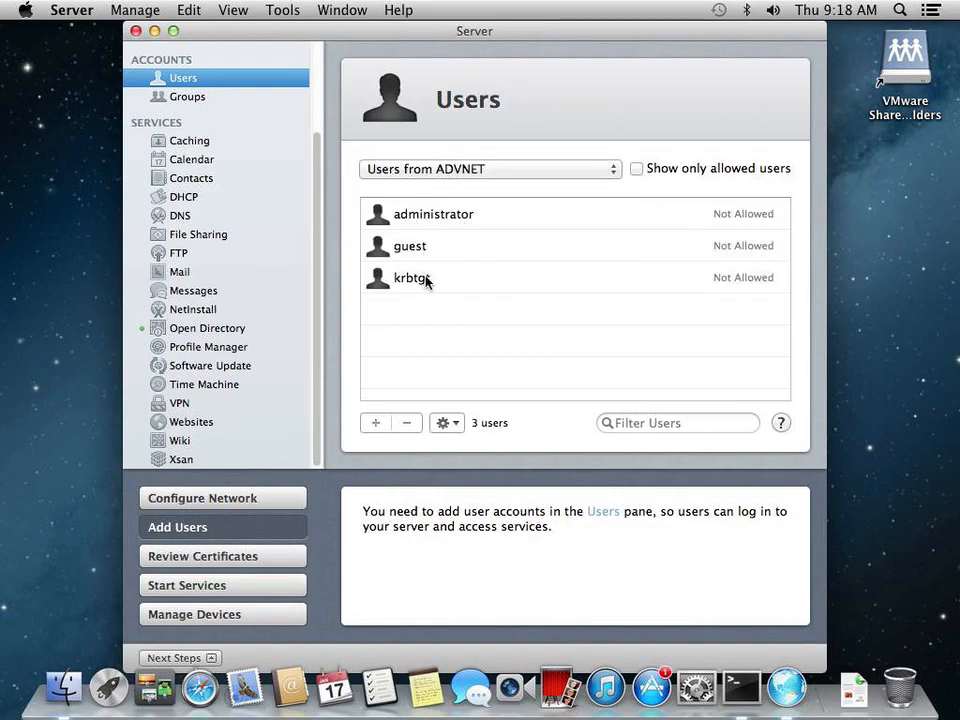
mouse_move(440, 257)
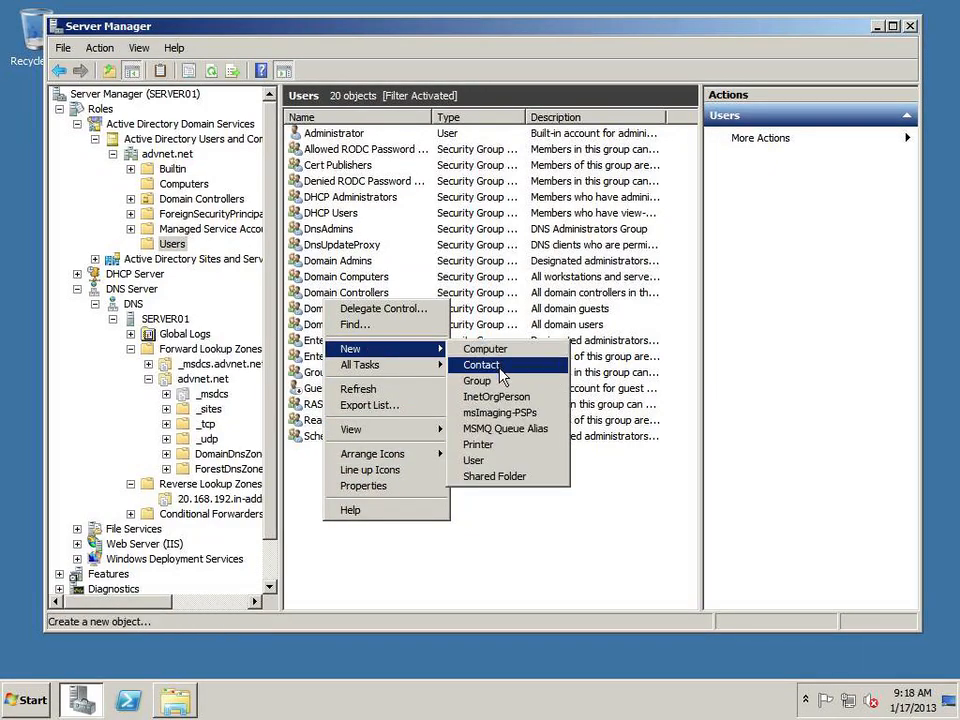
click(474, 460)
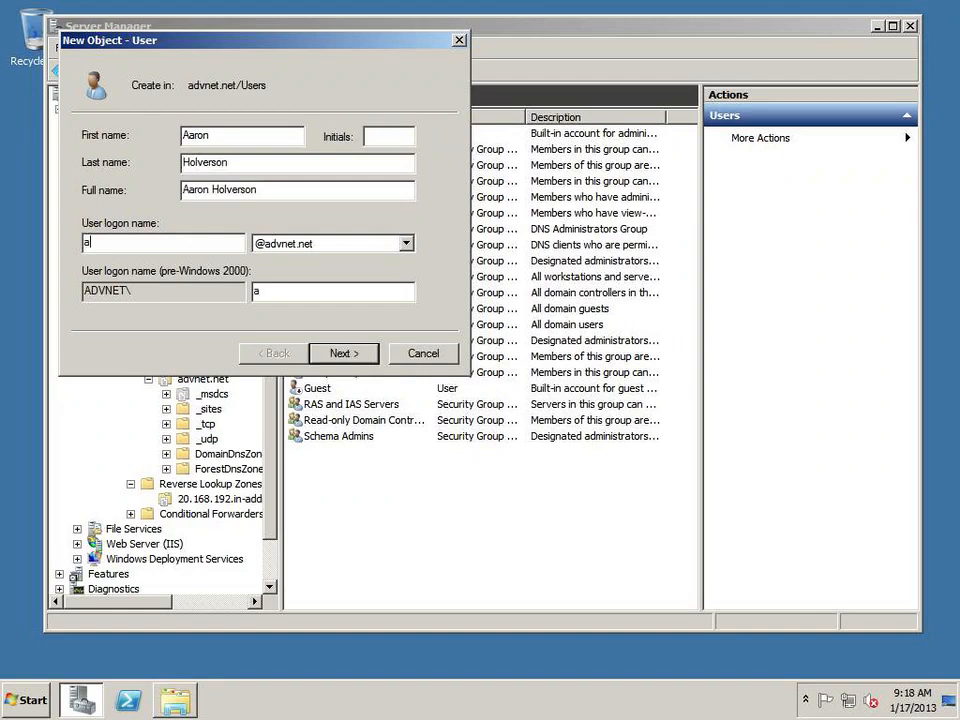
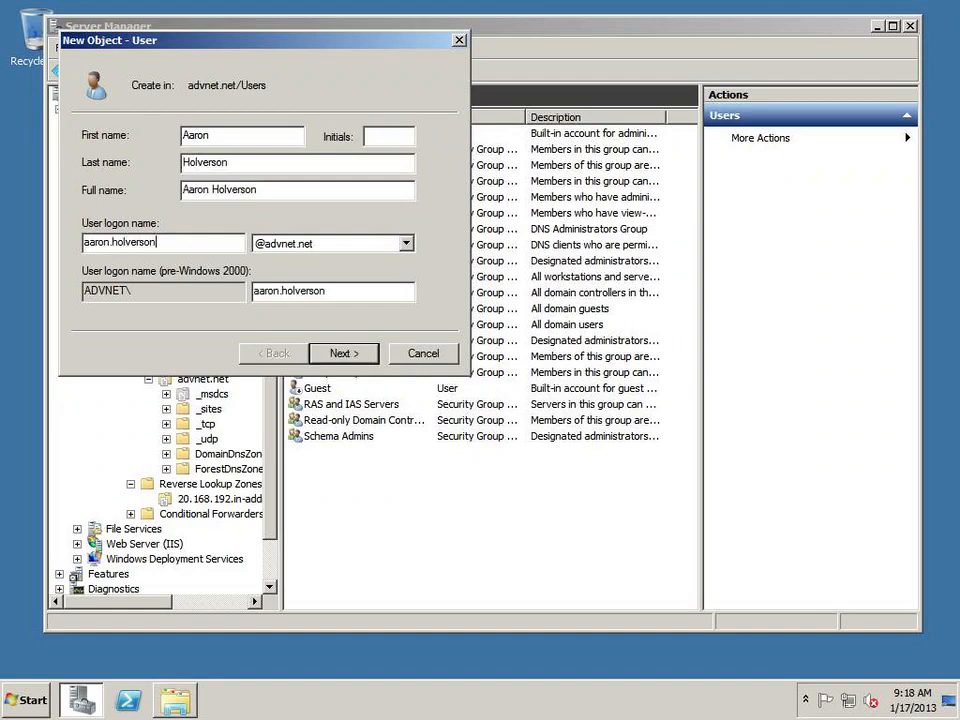
click(343, 353)
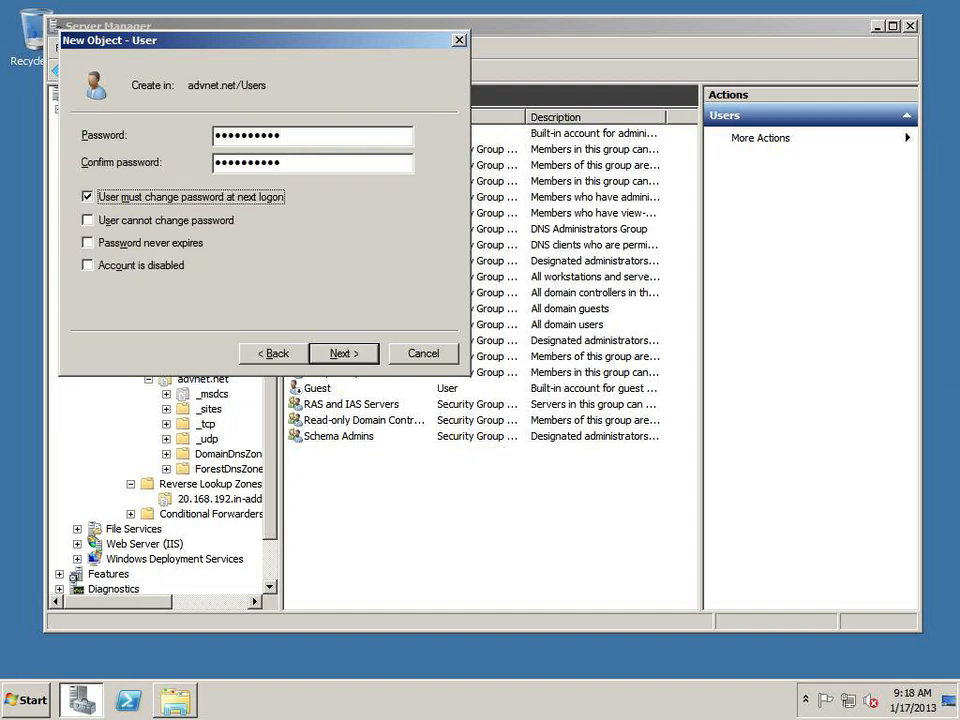
click(343, 353)
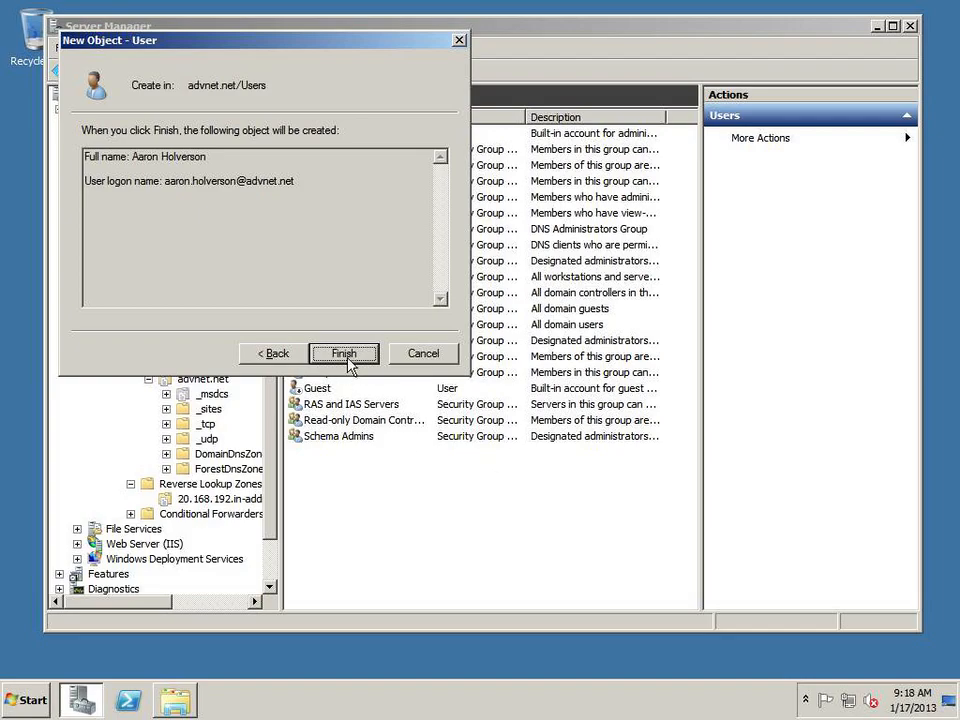
click(343, 353)
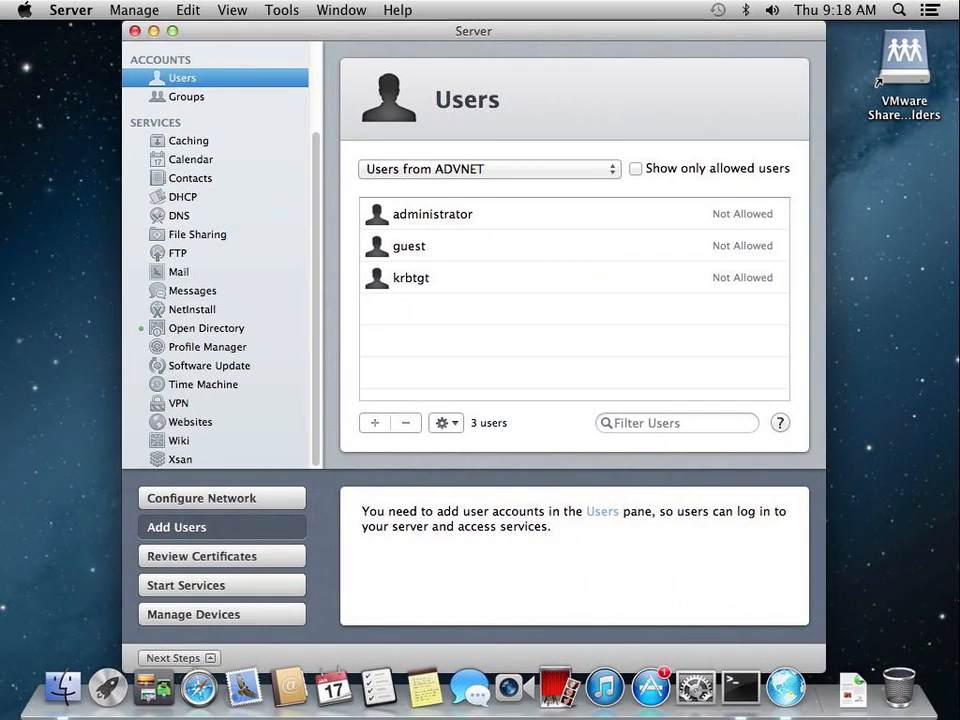
click(487, 168)
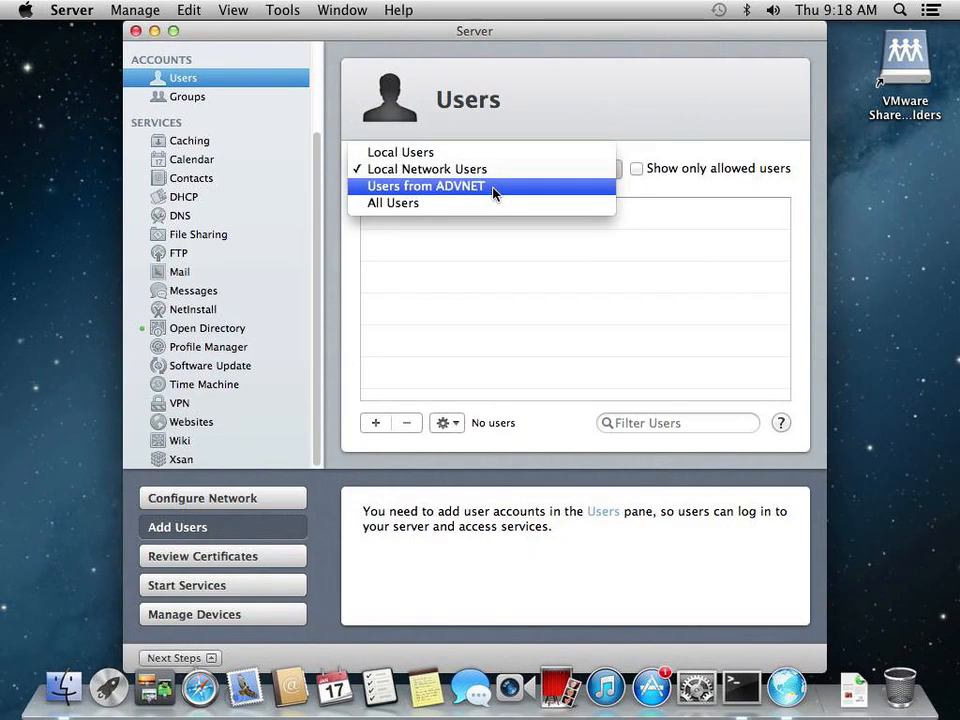
click(424, 186)
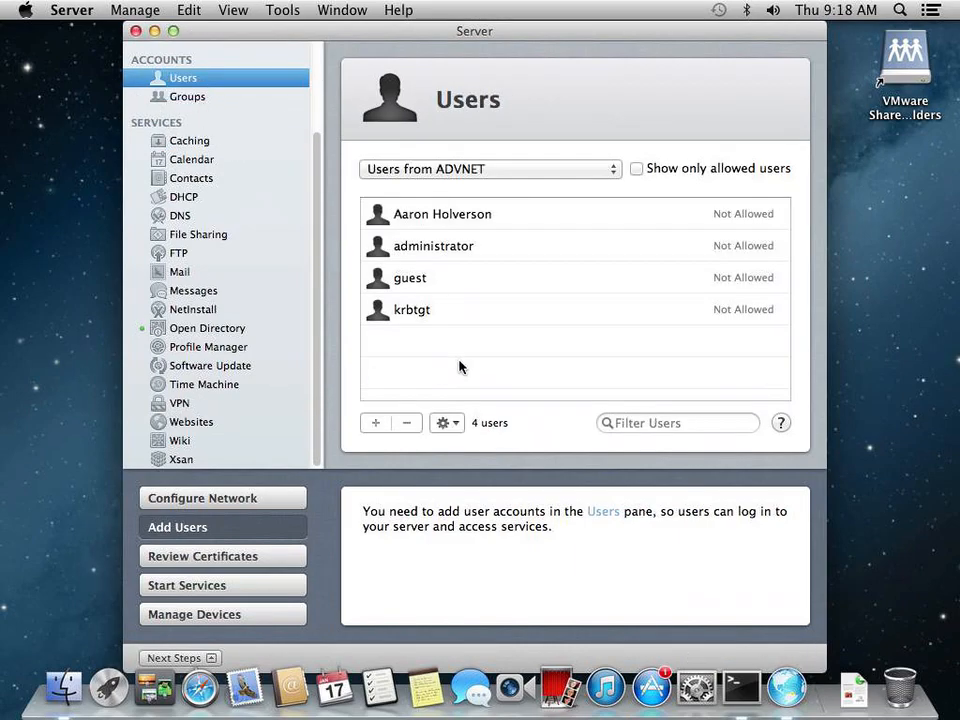
click(443, 213)
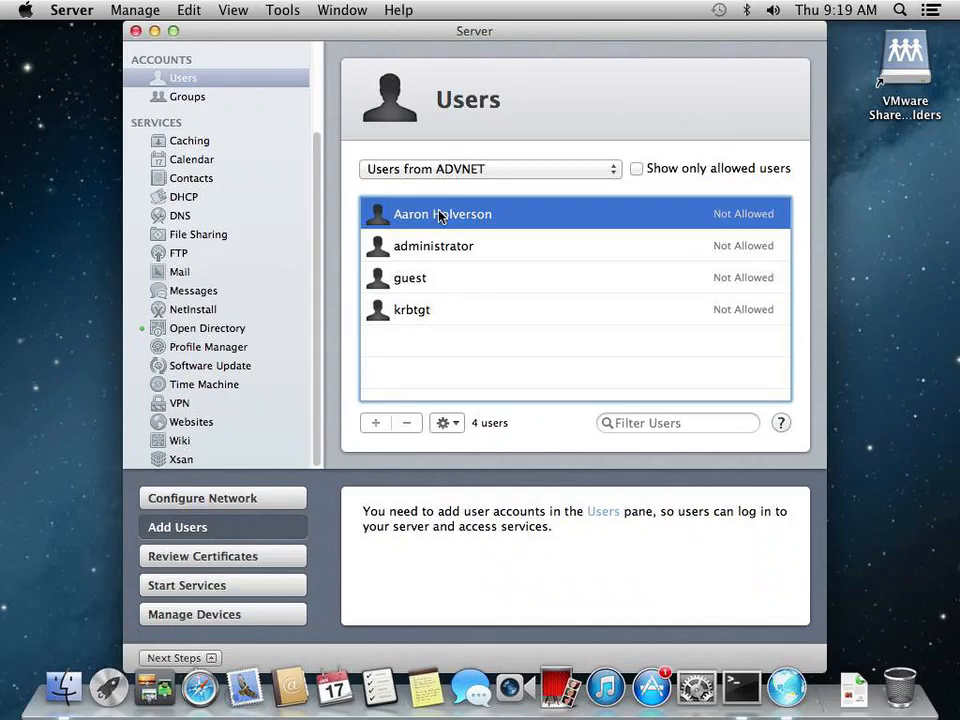
click(187, 96)
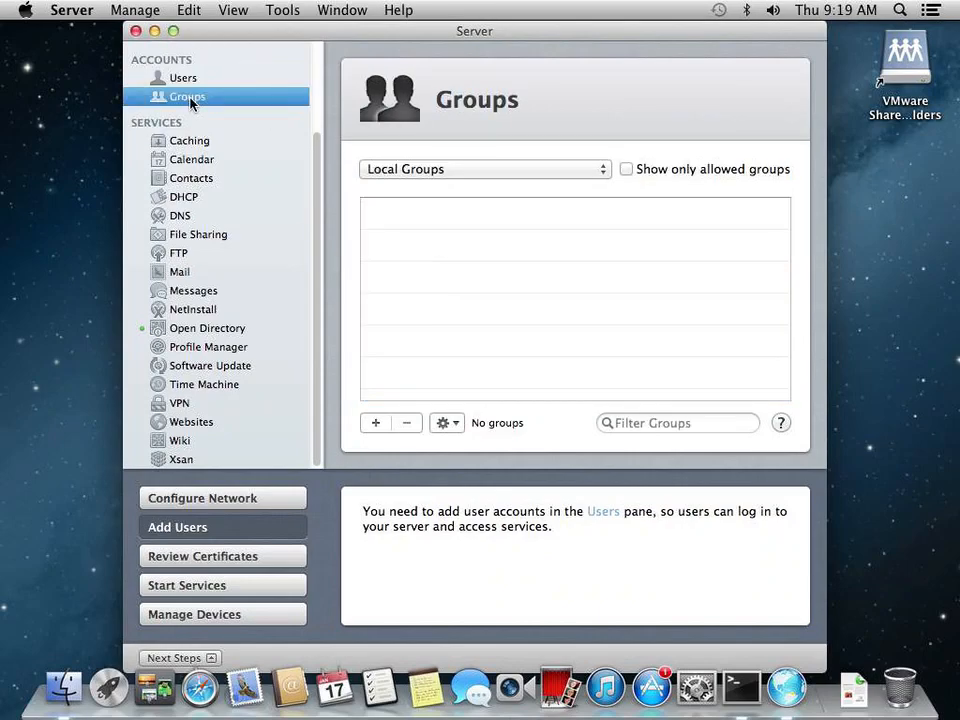
Add a local group with full name Test, then open its settings
click(485, 168)
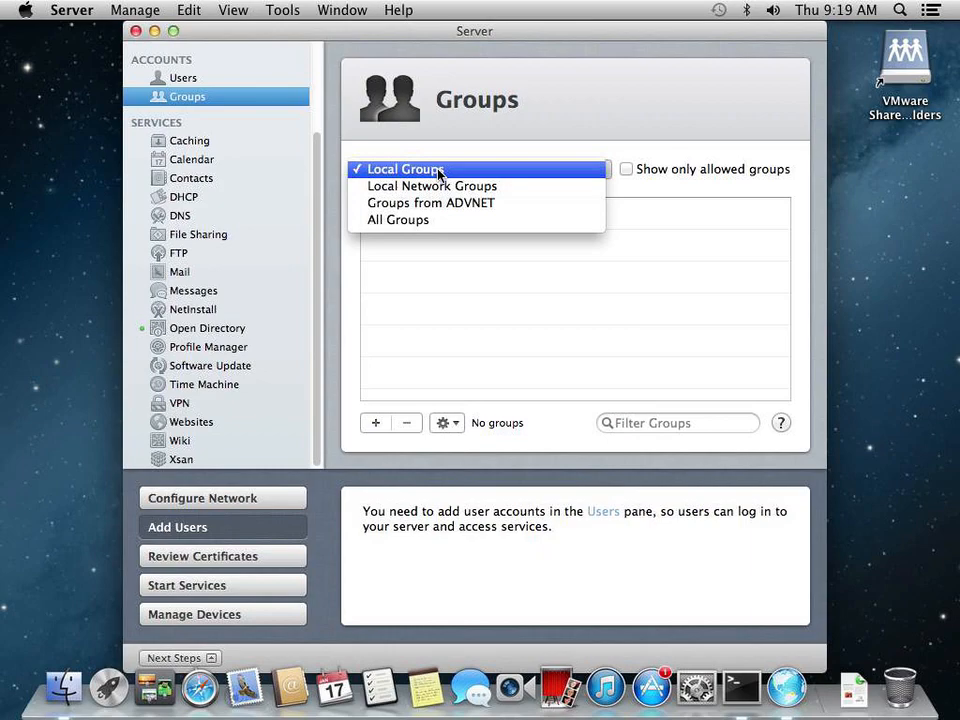
click(404, 169)
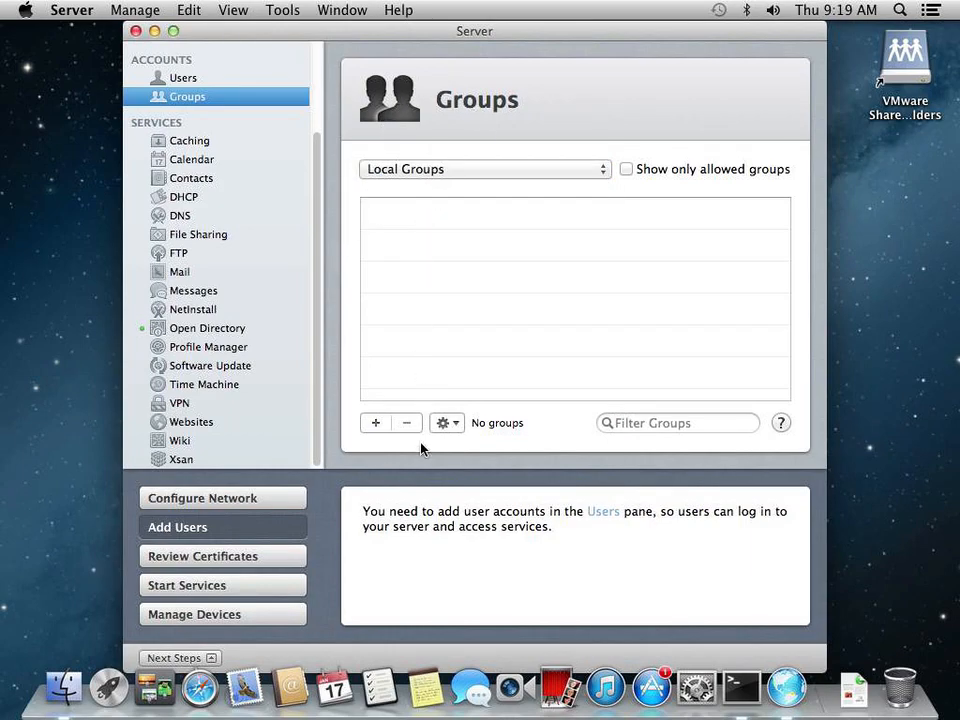
click(375, 422)
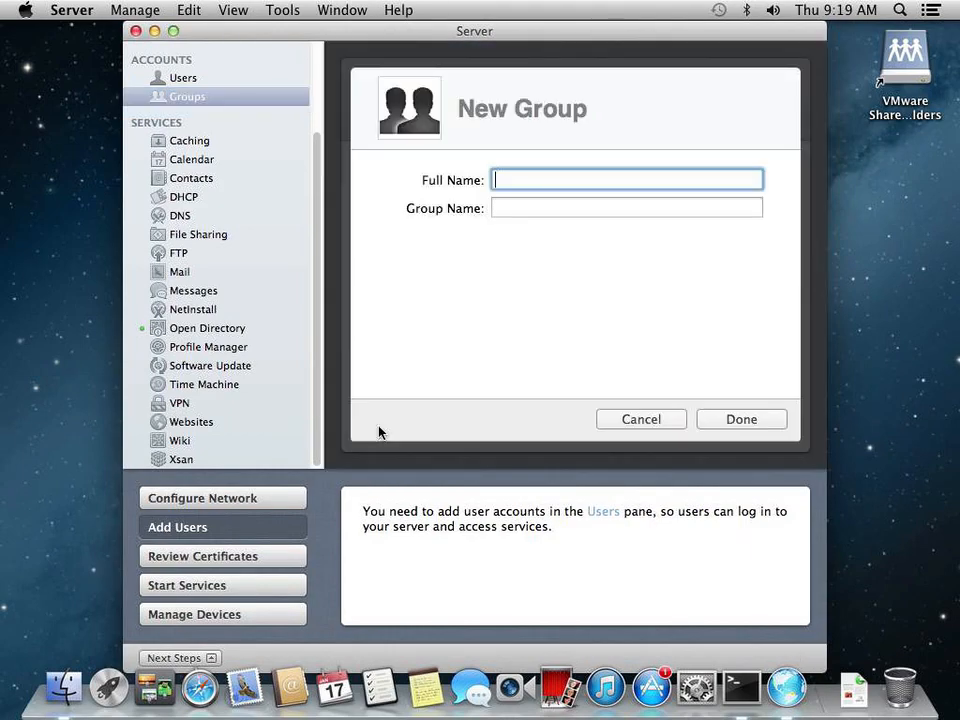
text(Test)
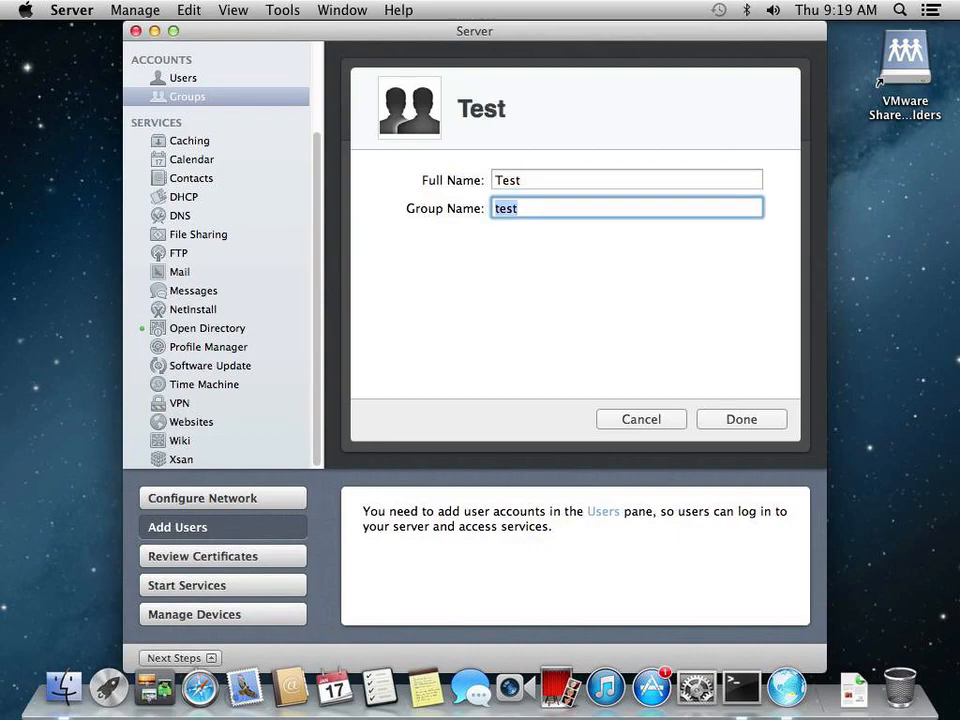
click(741, 419)
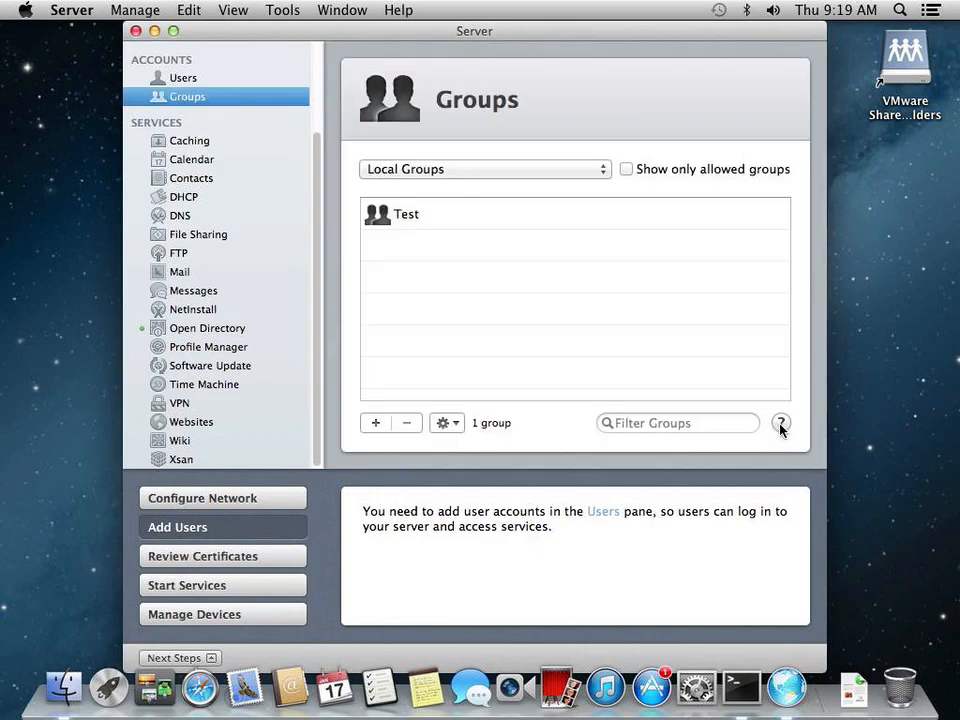
double_click(407, 214)
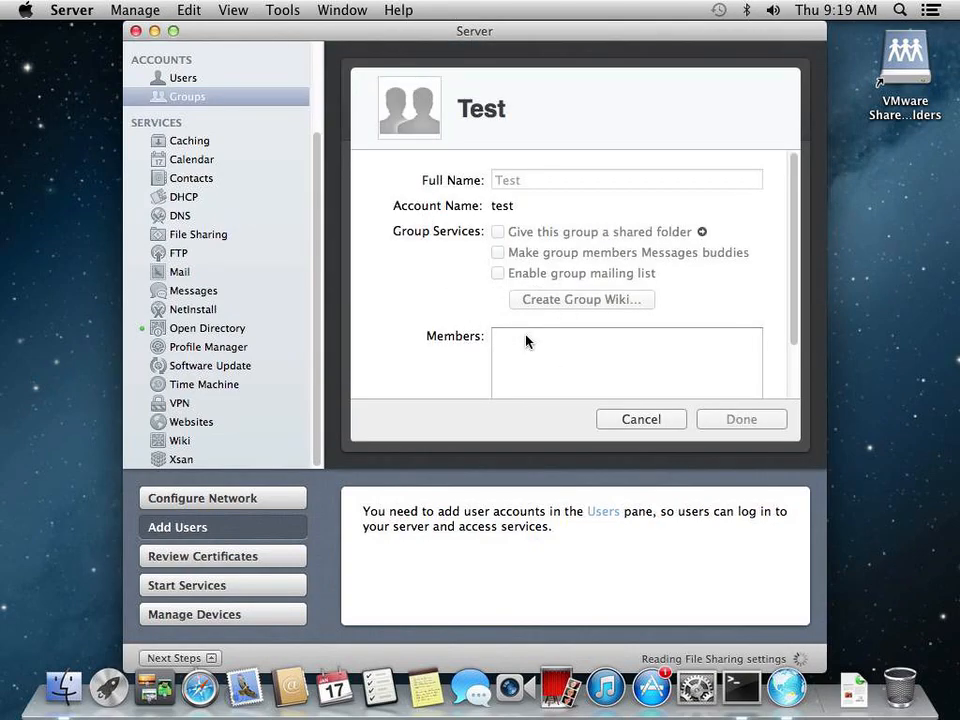
click(627, 179)
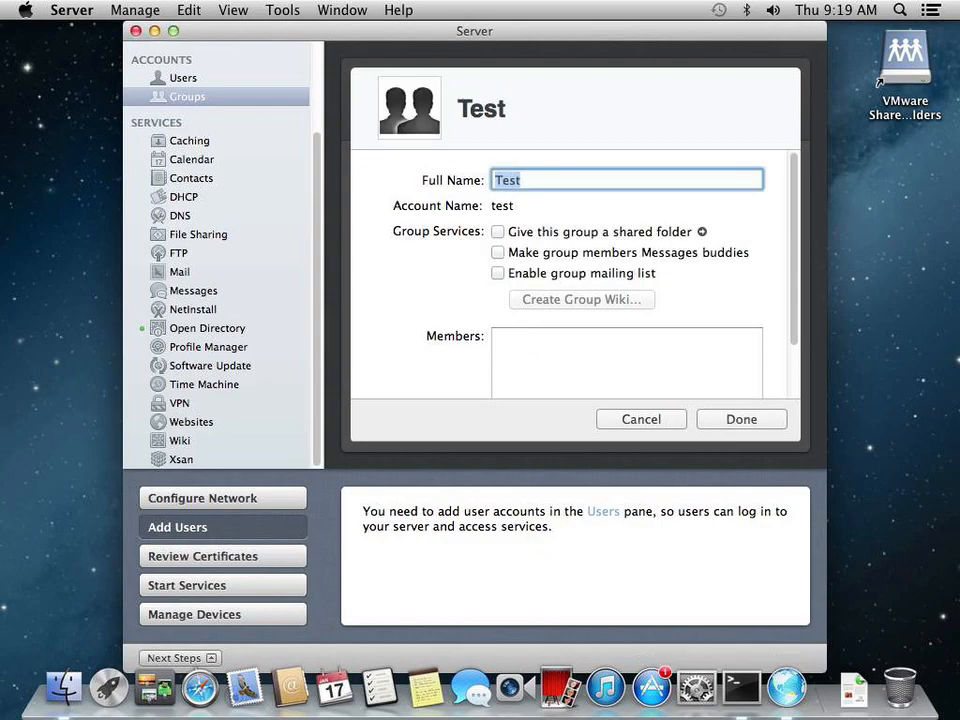
click(537, 380)
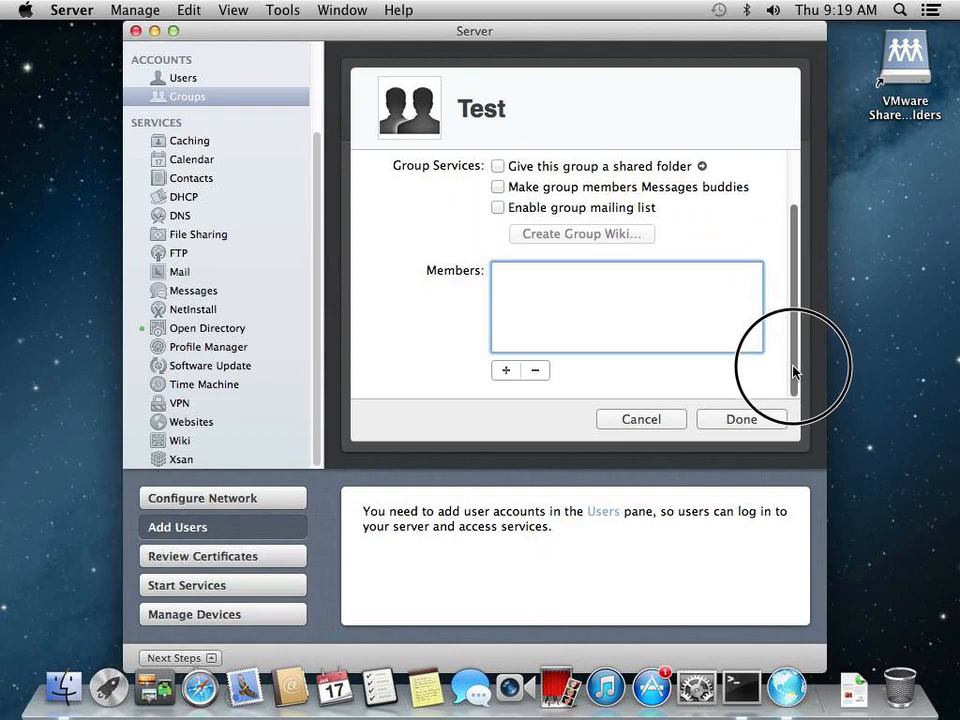
click(505, 370)
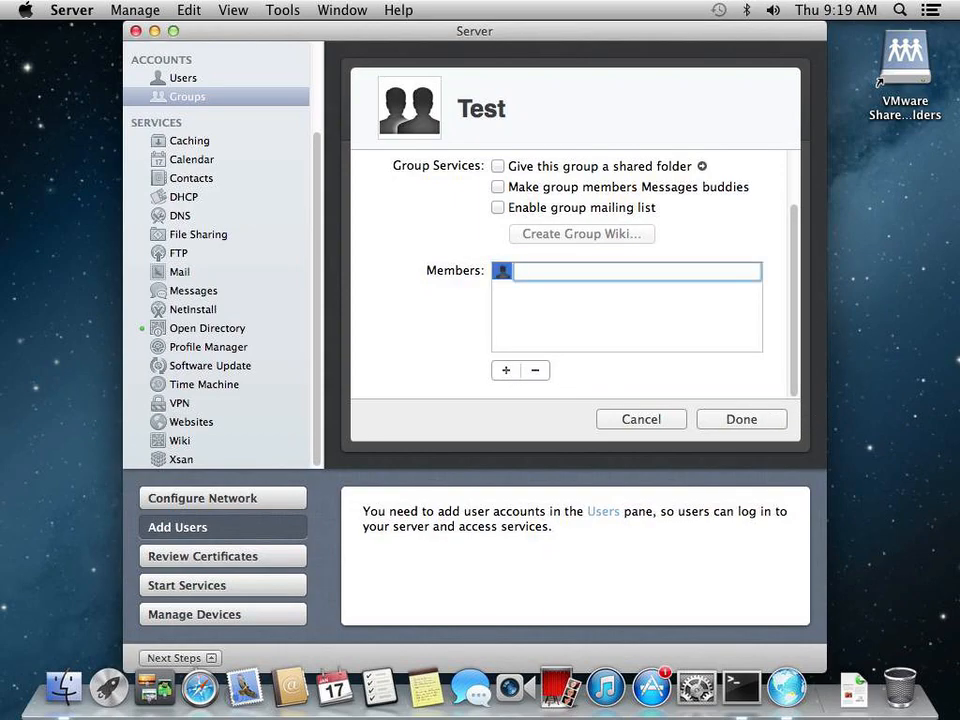
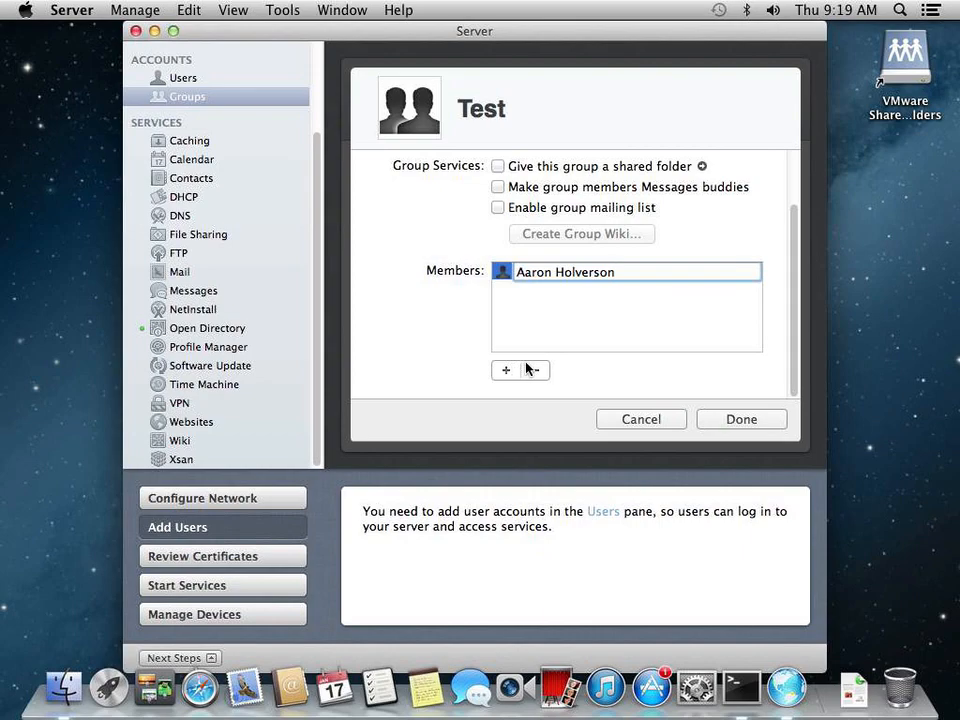
click(627, 272)
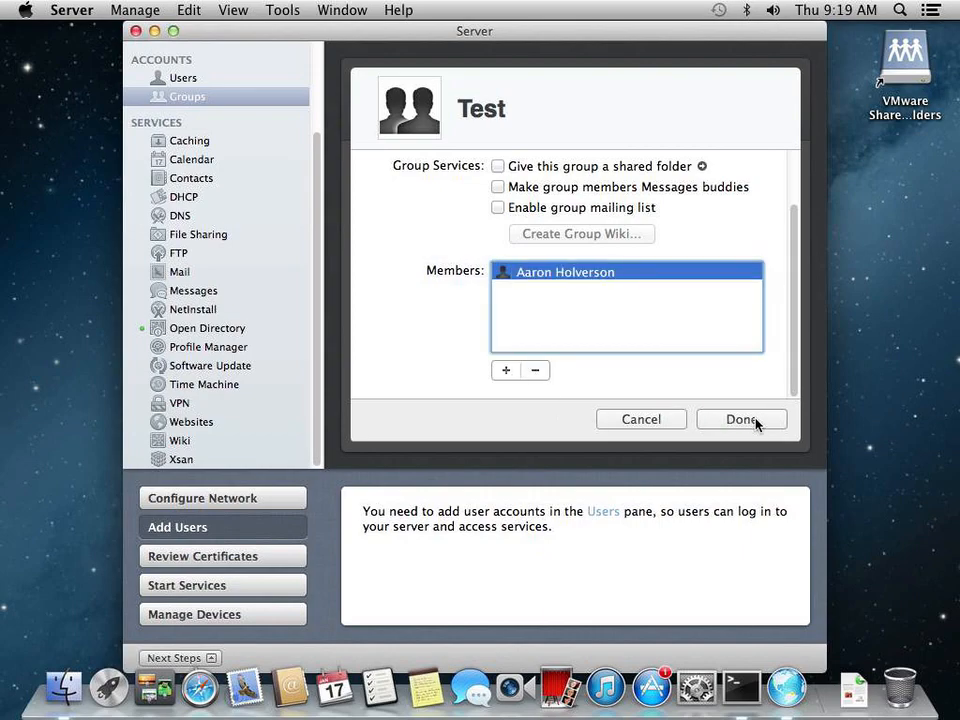
click(741, 419)
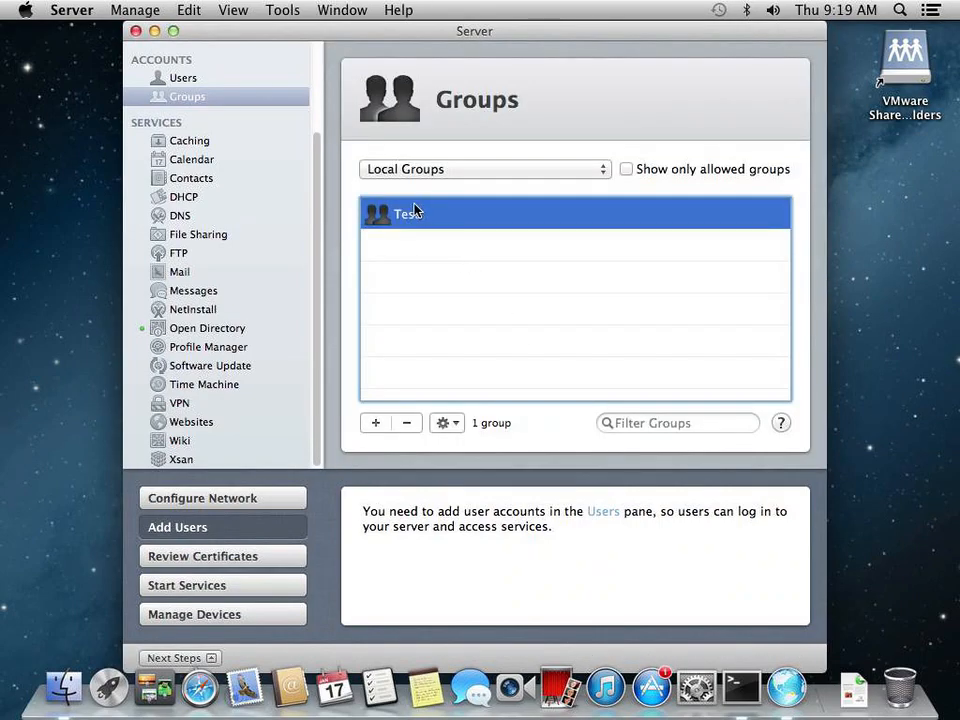
double_click(407, 213)
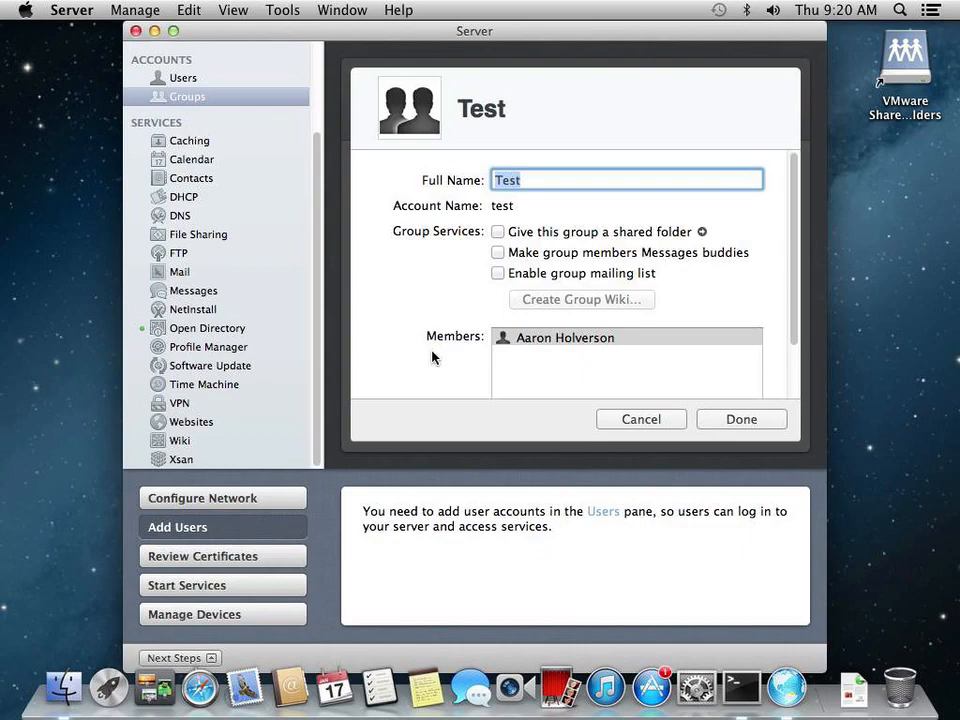
mouse_move(419, 380)
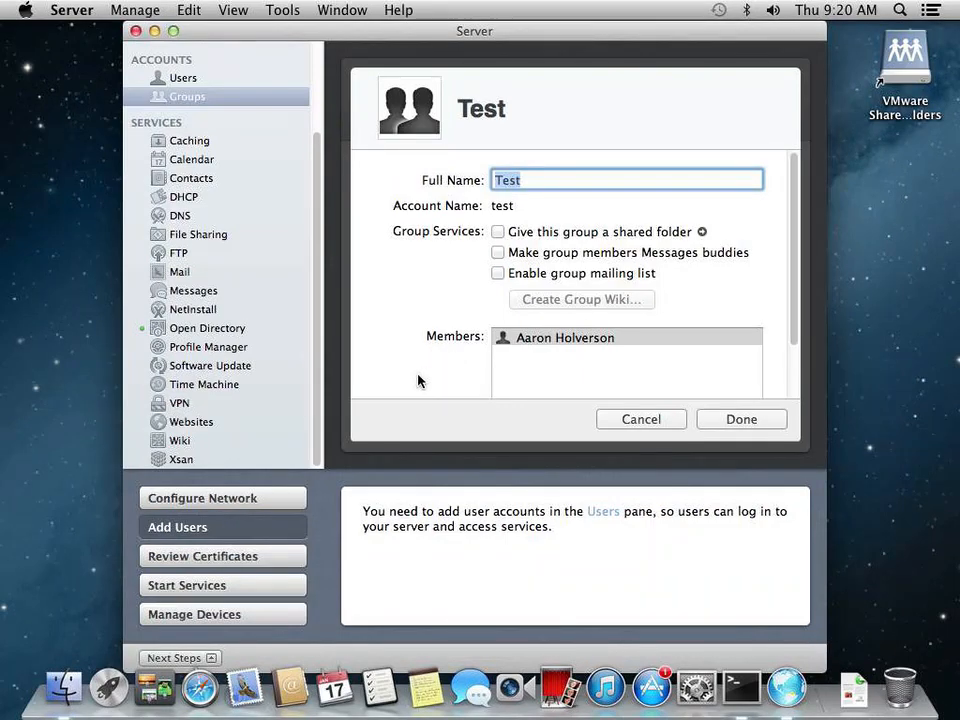